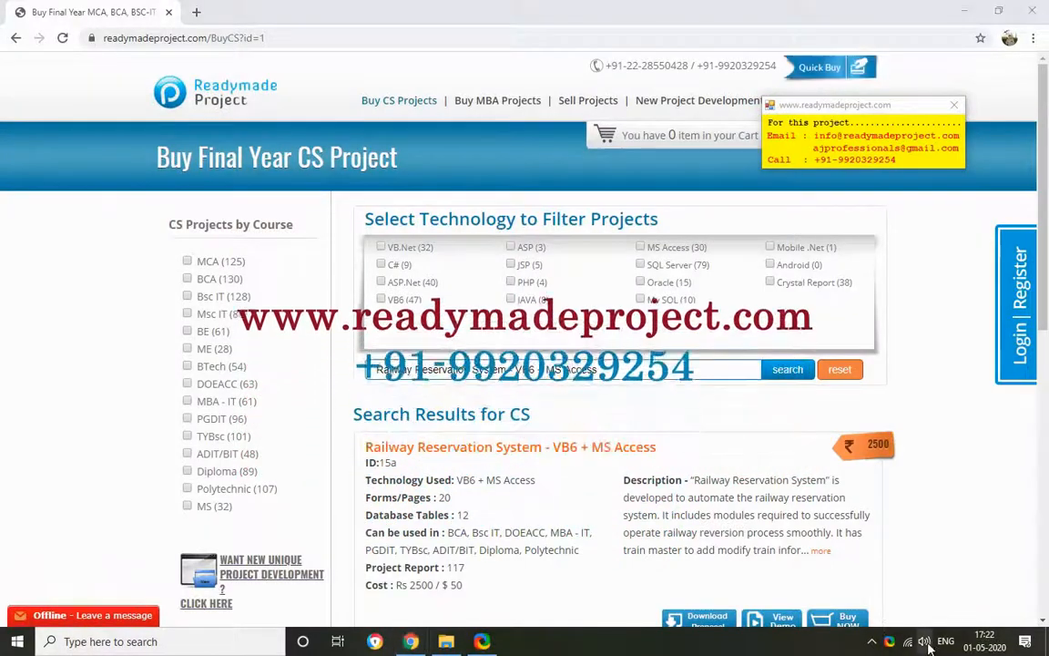
- Open the Railway Reservation System VB6 + MS Access project listing
click(923, 641)
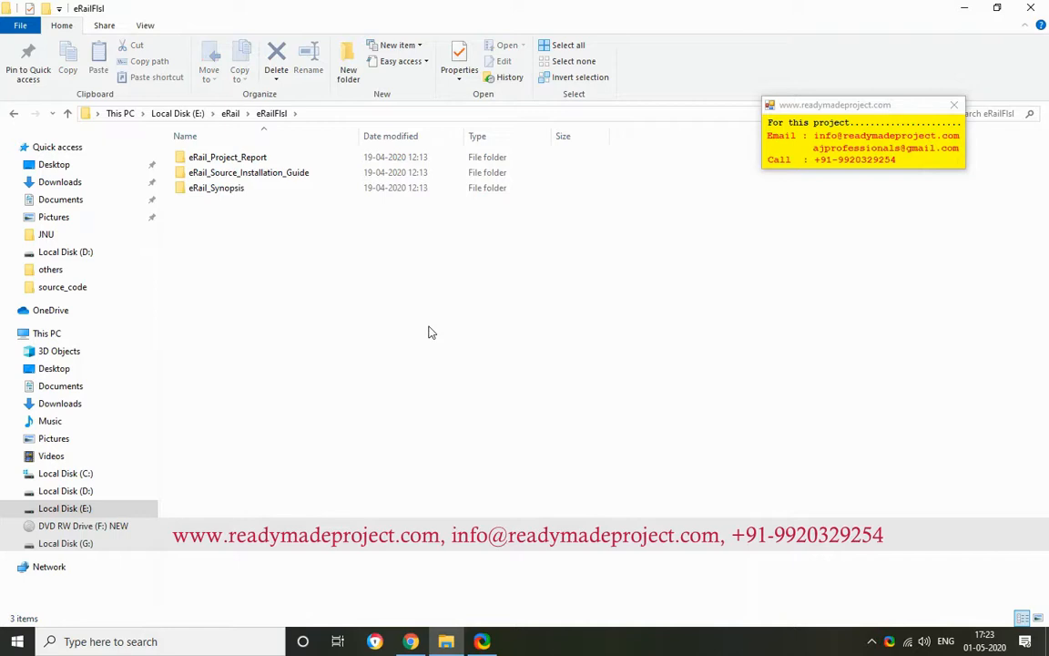
- Browse into the source installation guide folder and return to the eRail parent folder
double_click(227, 157)
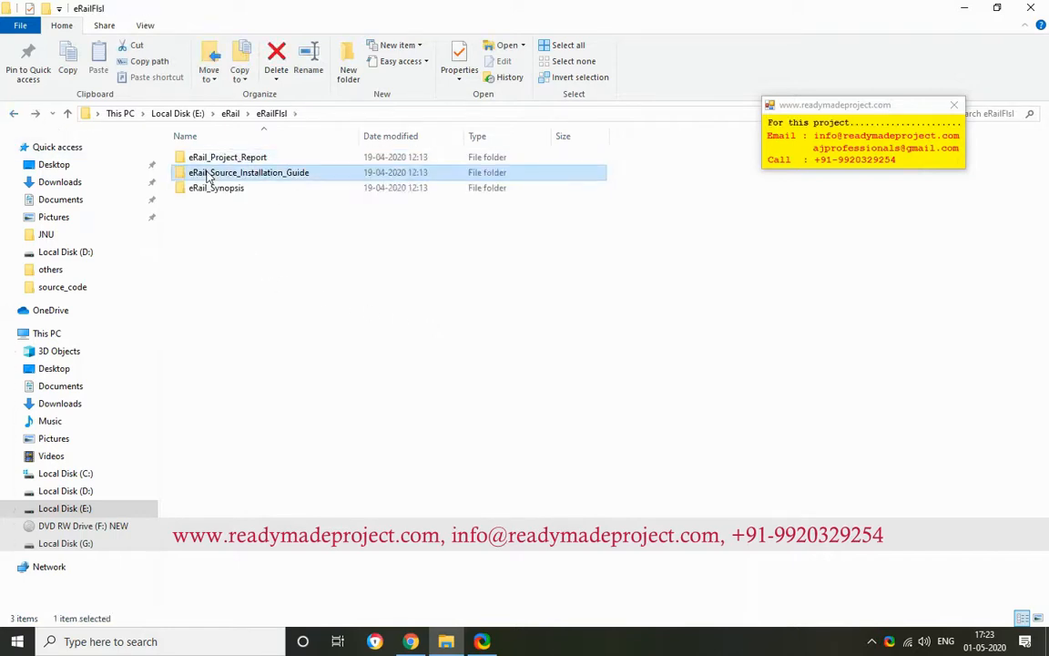
double_click(248, 171)
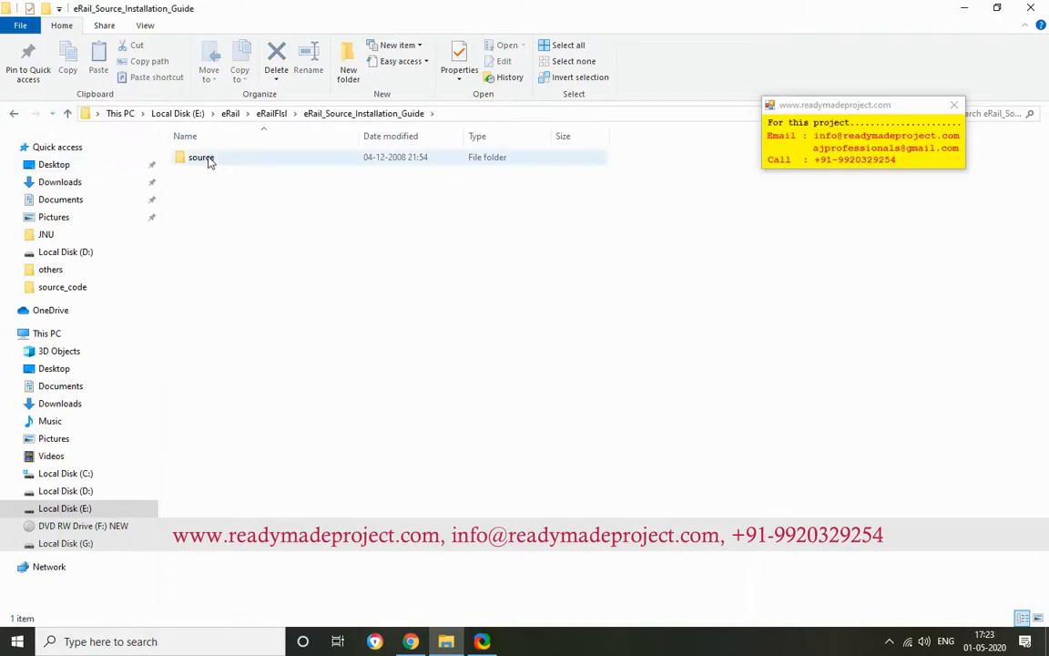
click(201, 157)
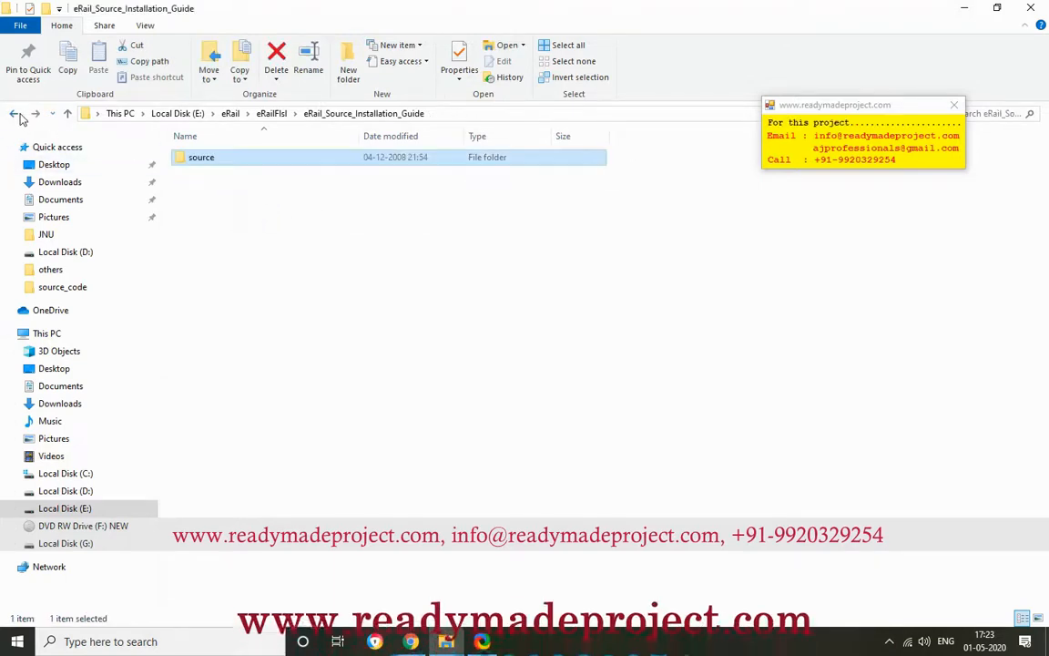
click(14, 112)
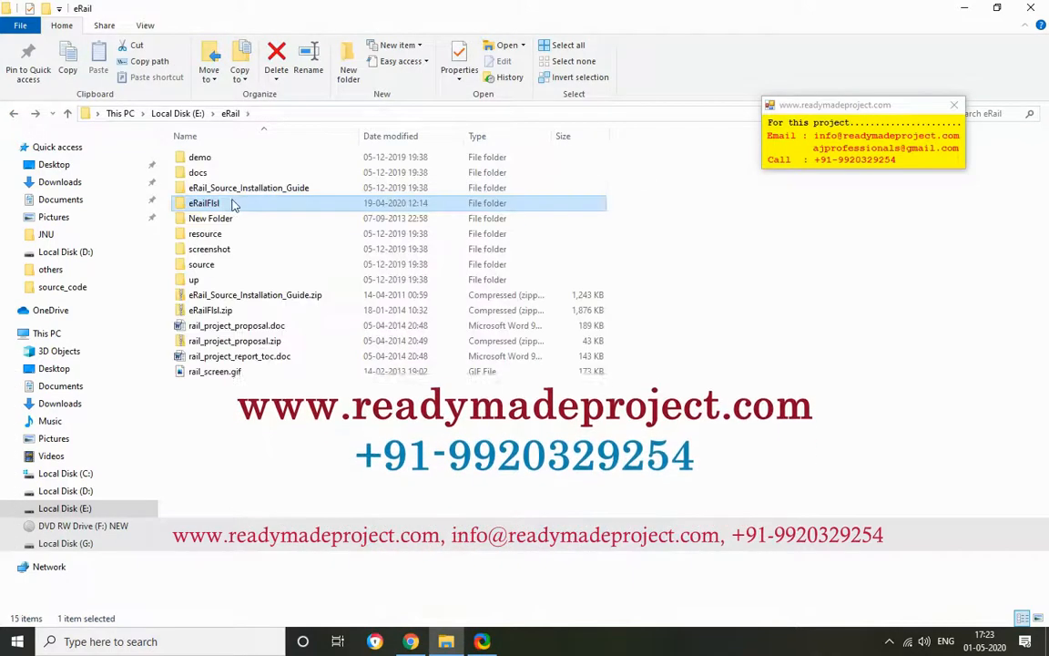
- Browse eRailFsl > source installation guide > source_code, then hide the browser to show the desktop
double_click(204, 202)
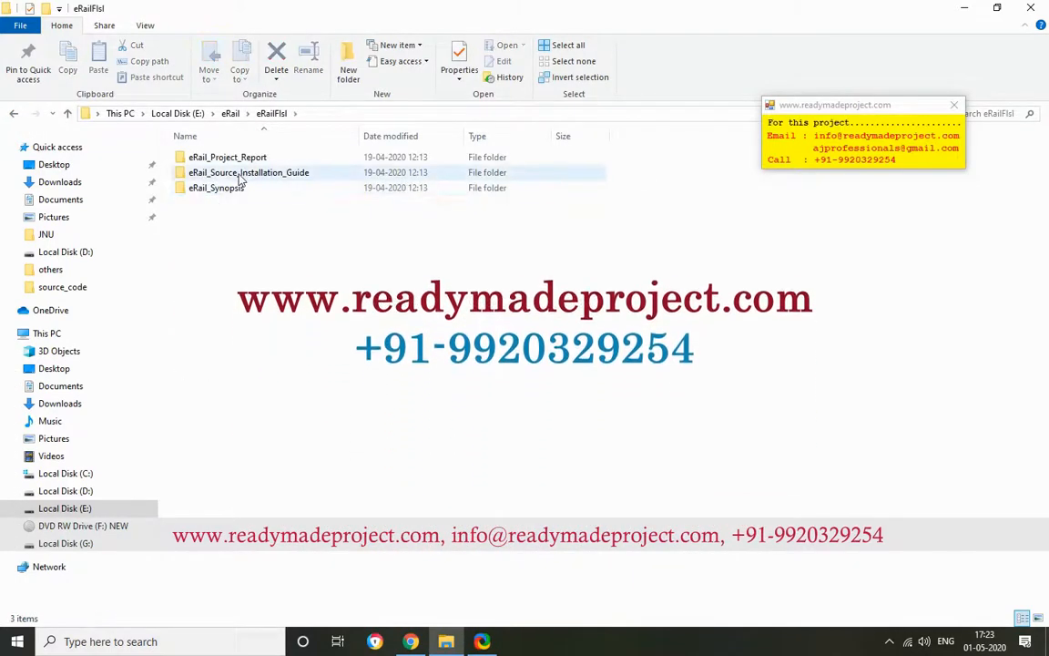
click(247, 171)
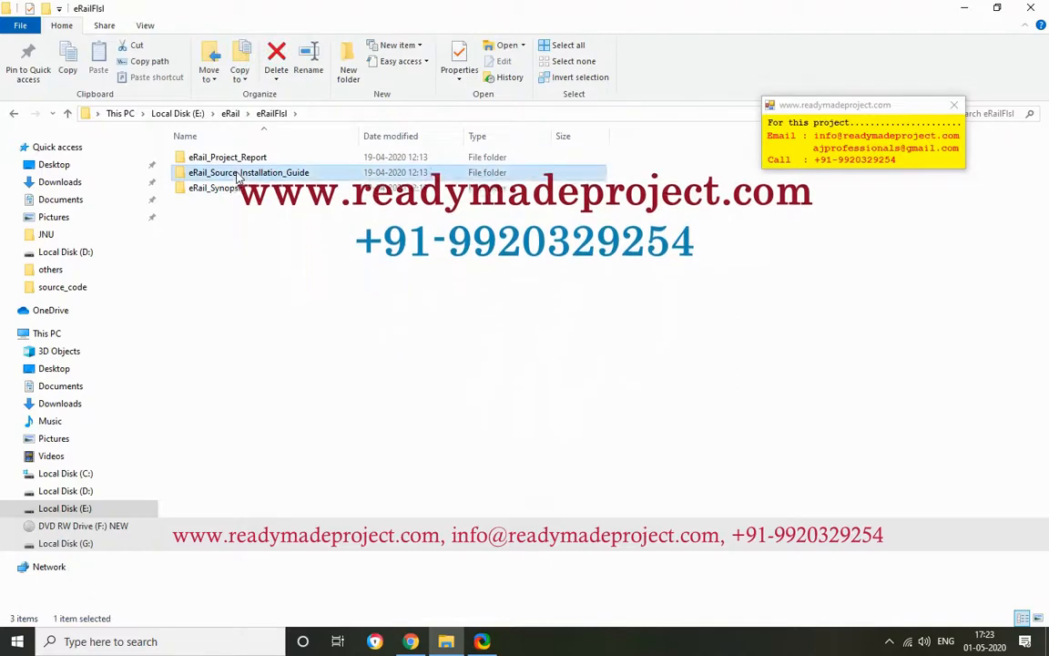
double_click(250, 171)
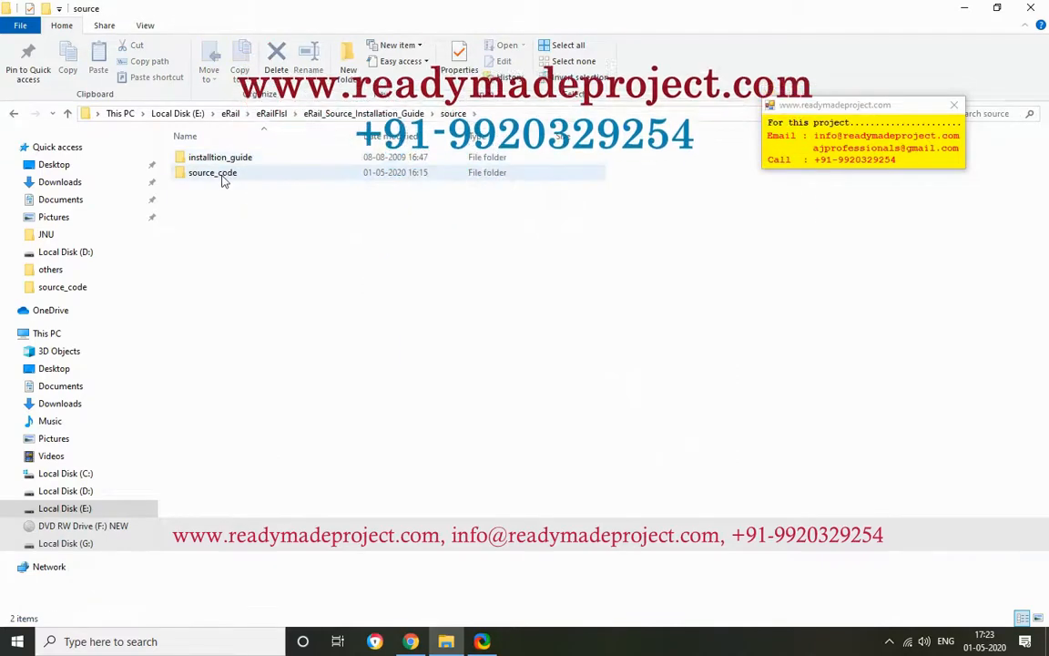
double_click(211, 171)
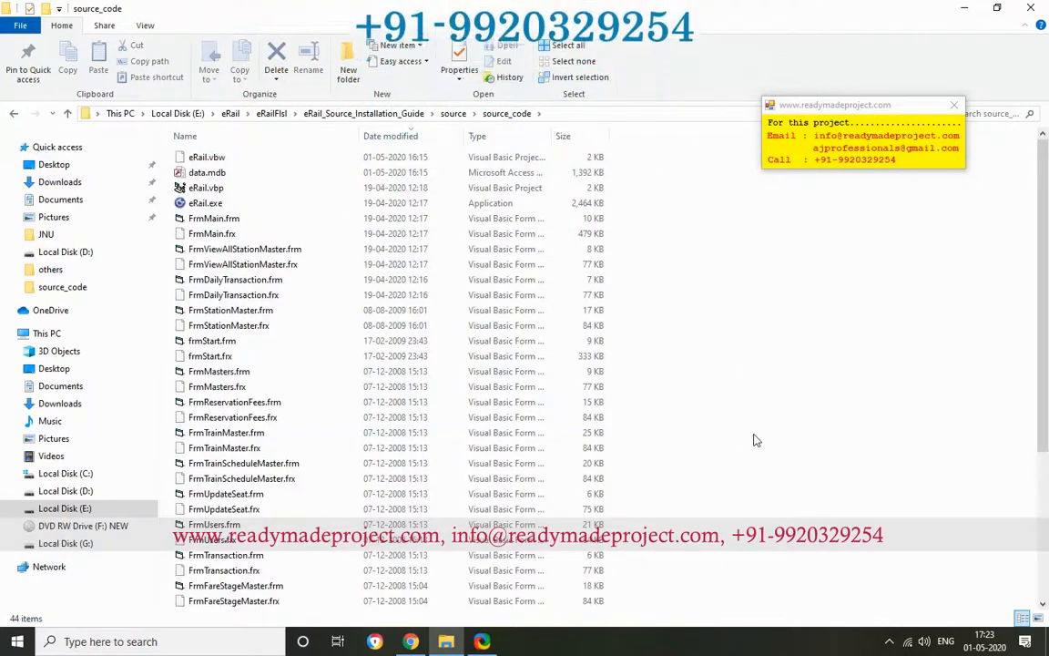
mouse_move(838, 324)
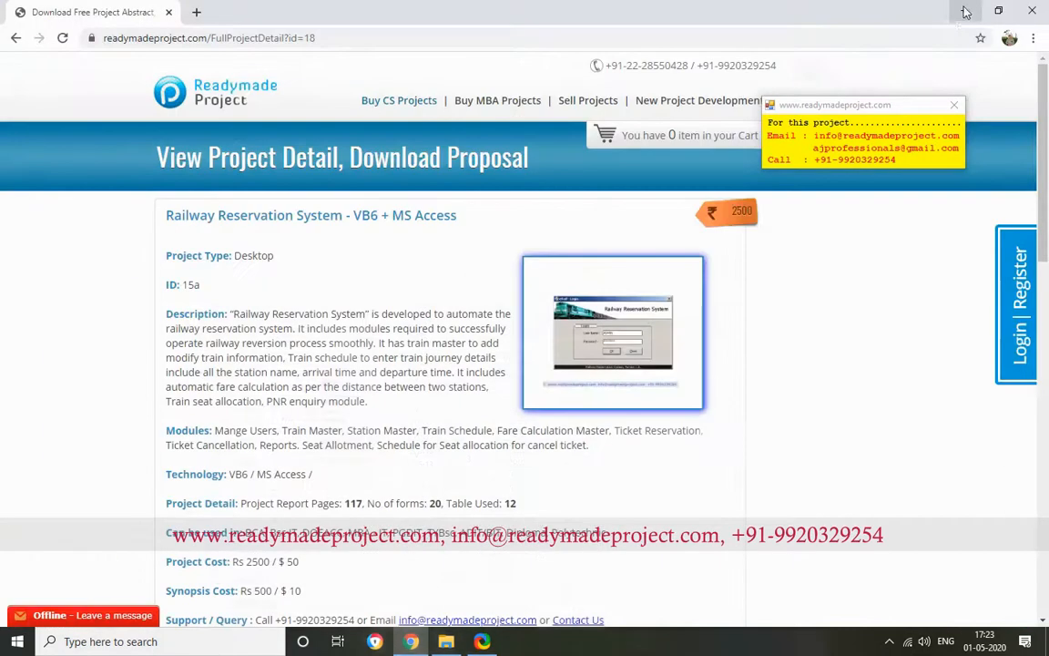
click(965, 11)
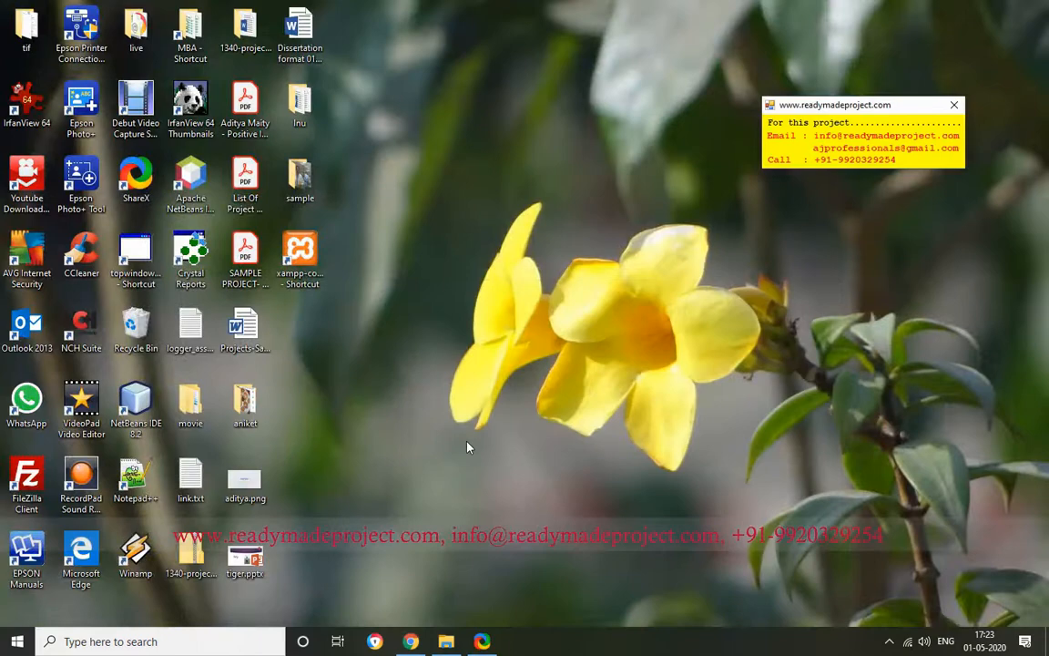
- Locate Microsoft Visual Basic 6.0 under Visual Studio 6.0 in Start and show its launch options
click(16, 641)
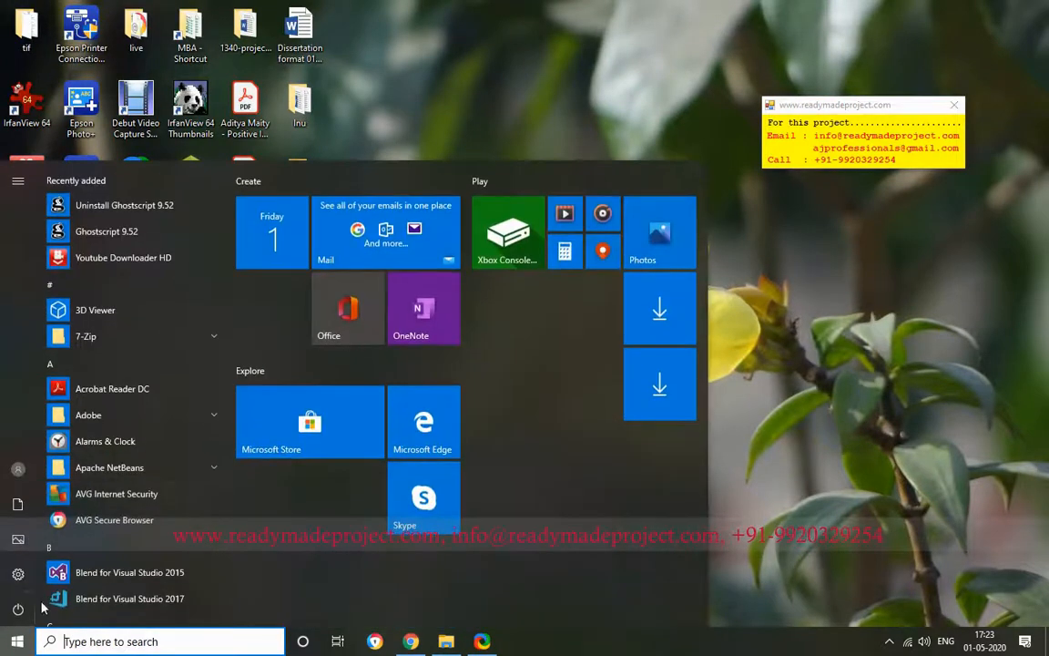
scroll(down, 3)
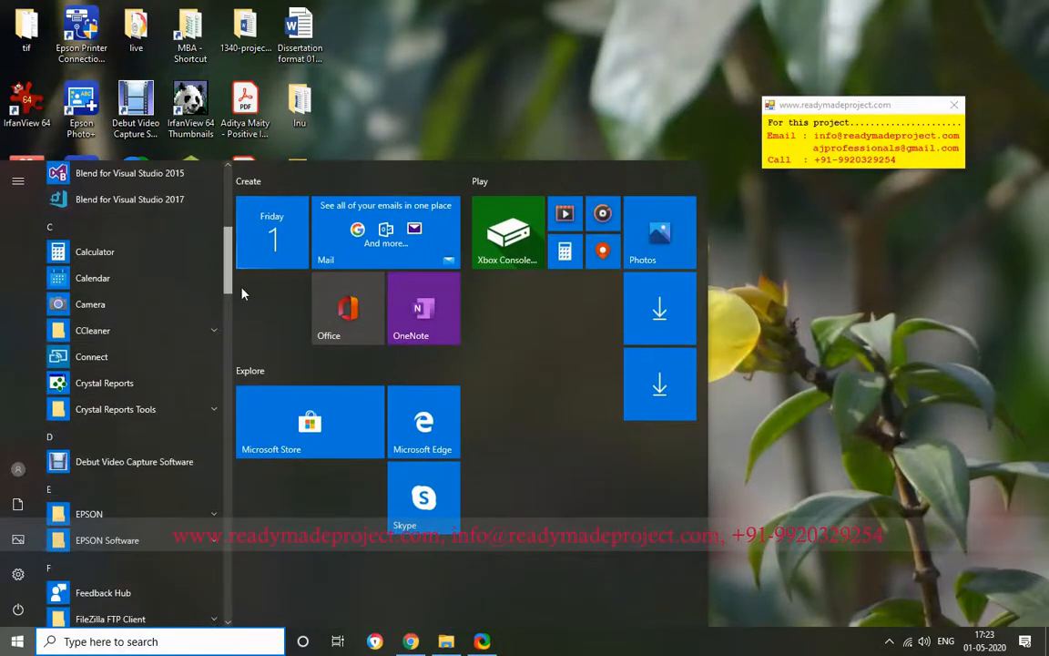
scroll(down, 3)
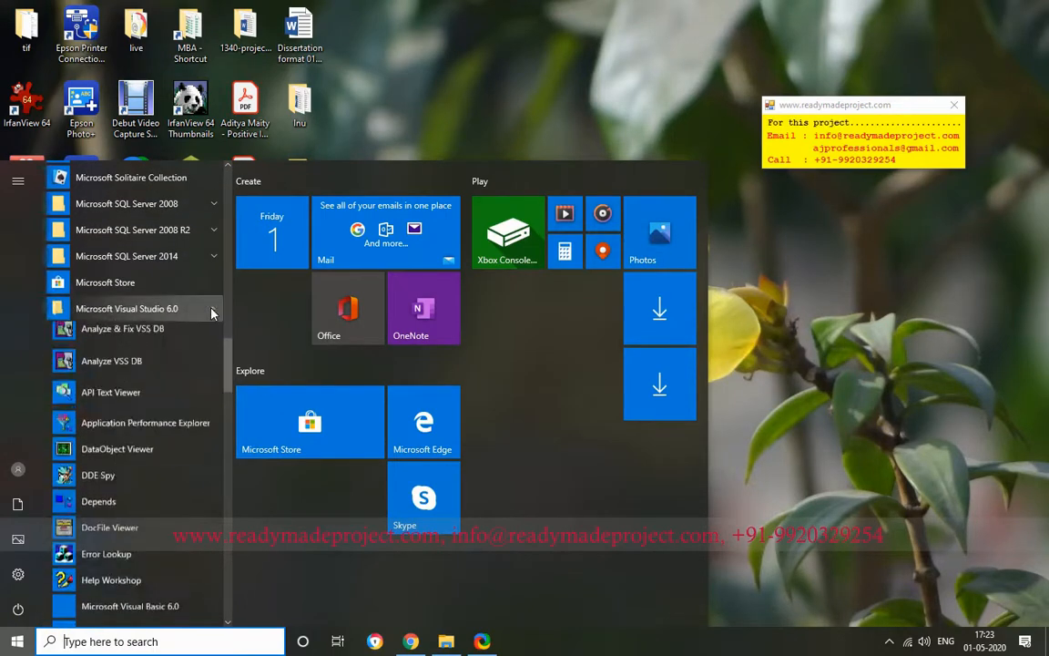
scroll(down, 3)
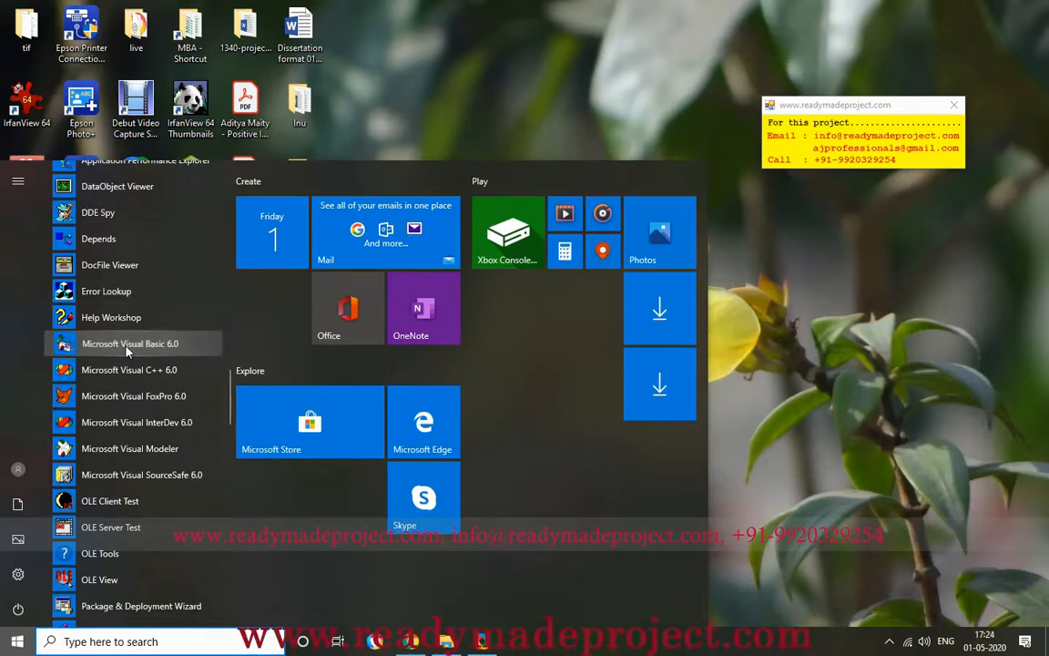
right_click(129, 343)
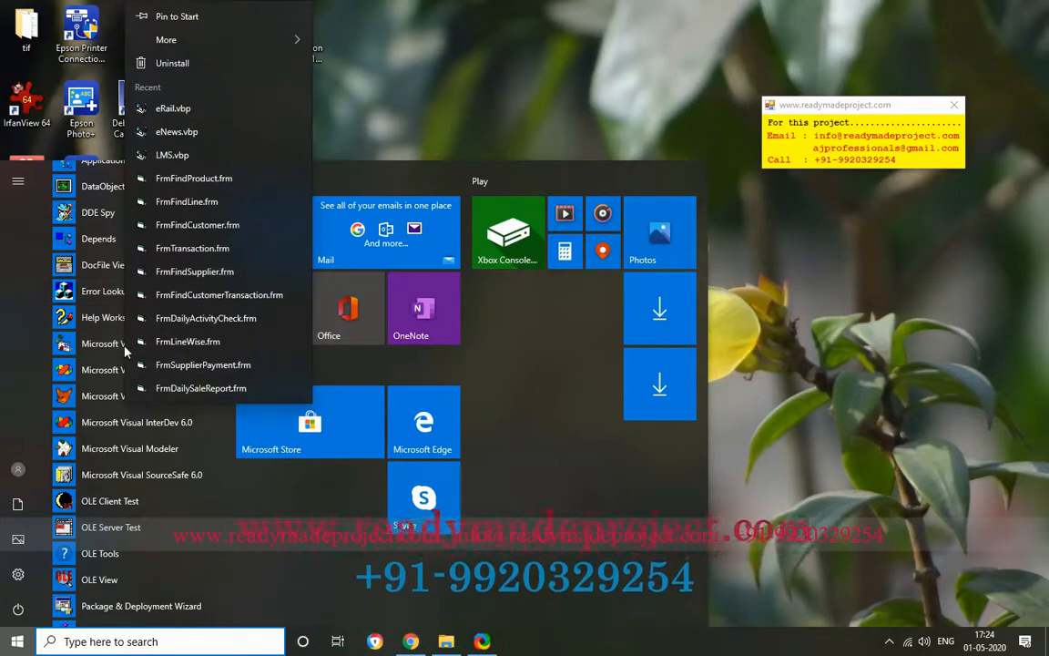
click(166, 40)
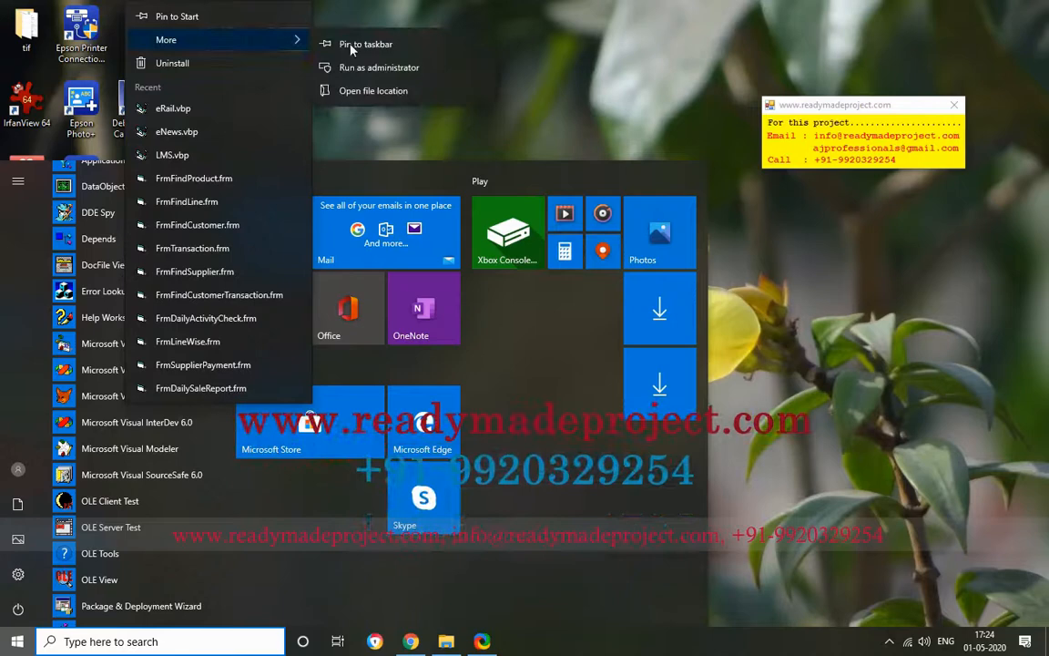
mouse_move(378, 65)
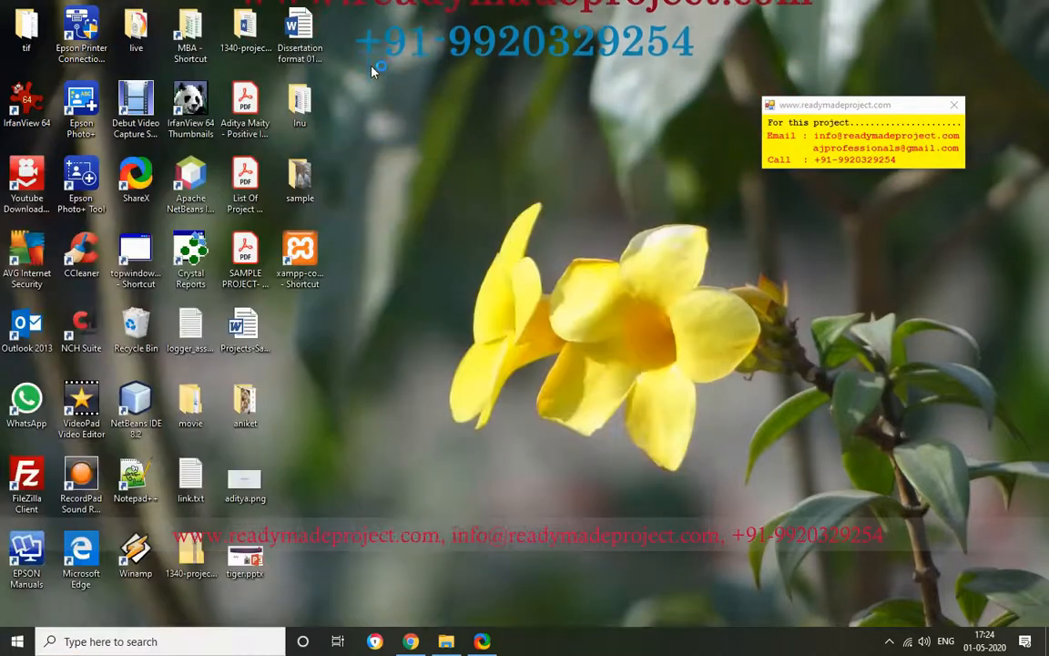
mouse_move(472, 430)
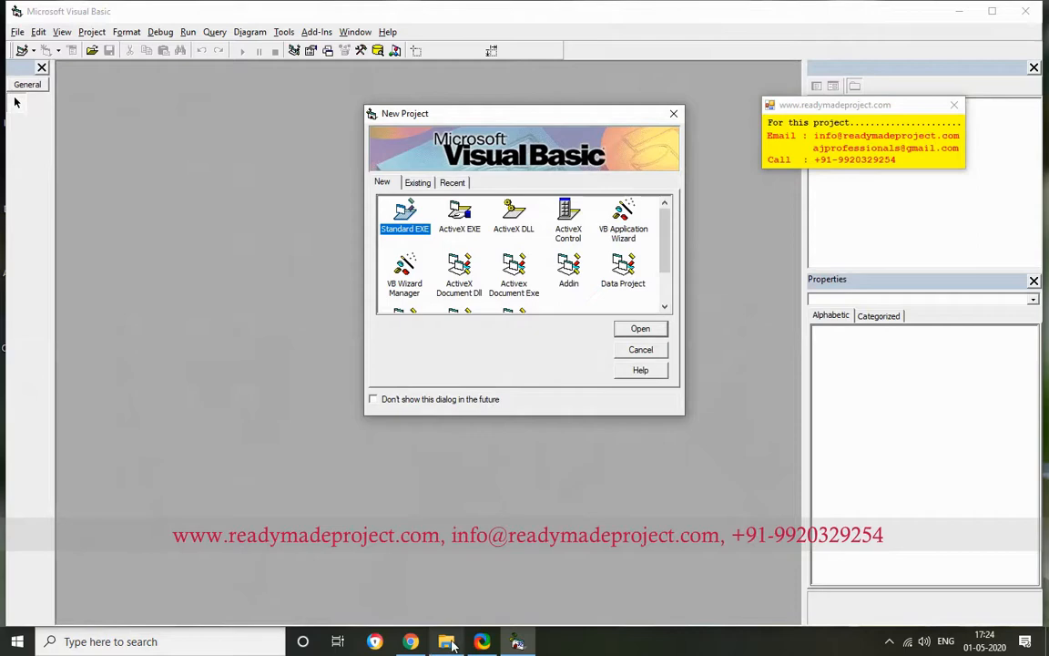
- Open the existing eRail.vbp project from the source_code folder in VB6
click(444, 641)
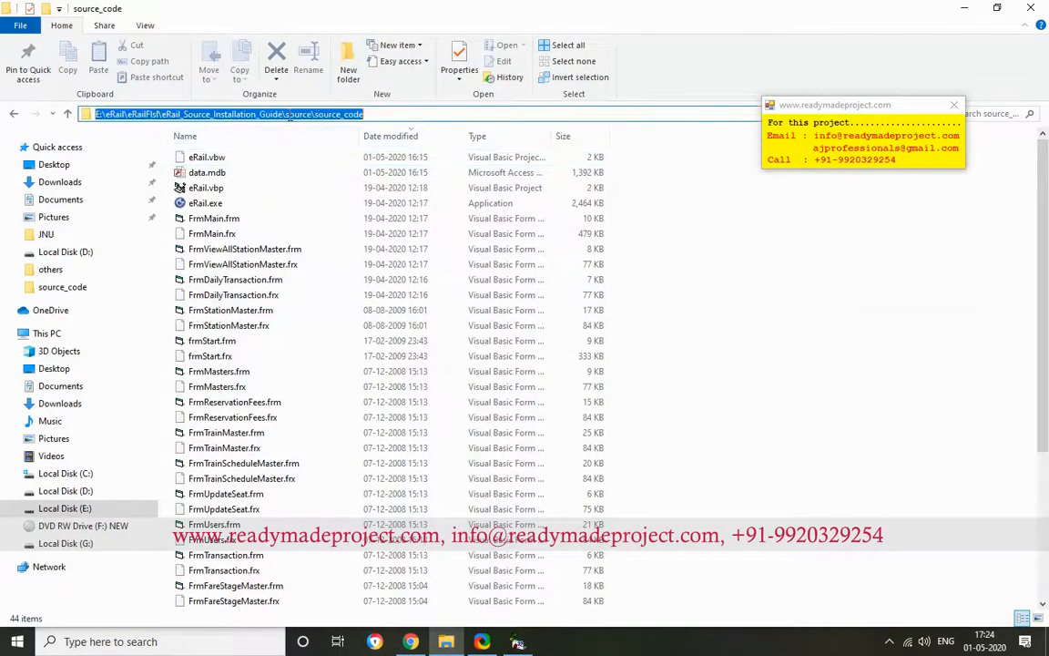
mouse_move(965, 25)
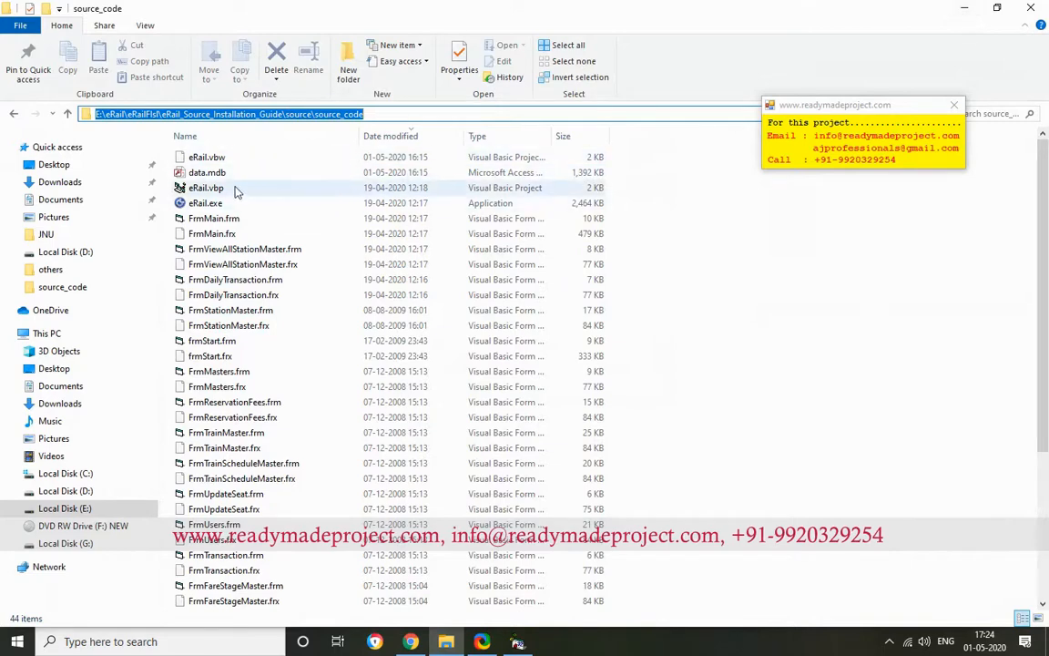
double_click(205, 188)
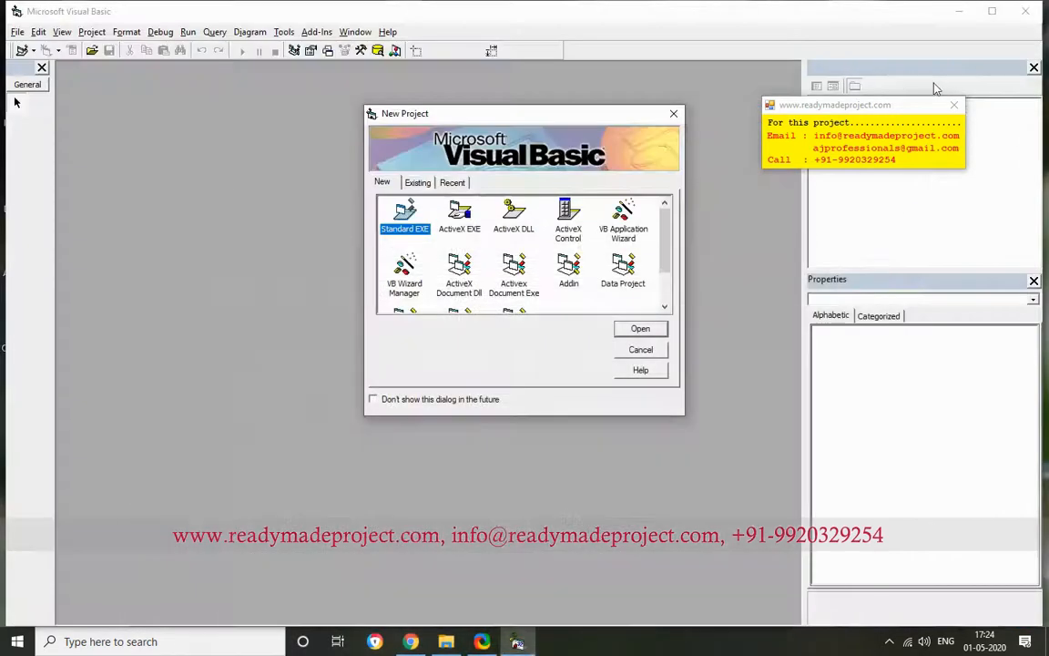
click(417, 182)
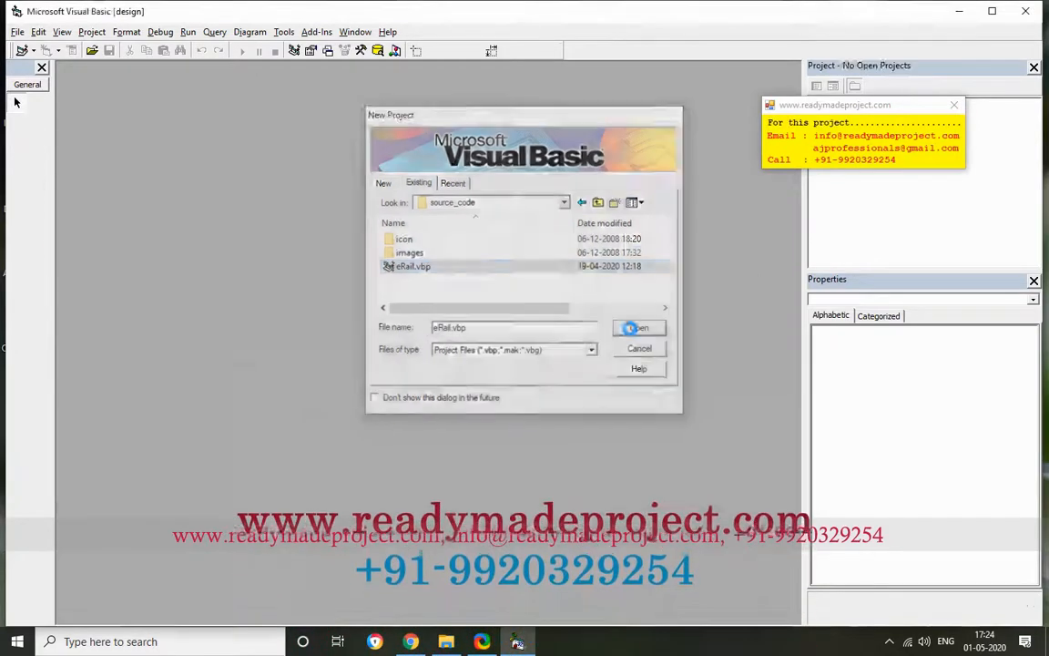
click(637, 328)
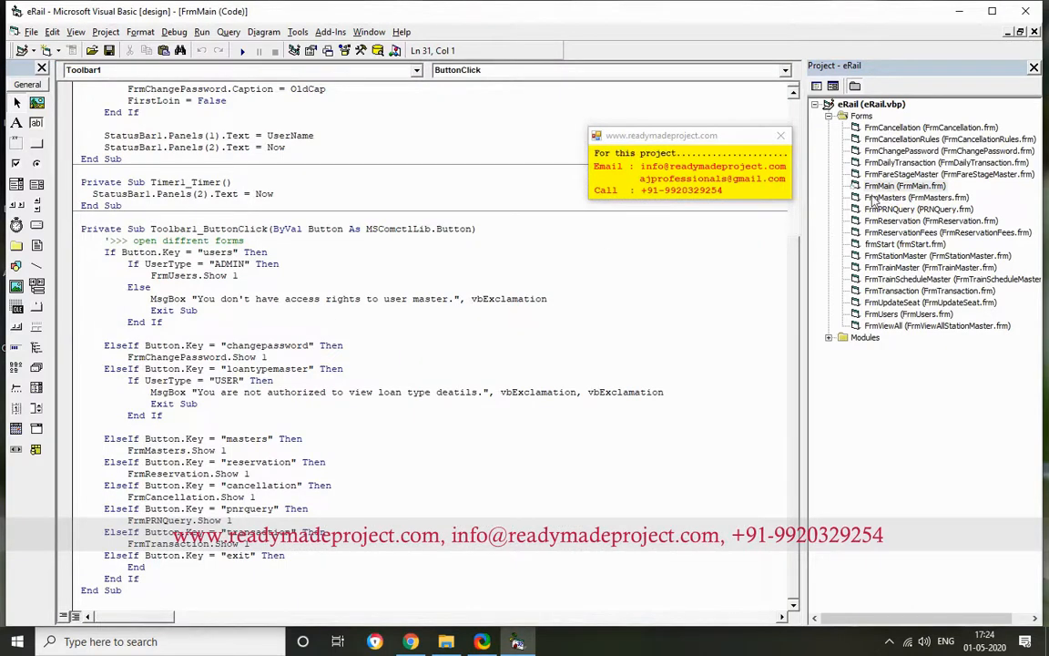
- Open the Reservation, Station Master, Transaction, User Master and another form in design view
double_click(918, 207)
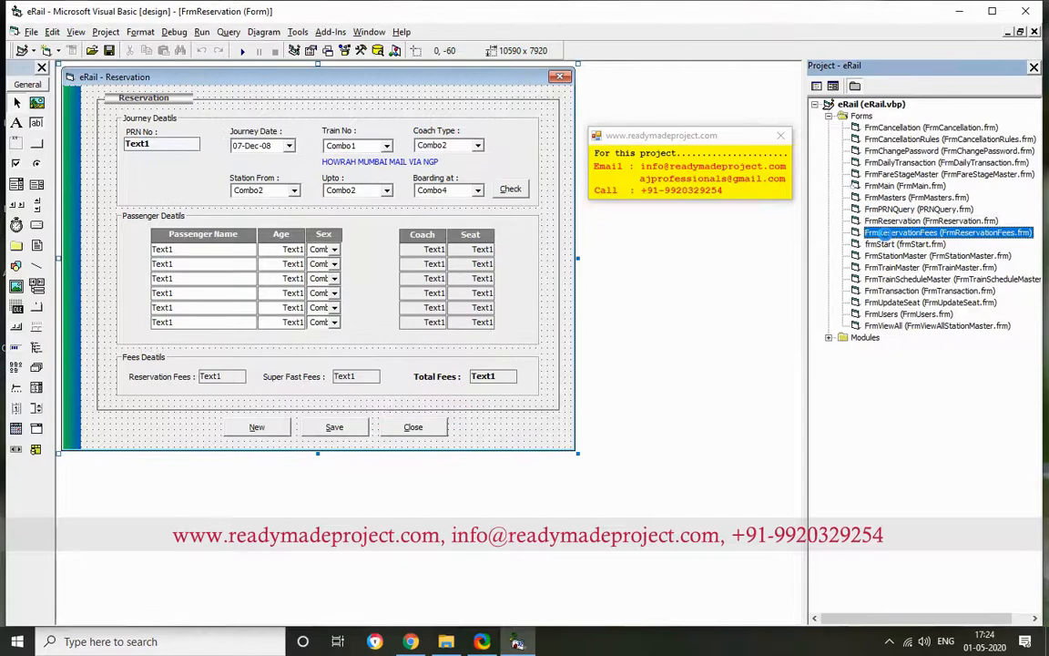
double_click(894, 255)
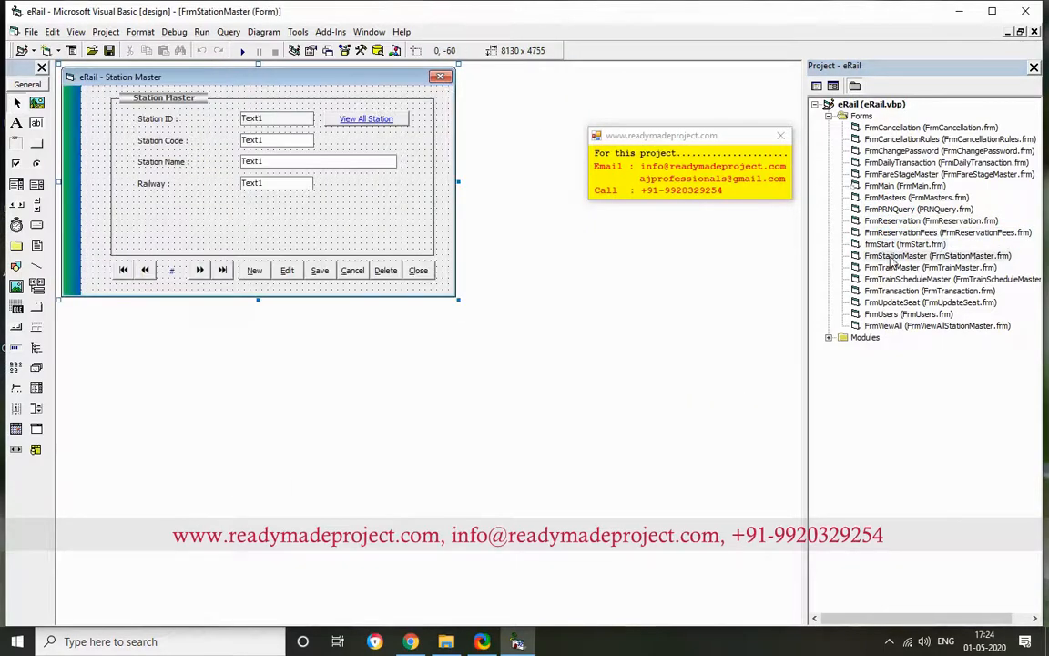
double_click(929, 291)
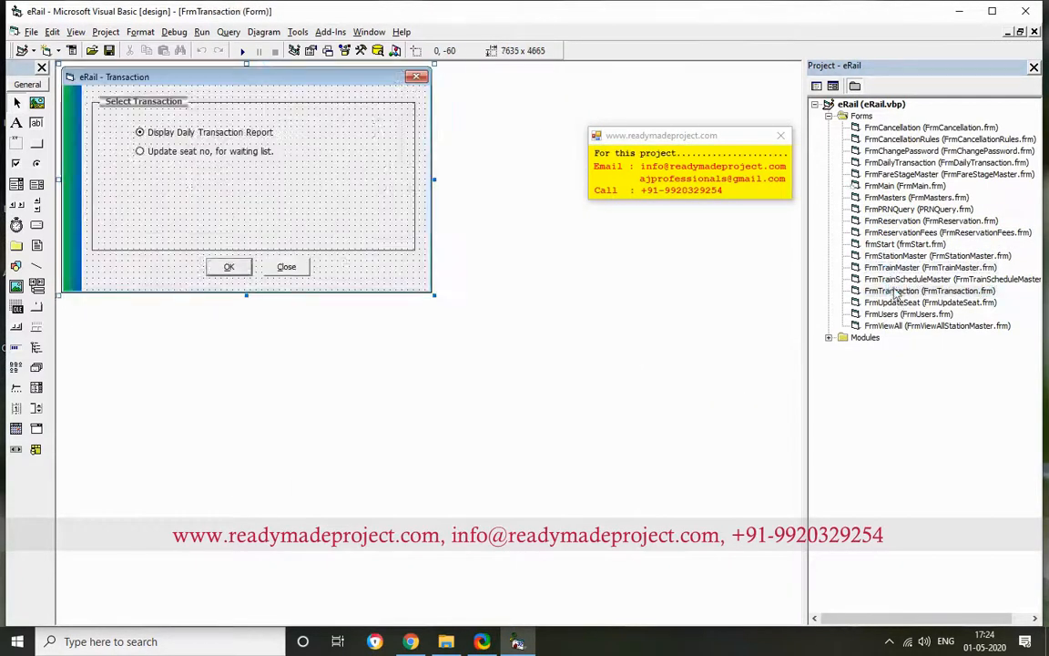
double_click(881, 313)
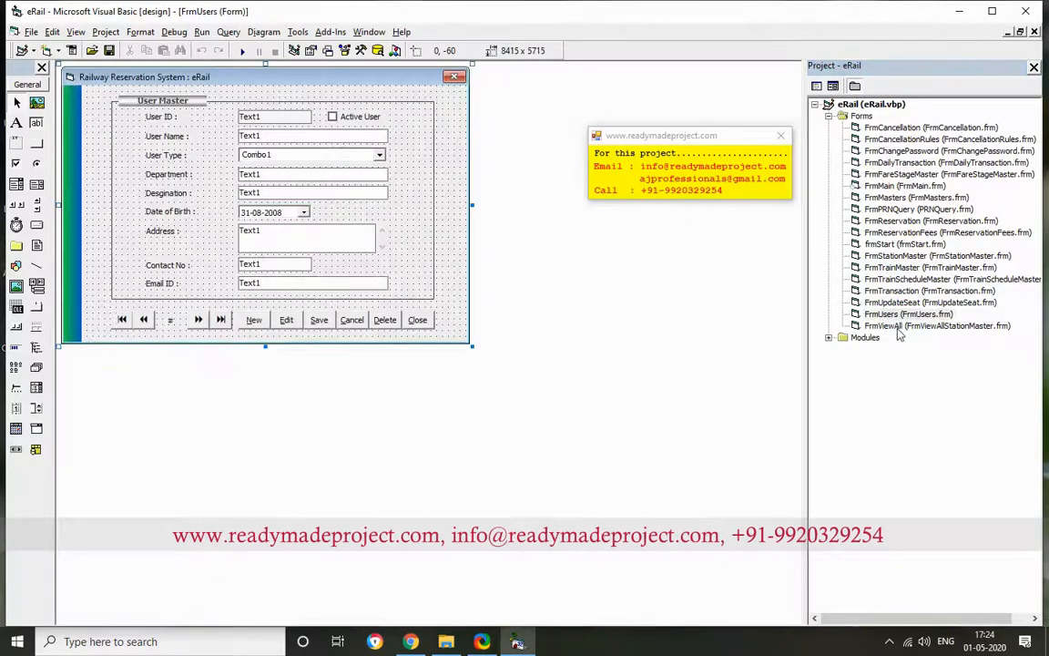
double_click(910, 326)
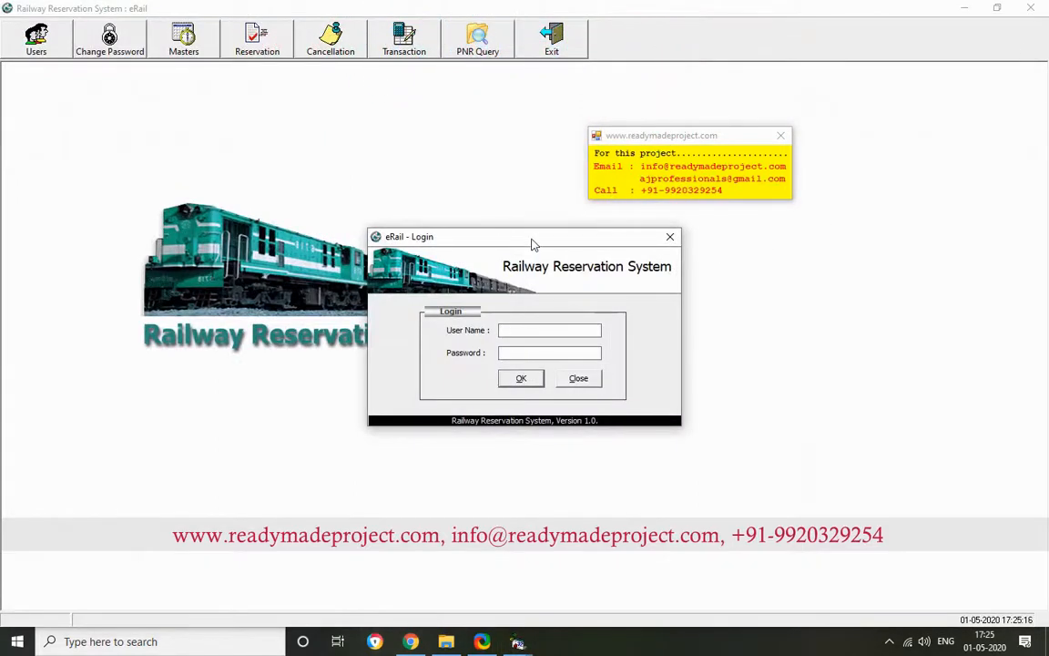
- Log in to the Railway Reservation System as admin
text(a)
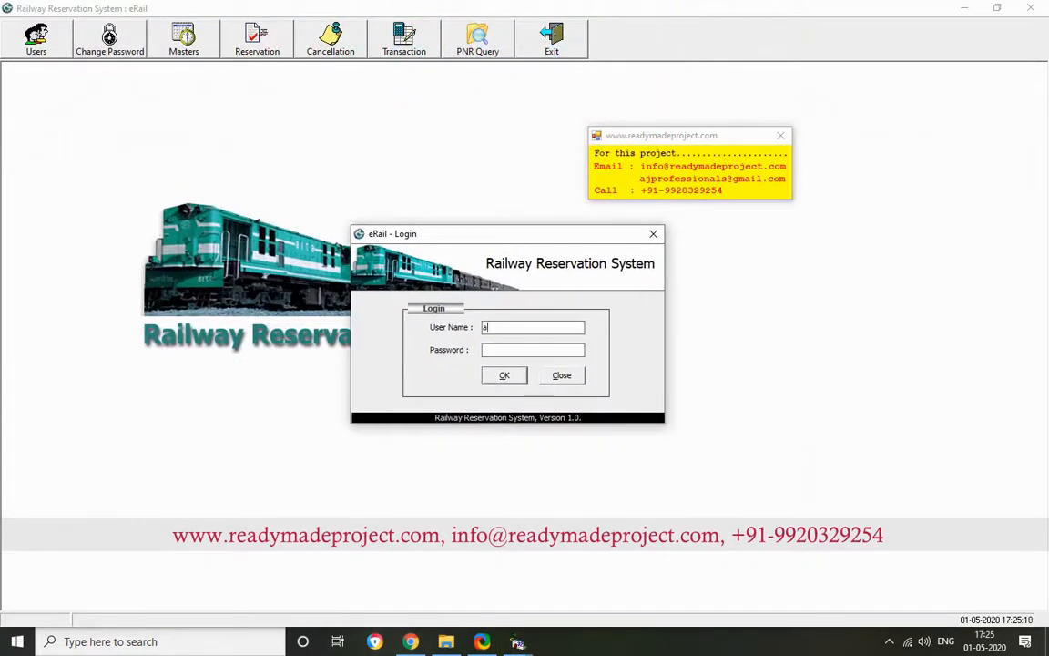
text(dmin)
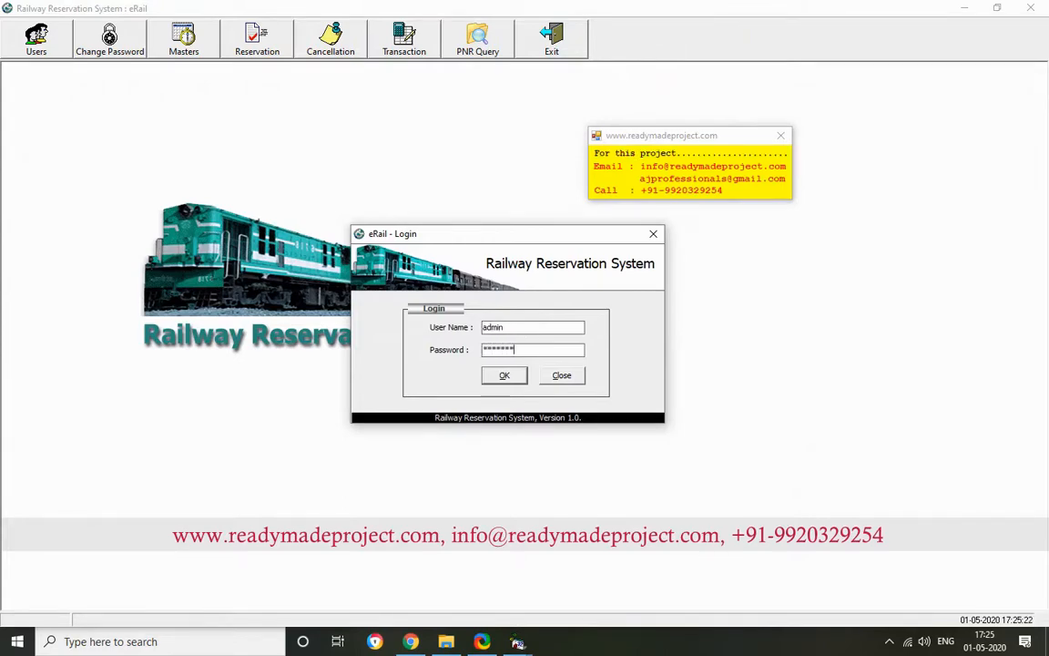
click(503, 375)
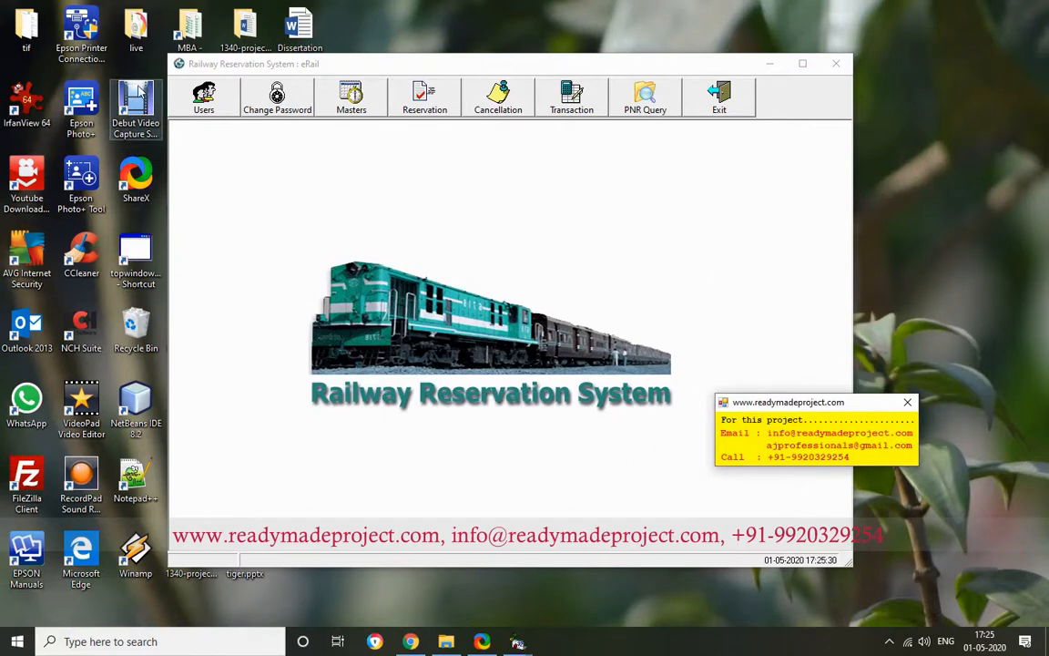
- Browse the user records and start a new user record
click(204, 98)
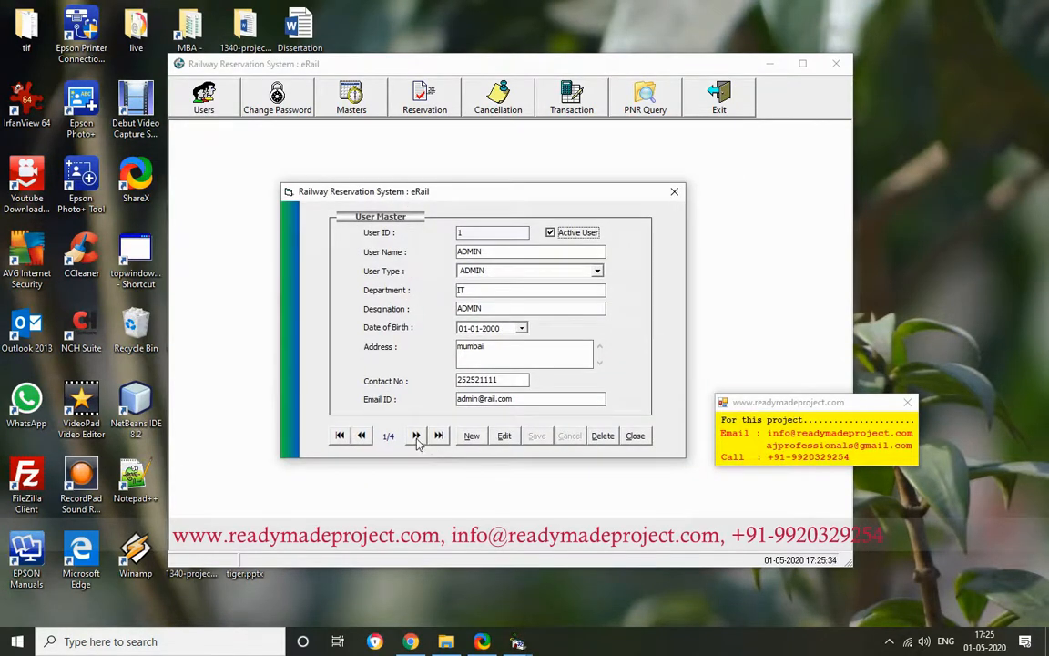
click(415, 435)
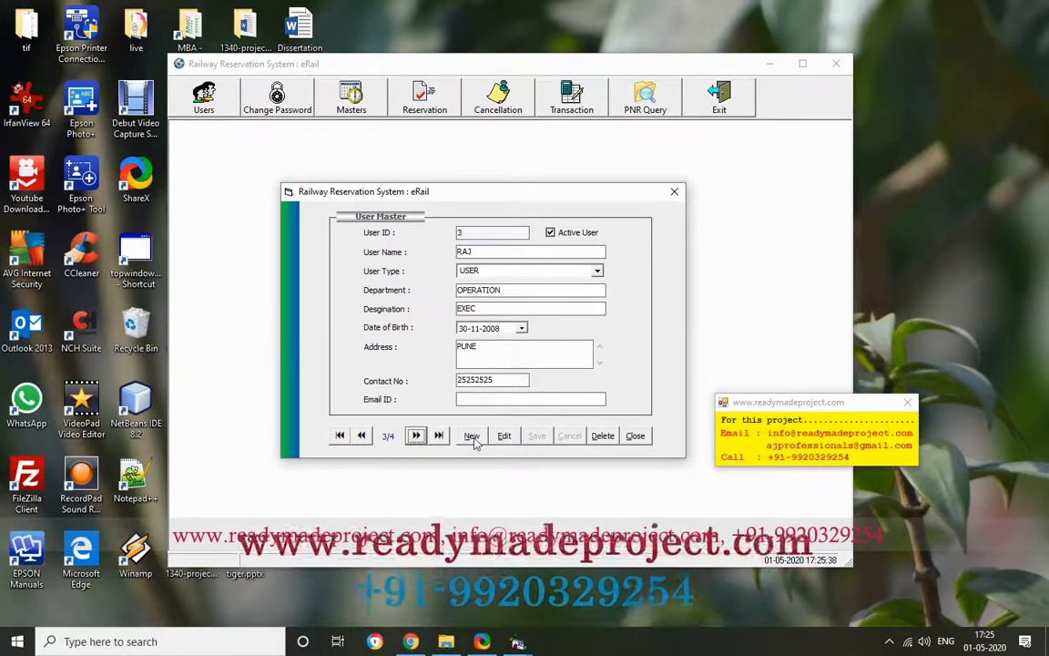
click(471, 435)
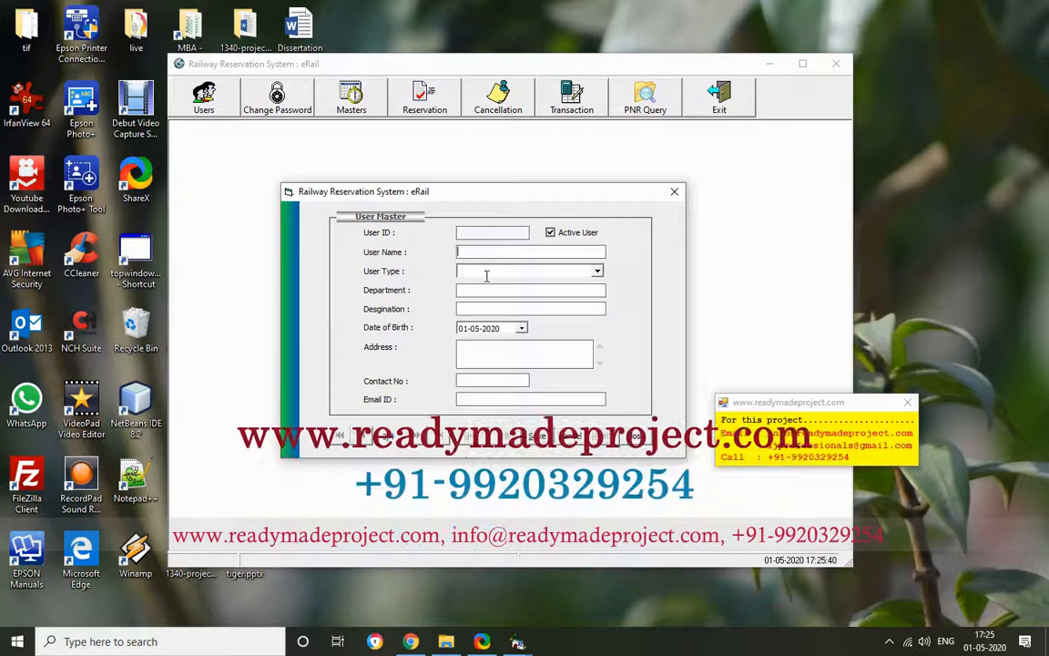
- Enter user ANIKET, type USER, department IT, designation MANAGER, then close the user form
text(ANIK)
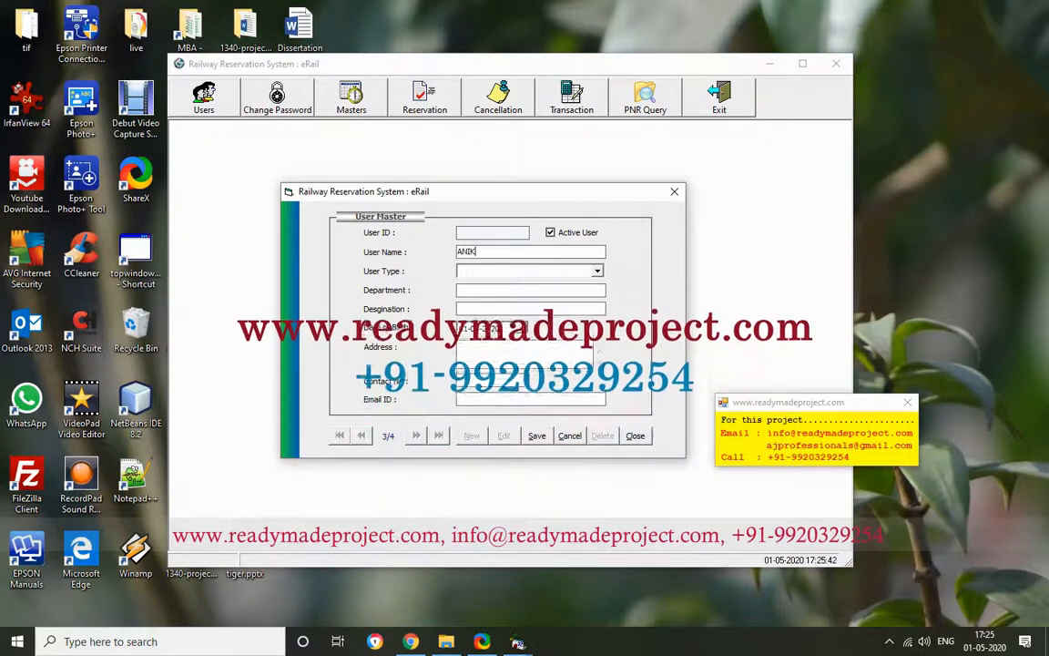
click(597, 269)
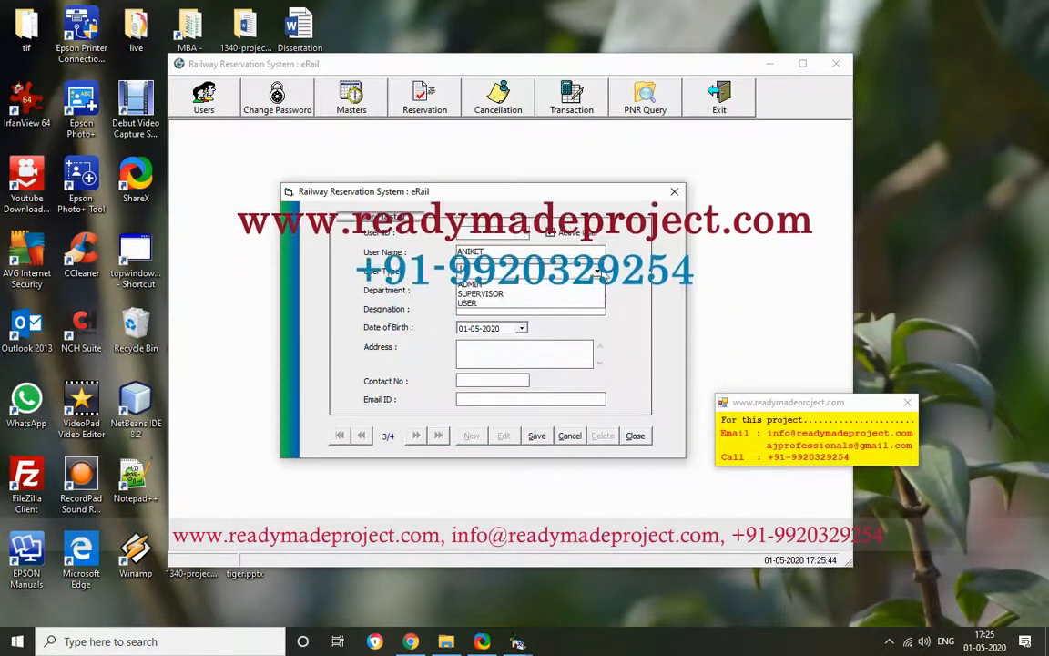
click(466, 302)
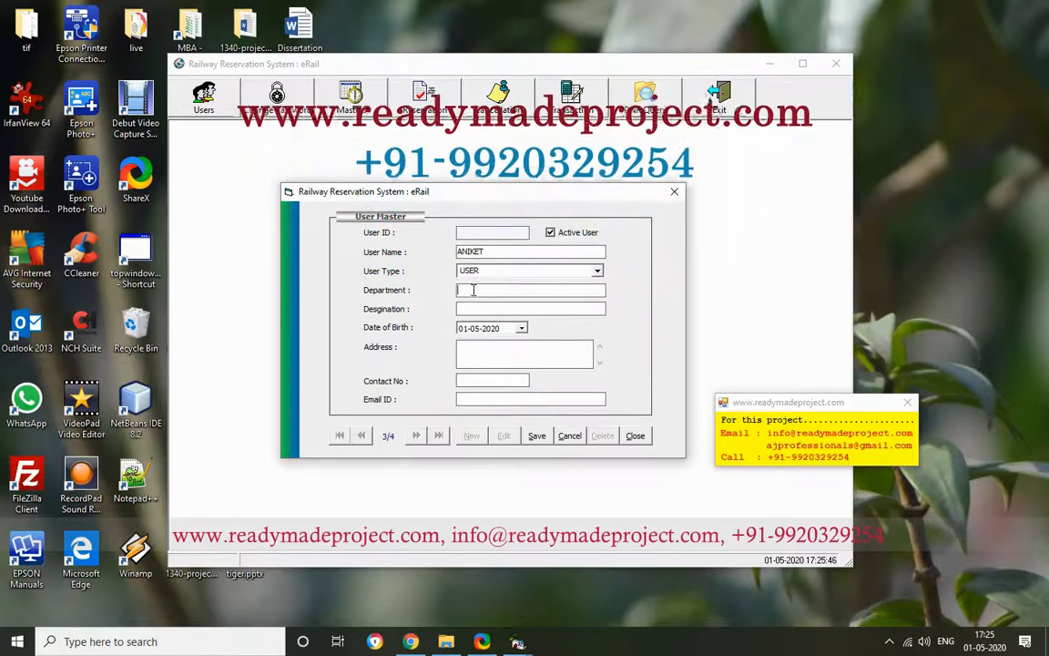
text(IT)
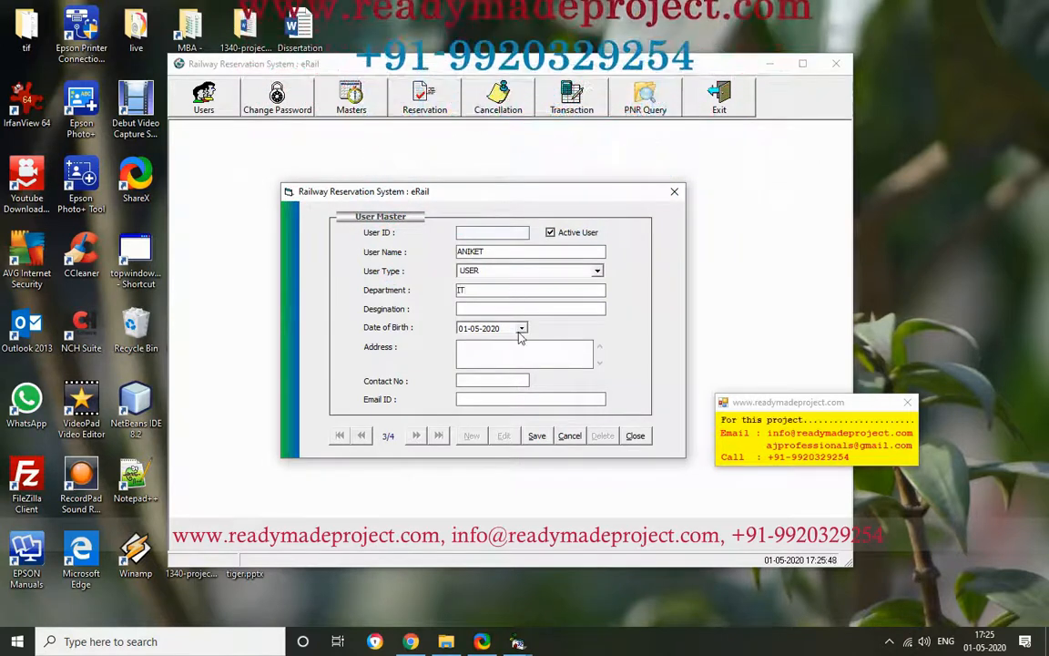
text(MANAGER)
text(1974)
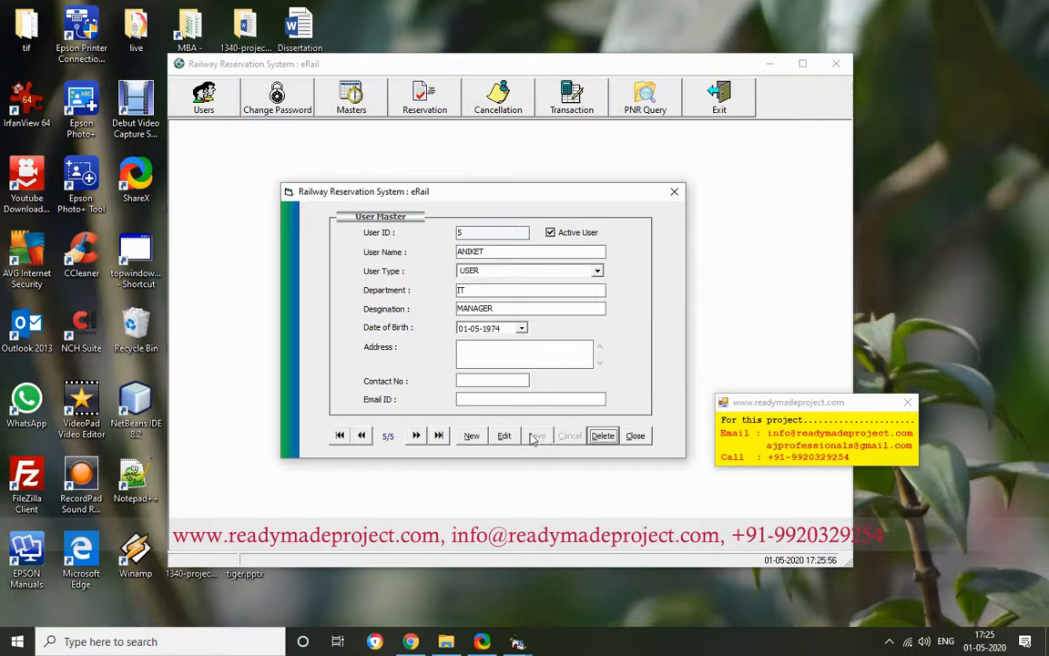
click(339, 433)
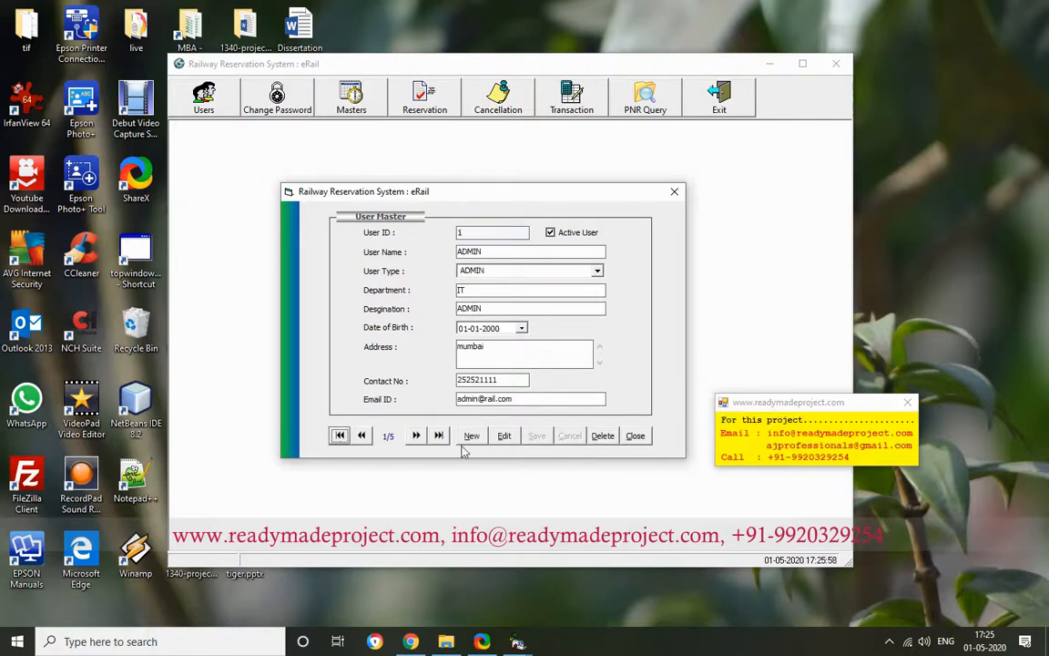
click(634, 435)
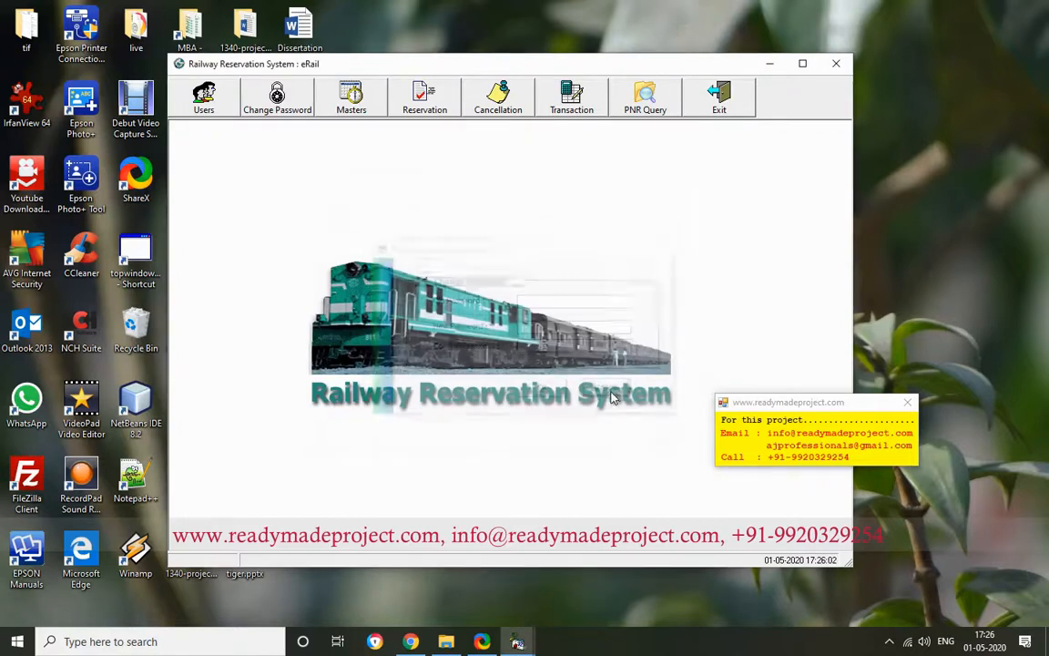
- Browse the Station Master records back and forth, then start a new station record
click(352, 99)
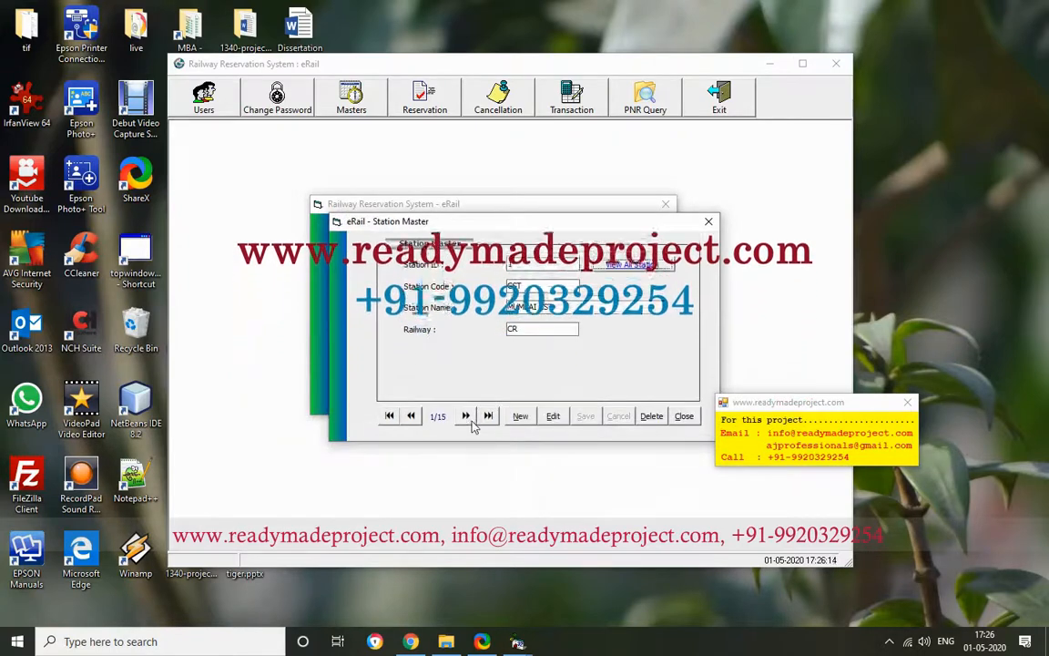
click(466, 415)
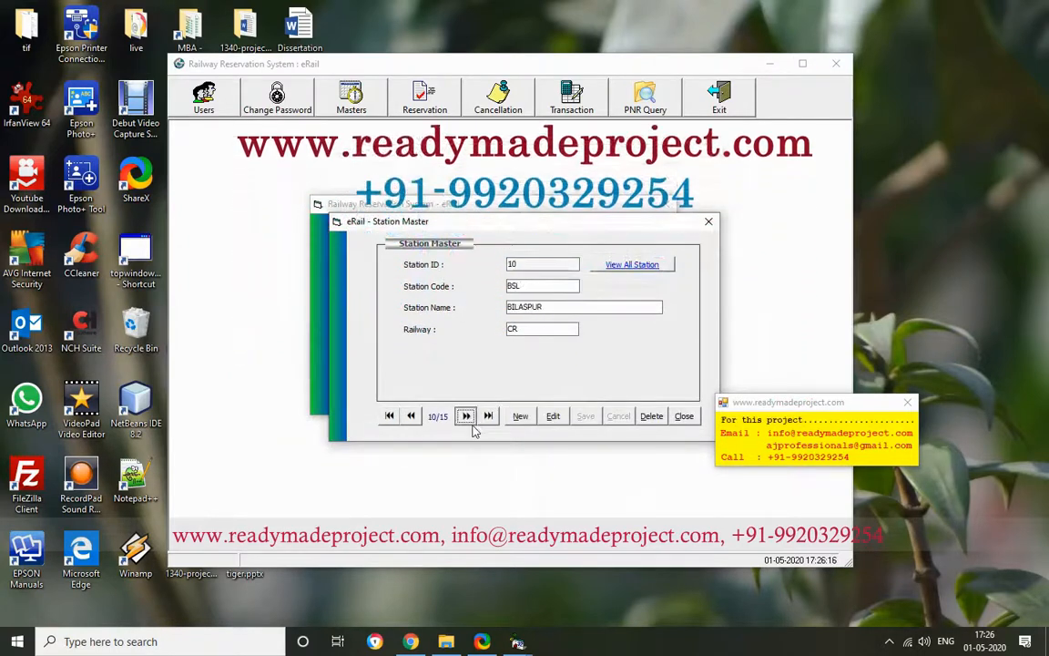
click(488, 415)
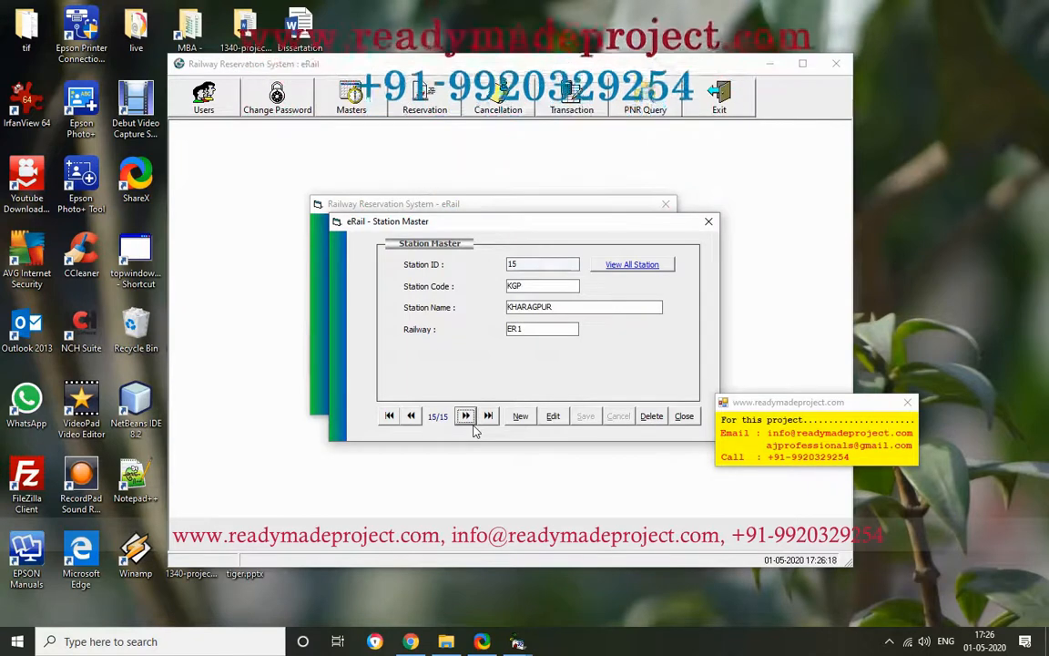
mouse_move(535, 463)
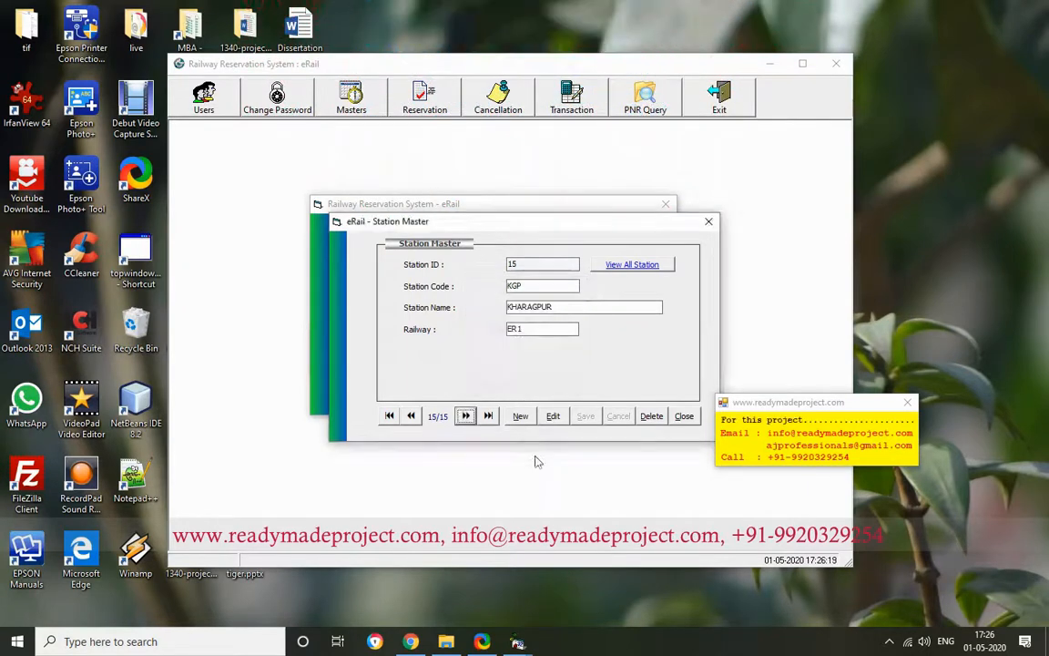
click(411, 416)
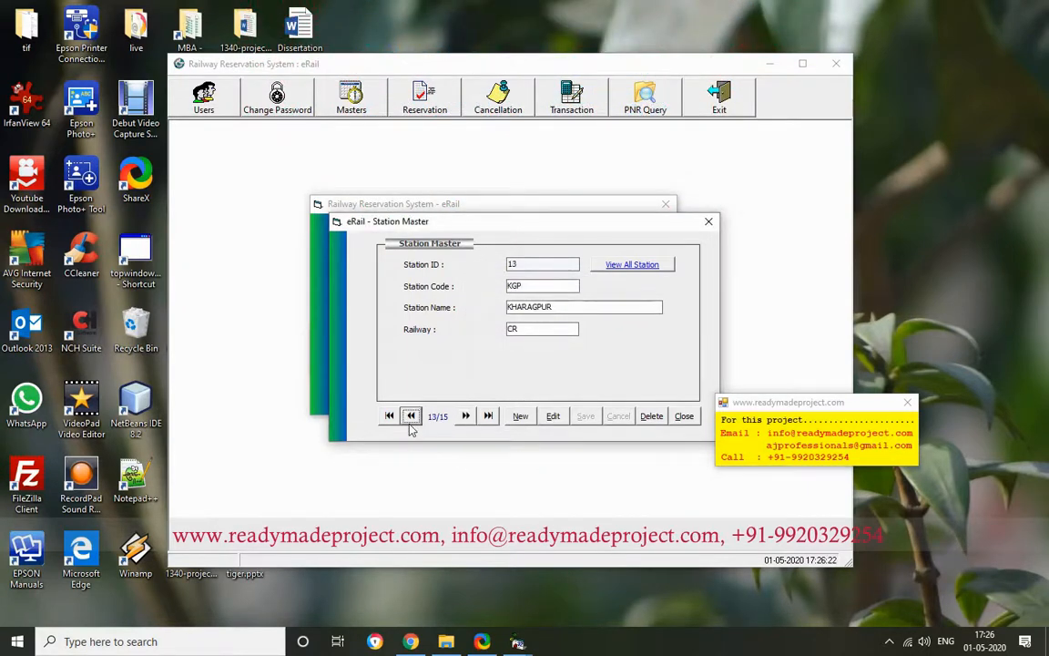
click(409, 415)
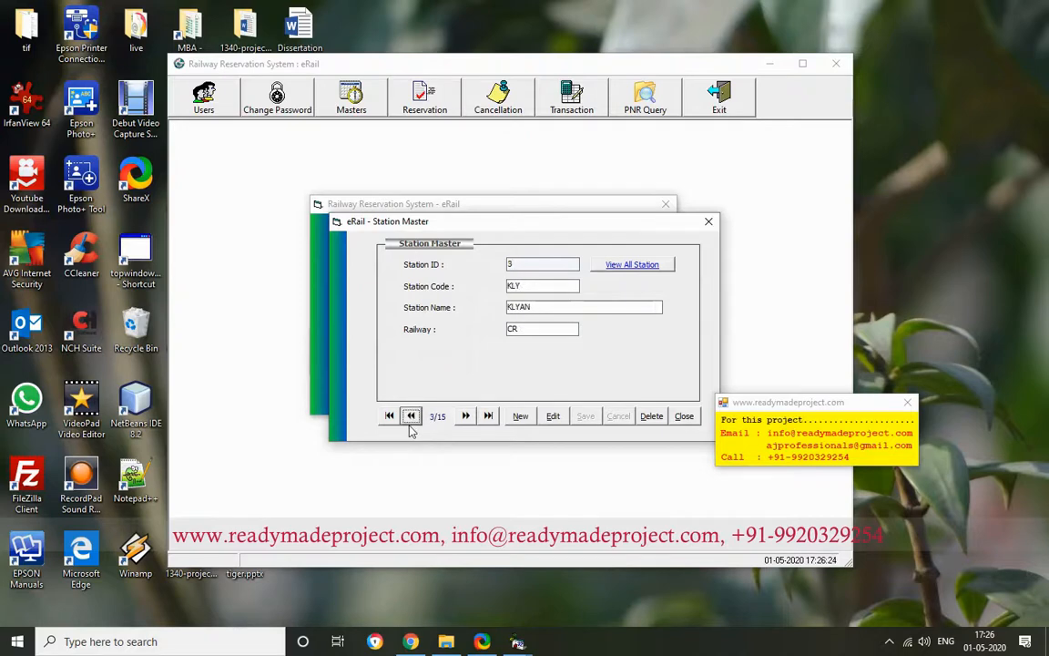
click(412, 415)
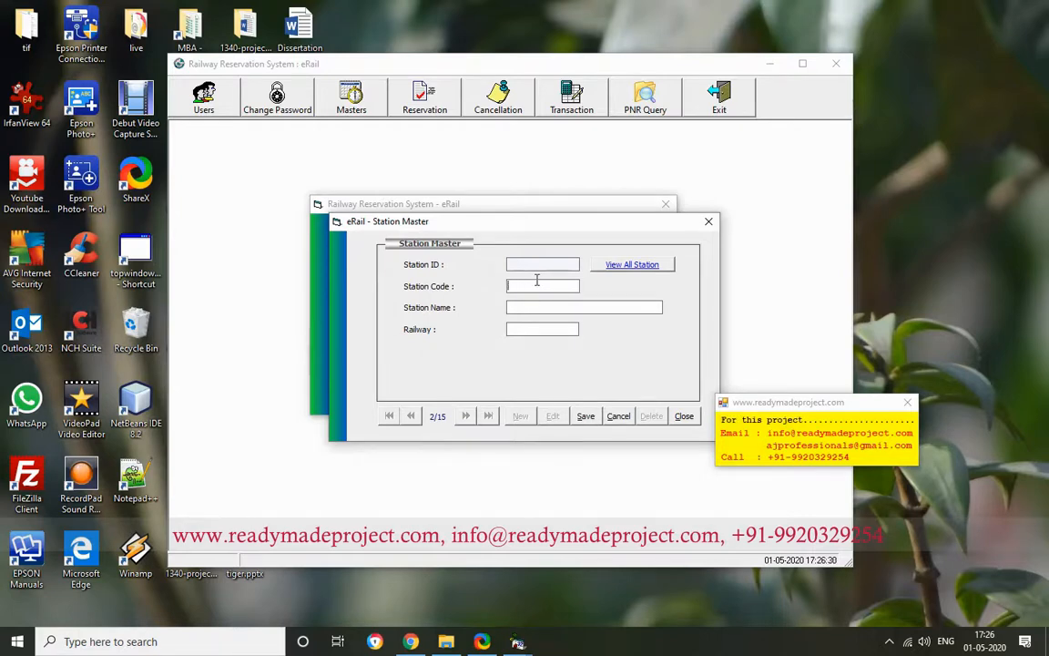
- Save new station PAN / PANVEL on railway CR
text(PA)
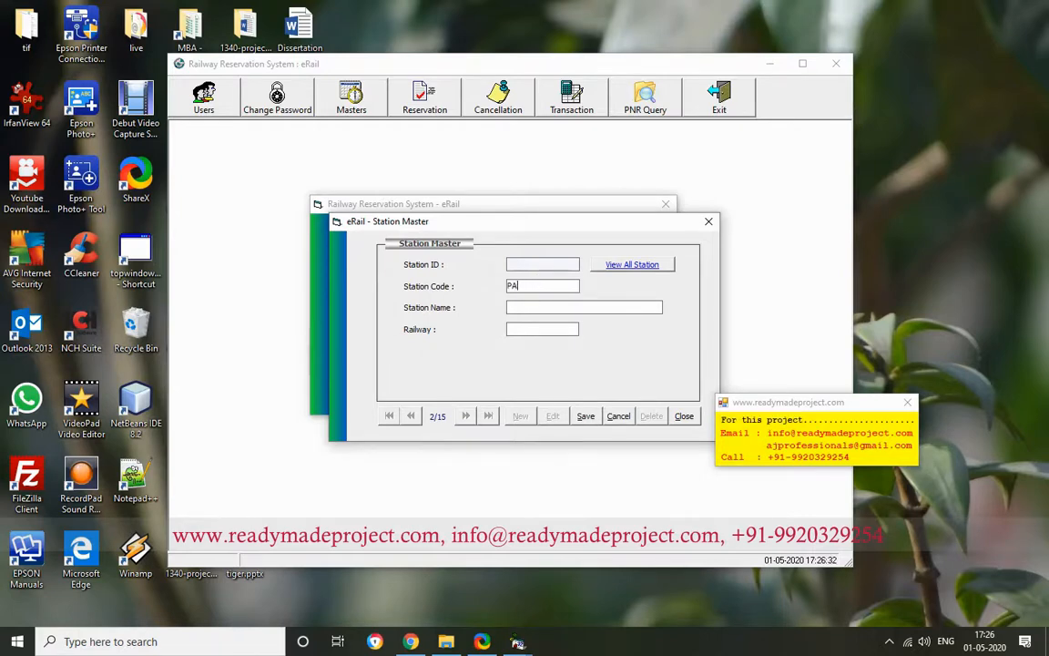
text(N)
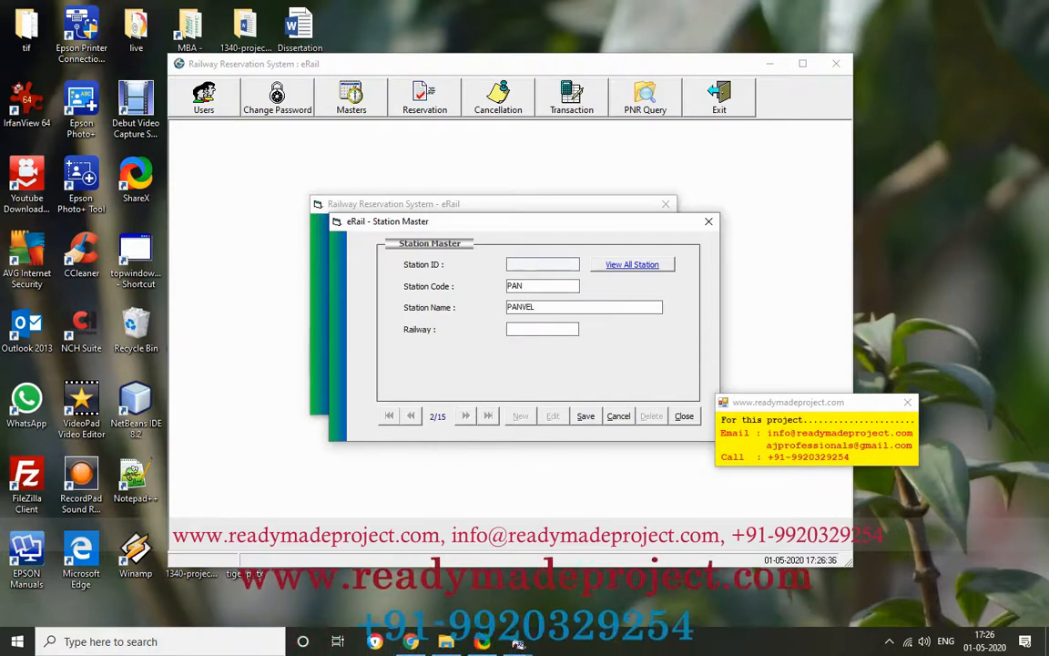
text(C)
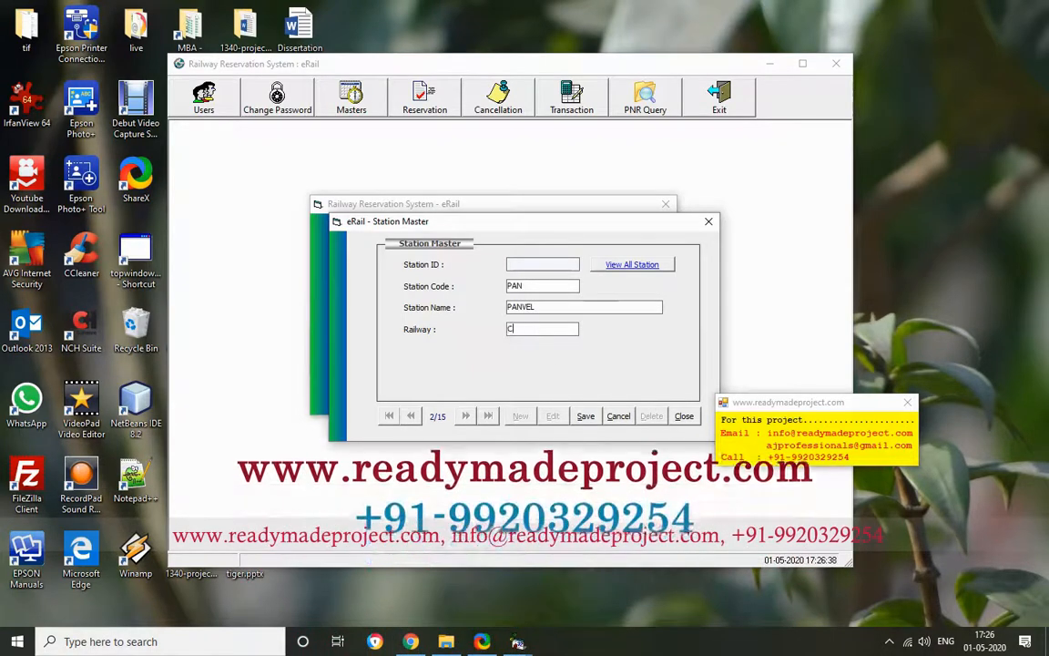
text(R)
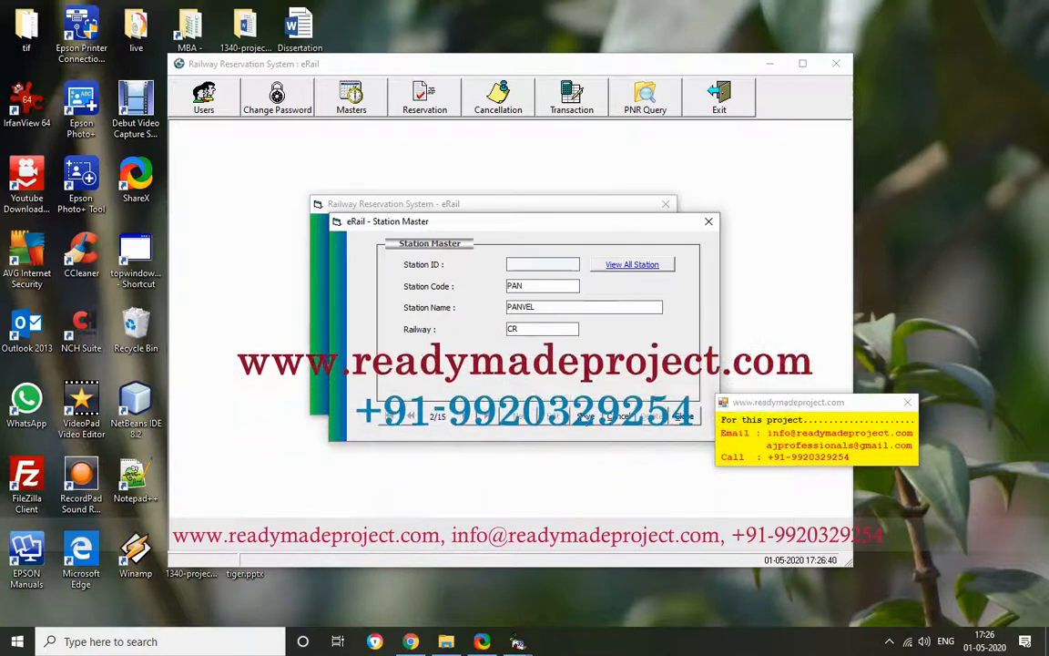
click(488, 416)
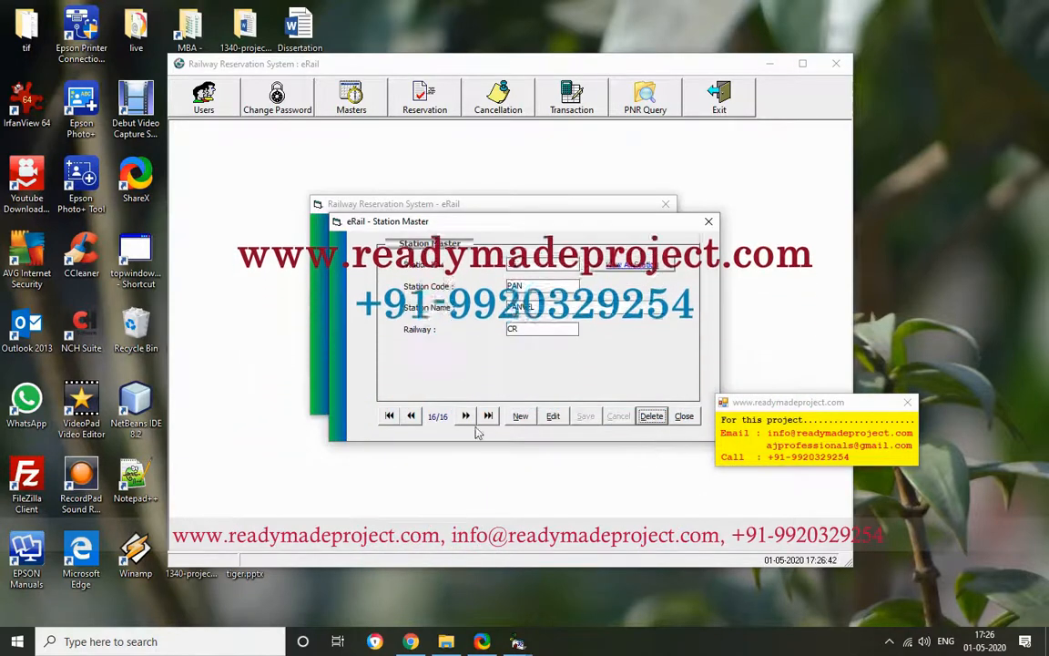
- Add station GOA / GOA on CR and view the list of all stations
click(521, 415)
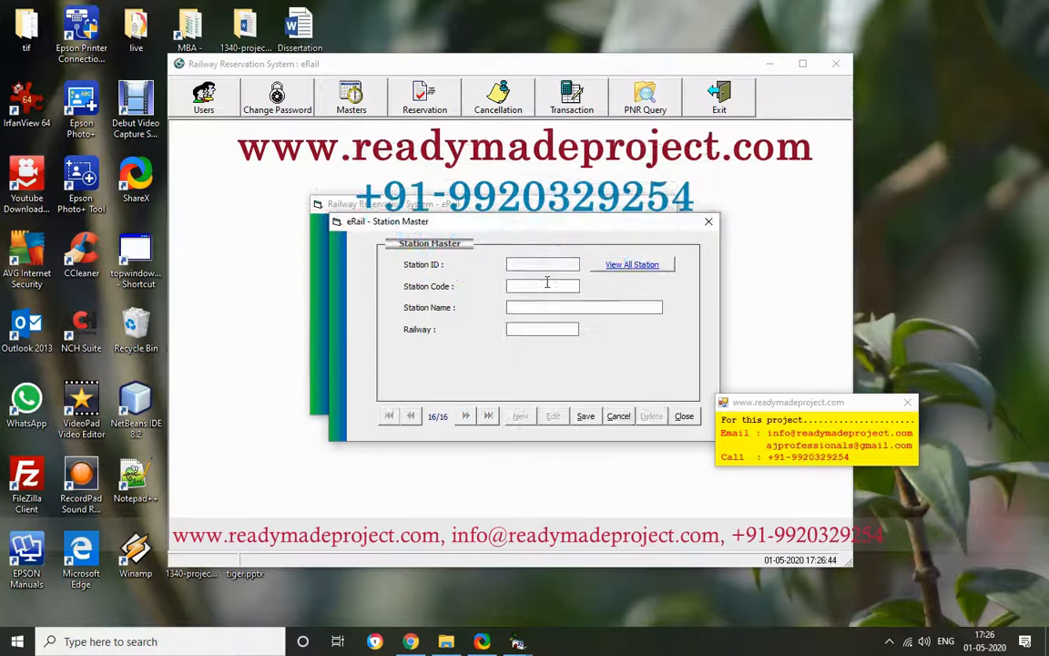
text(GO)
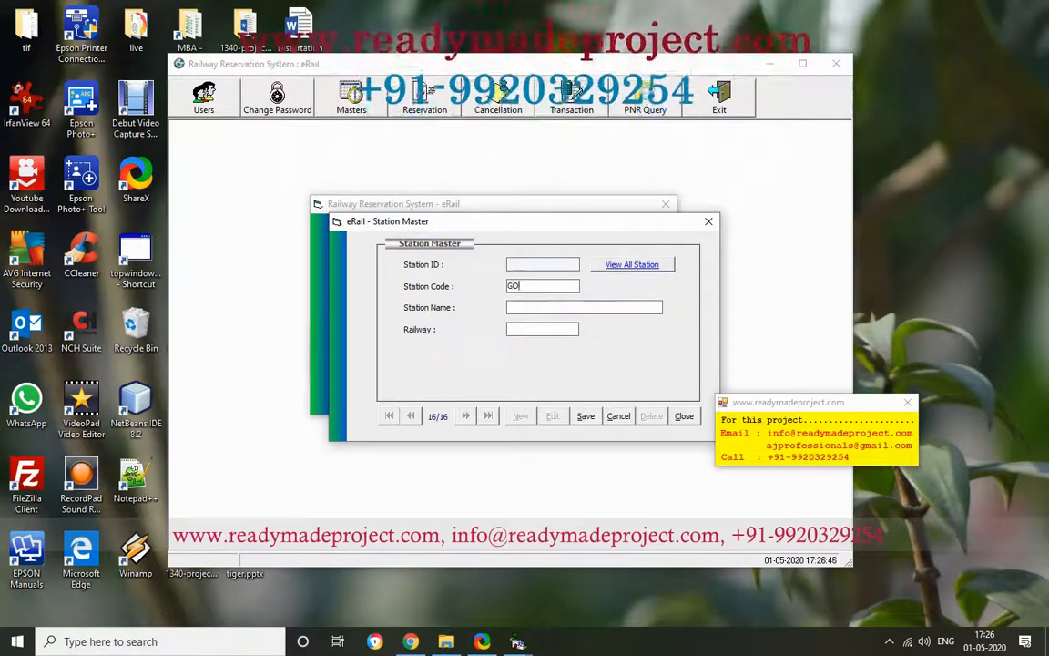
text(GOA)
click(542, 328)
text(CR)
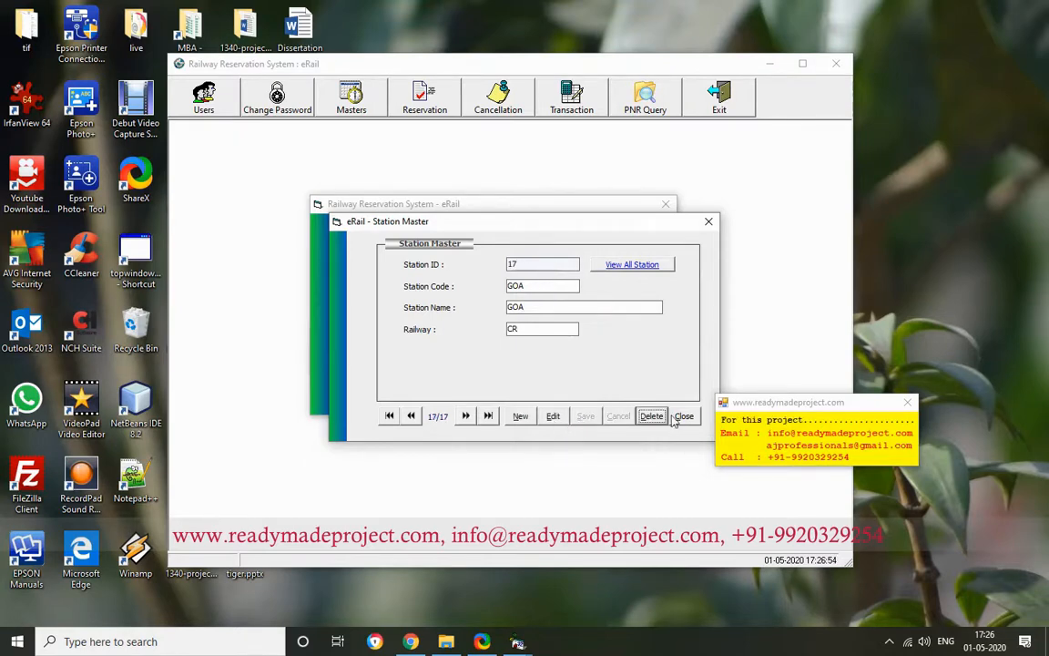
click(632, 264)
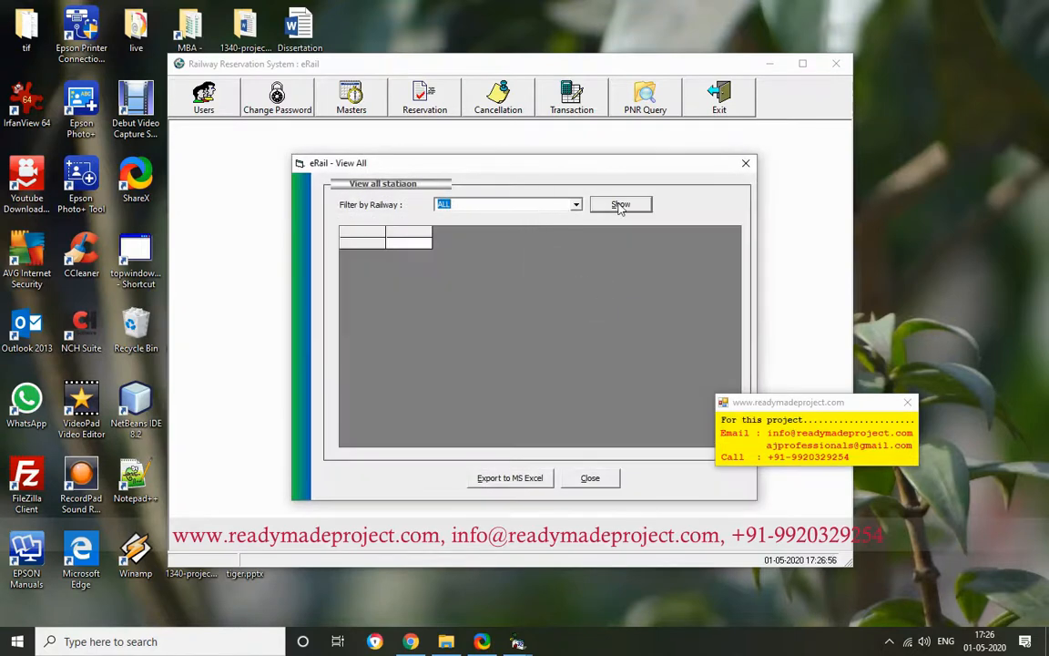
- Close the all-stations list and return to the master records list
click(620, 204)
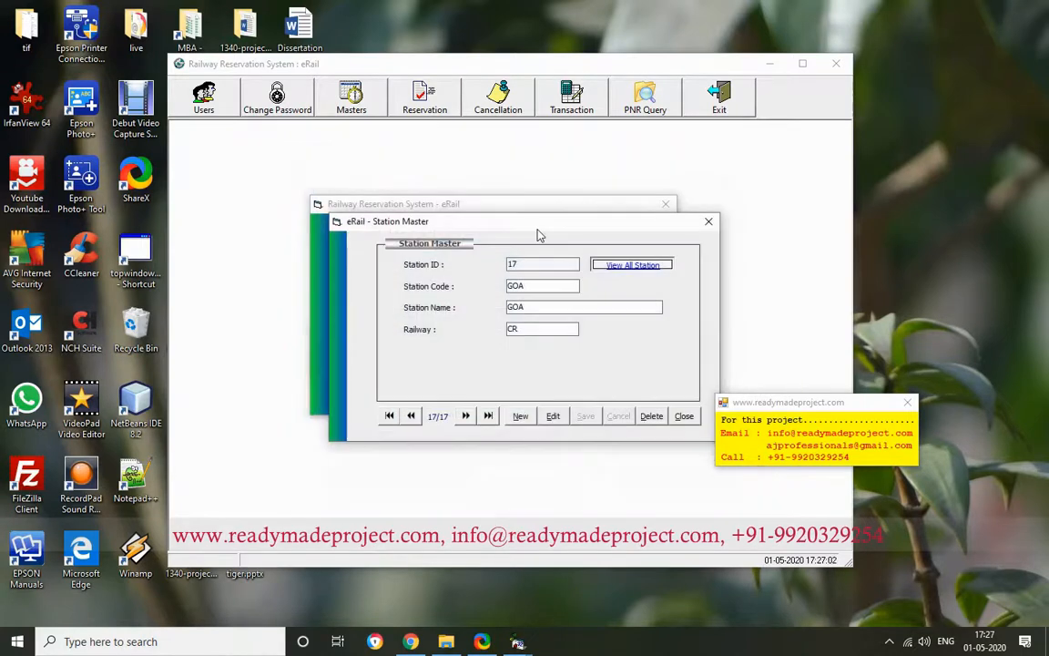
click(685, 416)
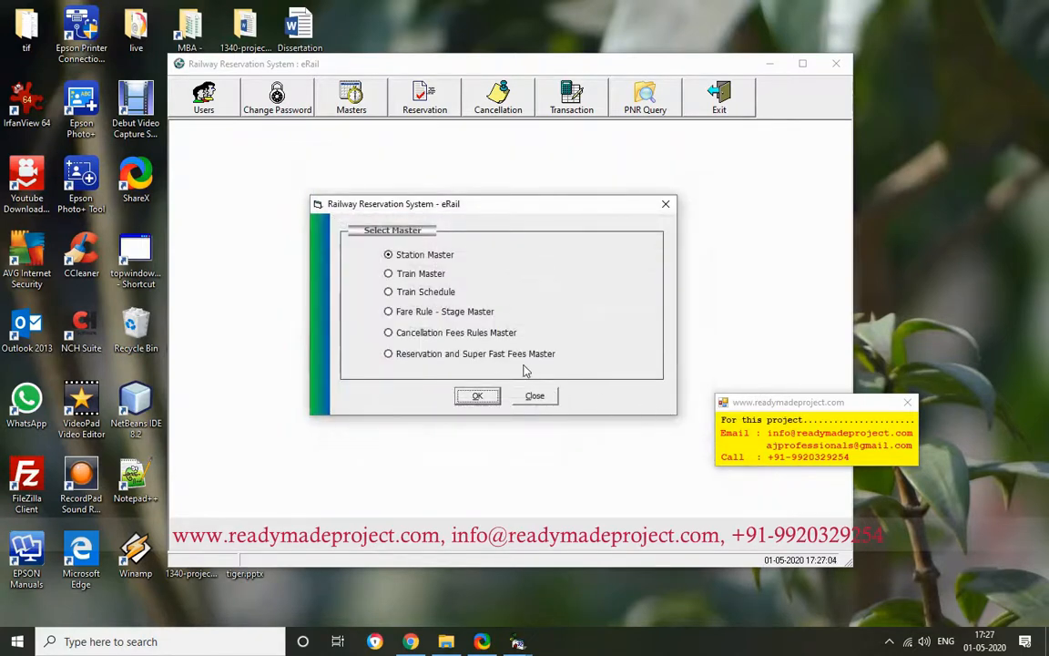
- Start a blank new train record numbered 1010 in the Train Master form
click(388, 273)
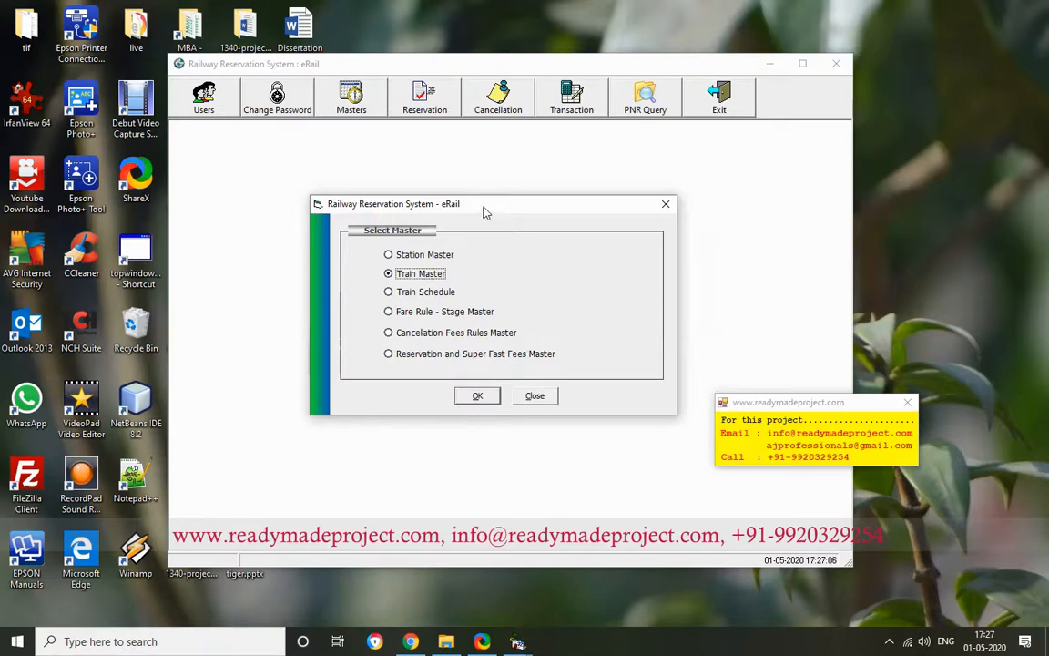
click(477, 395)
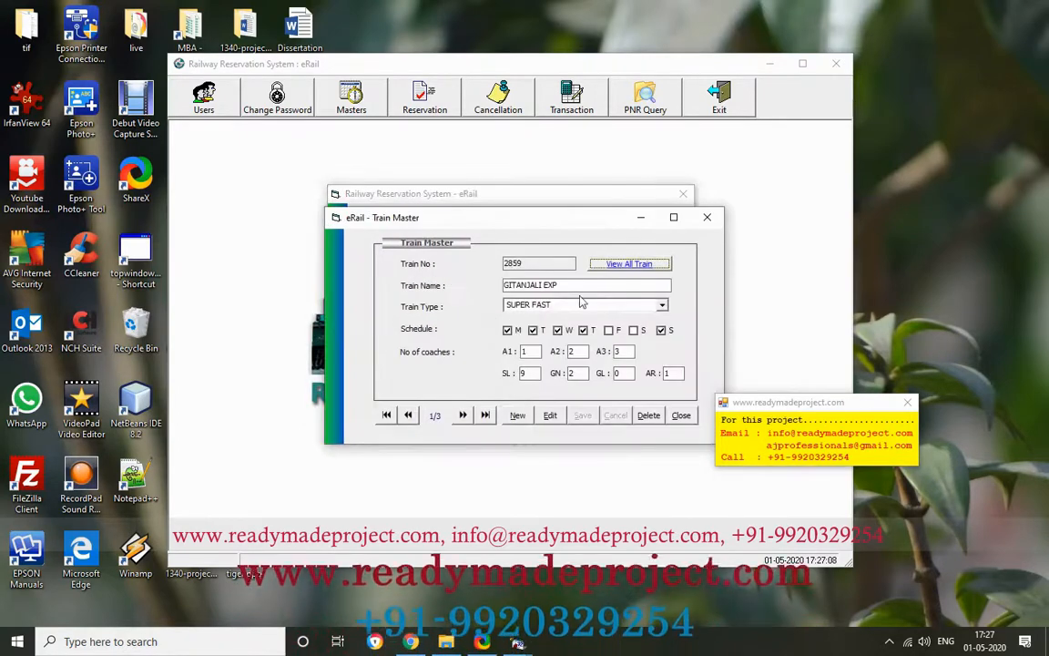
click(518, 415)
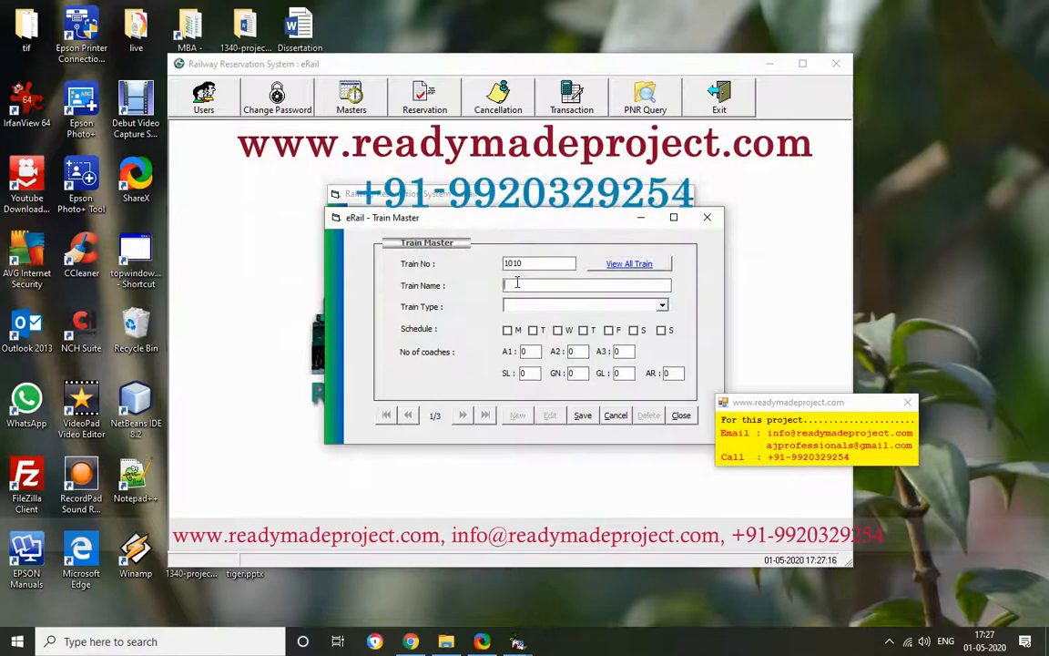
- Name train 1010 GOA EXP and set its type to PASSENGER
text(KOb)
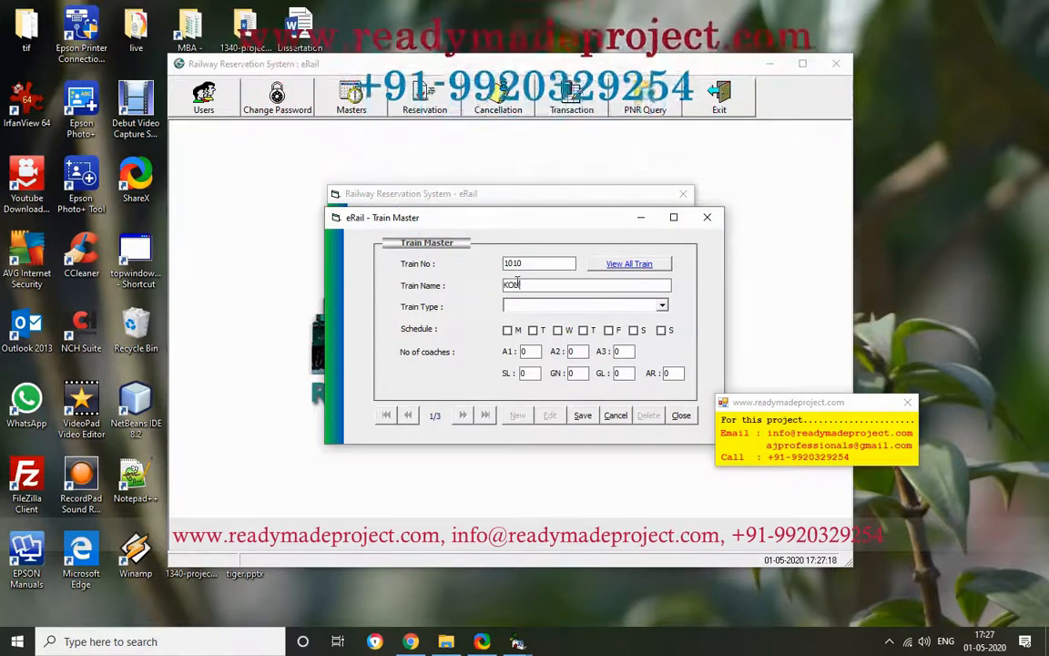
text(GOA)
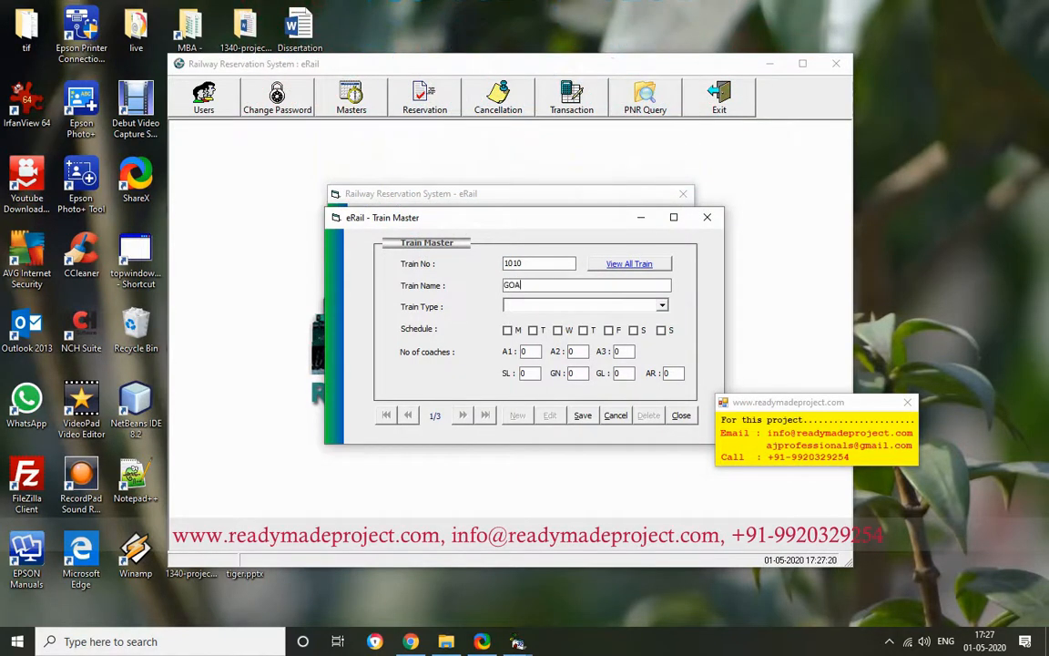
text(EXP)
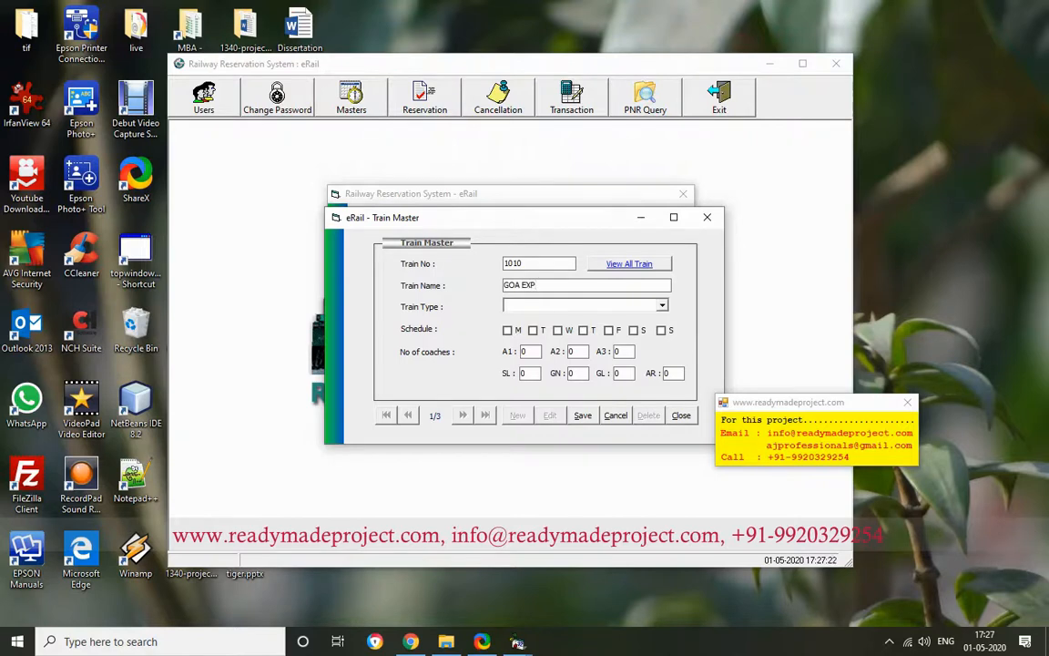
click(662, 306)
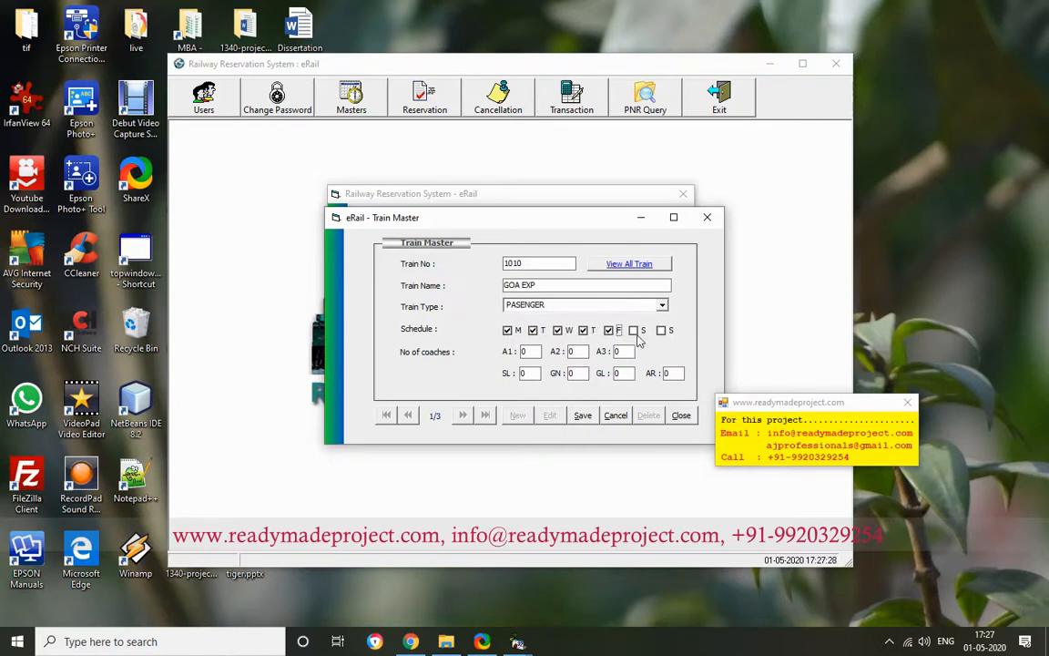
- Tick the running days, fill the coach counts, save and close the form
click(661, 329)
text(1)
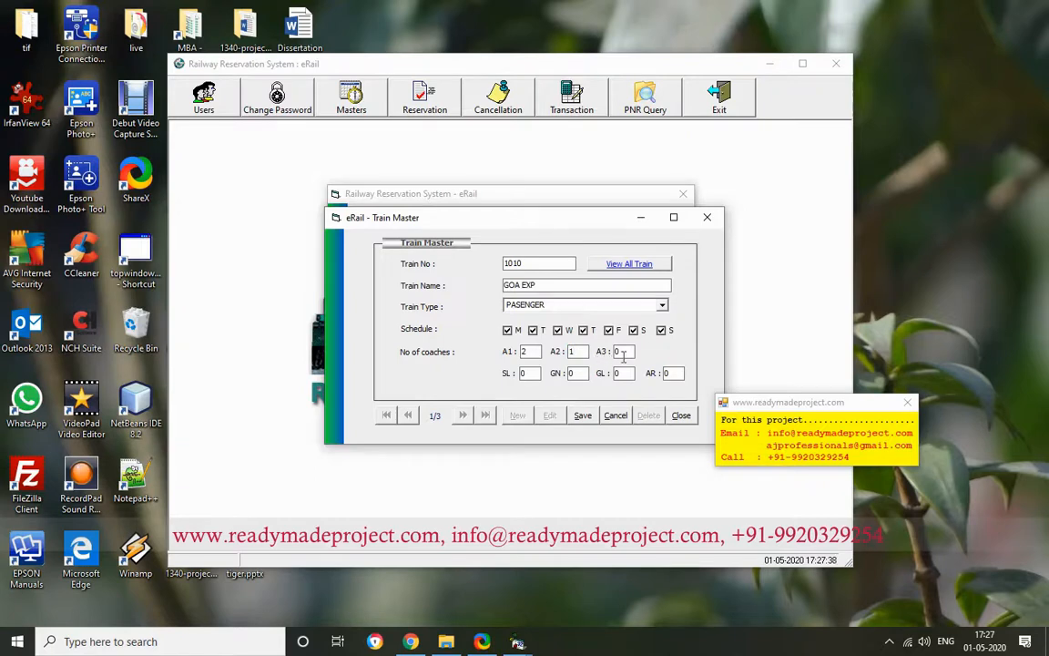
click(621, 352)
text(4)
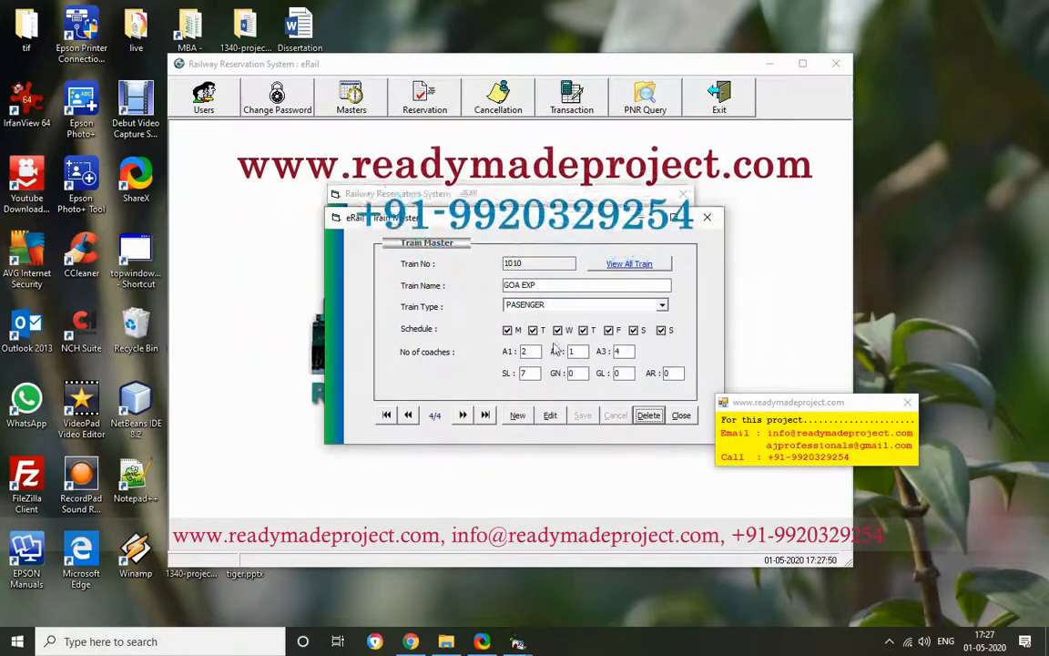
click(681, 416)
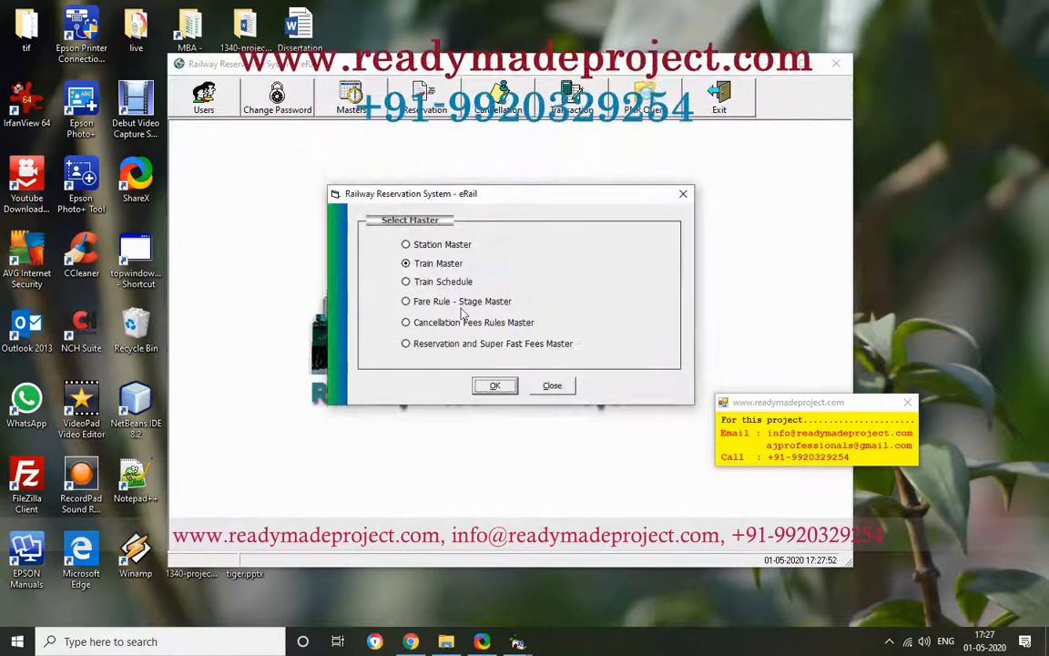
- Review the all-schedules list, then start a blank new schedule entry
click(495, 386)
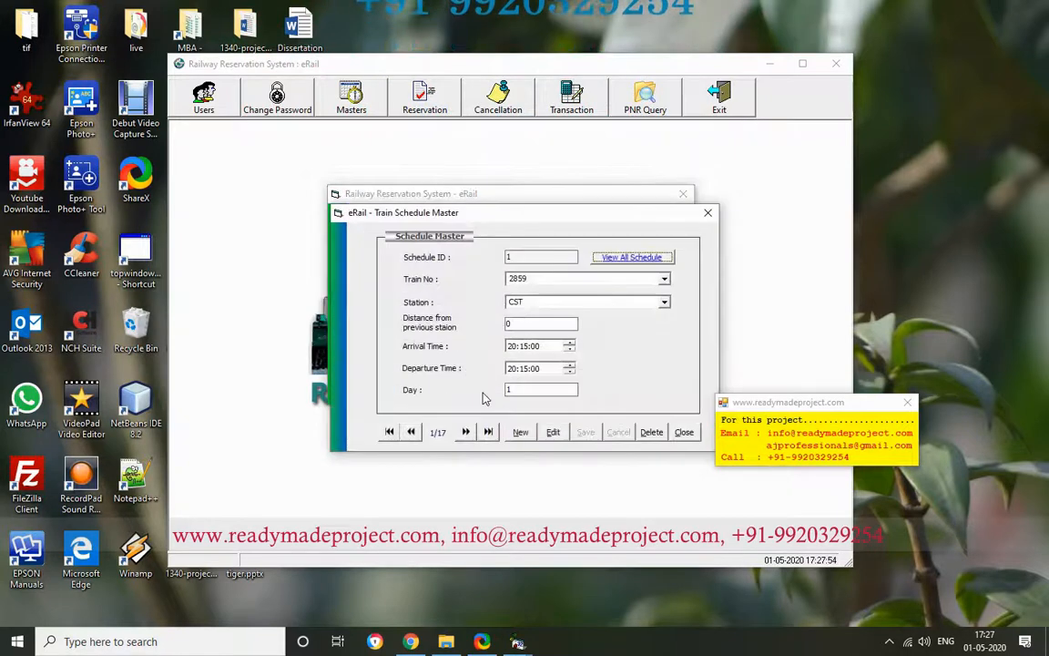
mouse_move(590, 353)
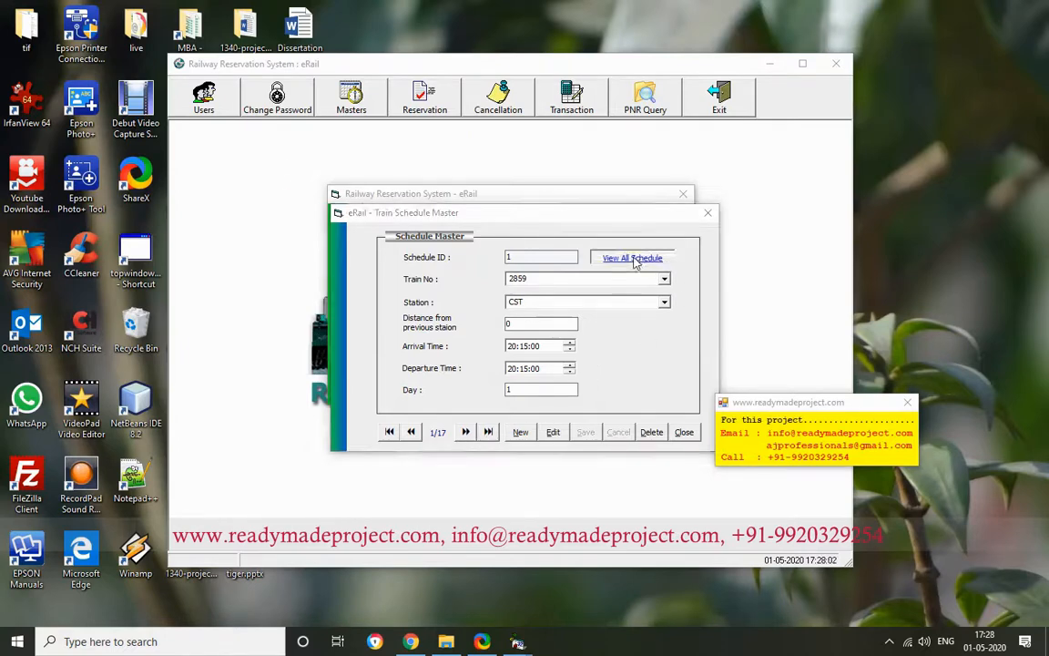
click(632, 258)
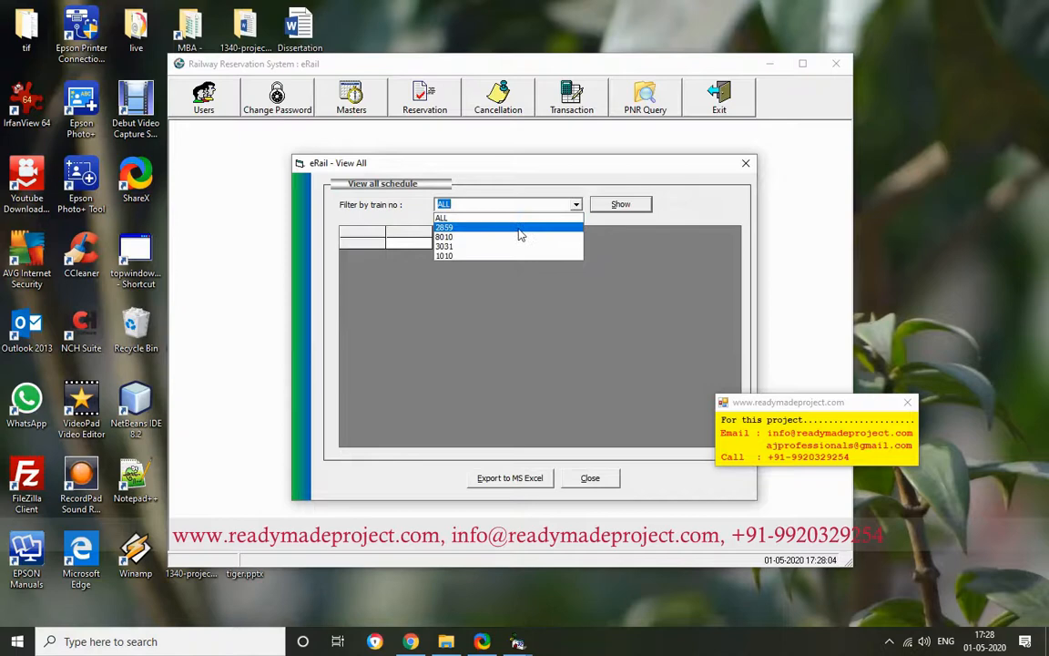
click(446, 225)
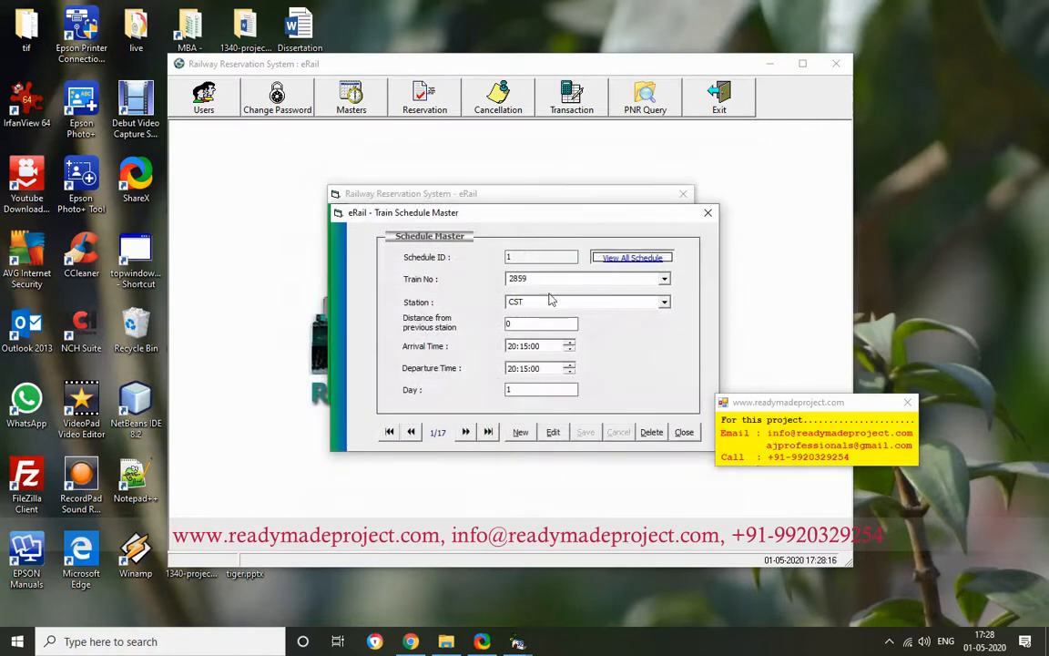
click(521, 431)
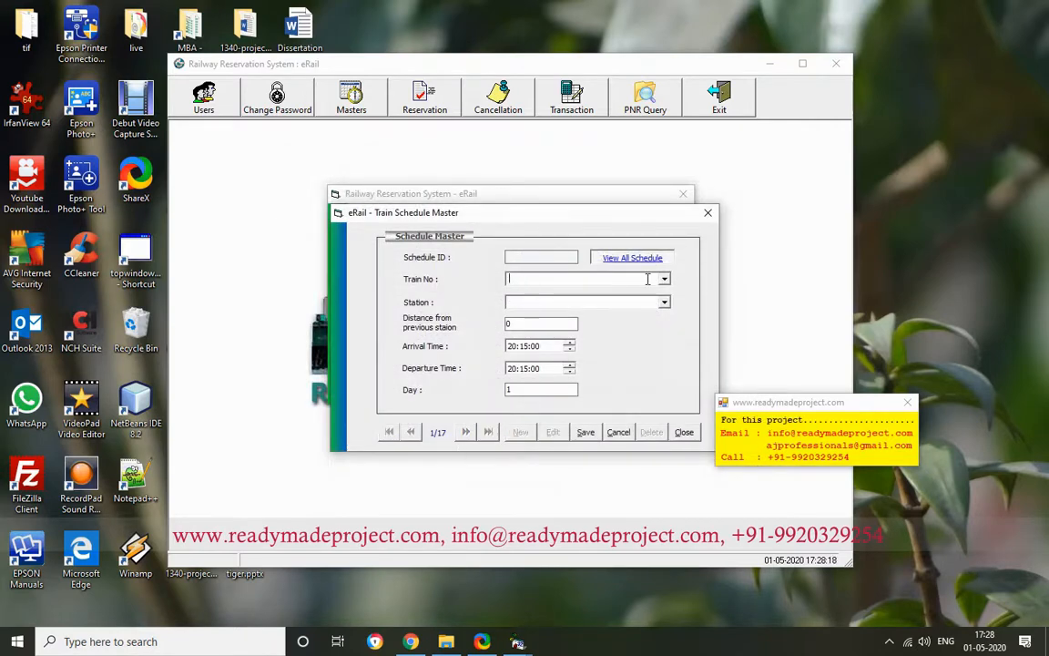
- Save a CST schedule stop for train 1010 and start another entry
click(662, 278)
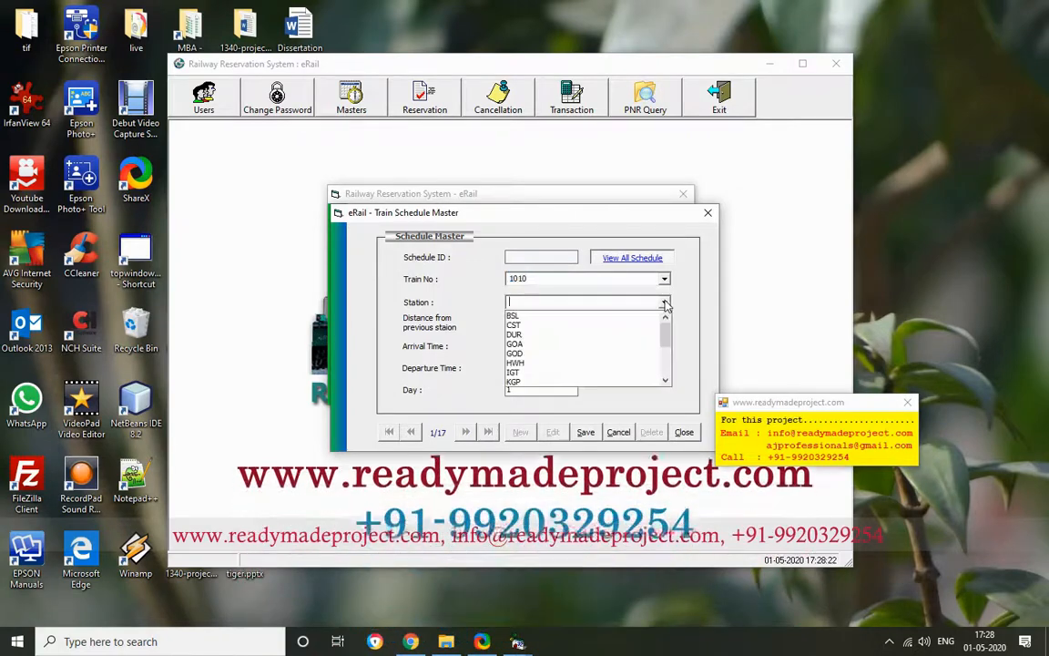
click(513, 324)
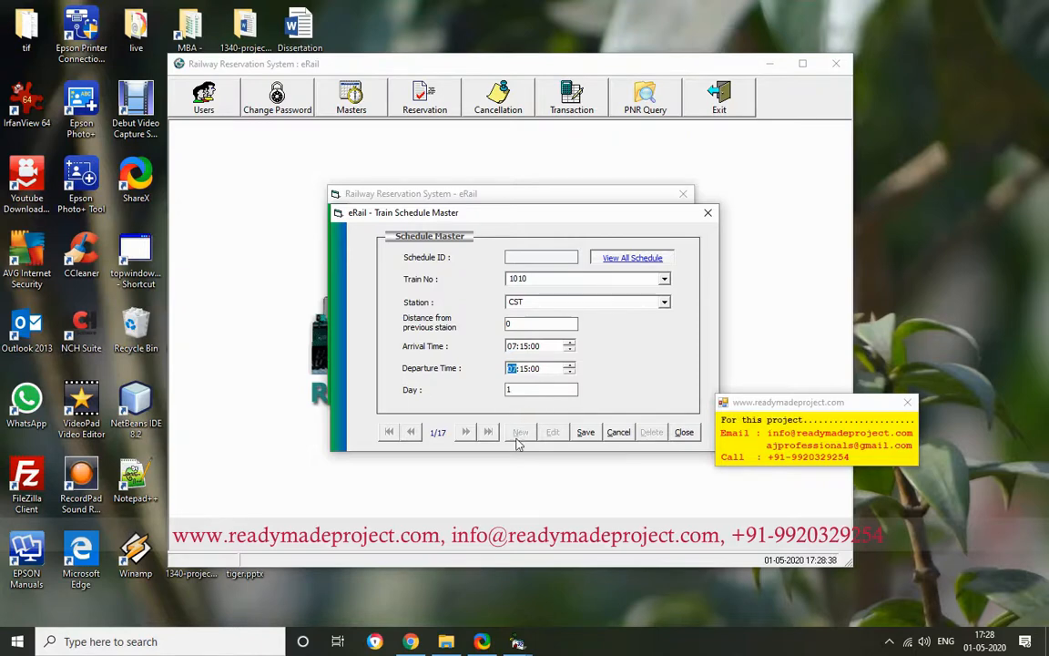
click(488, 432)
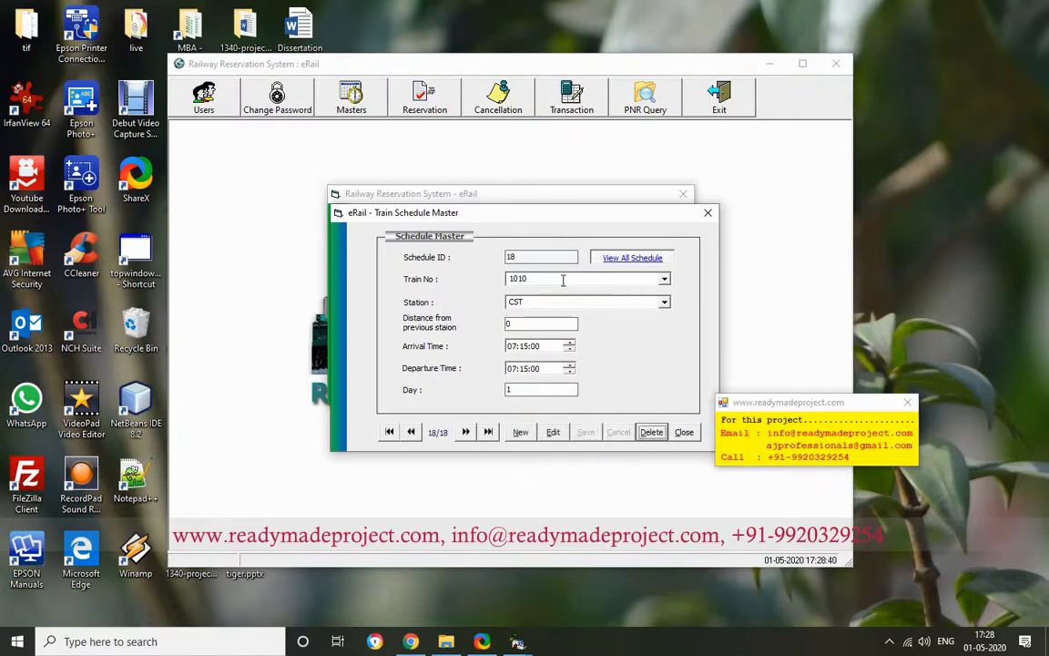
click(520, 432)
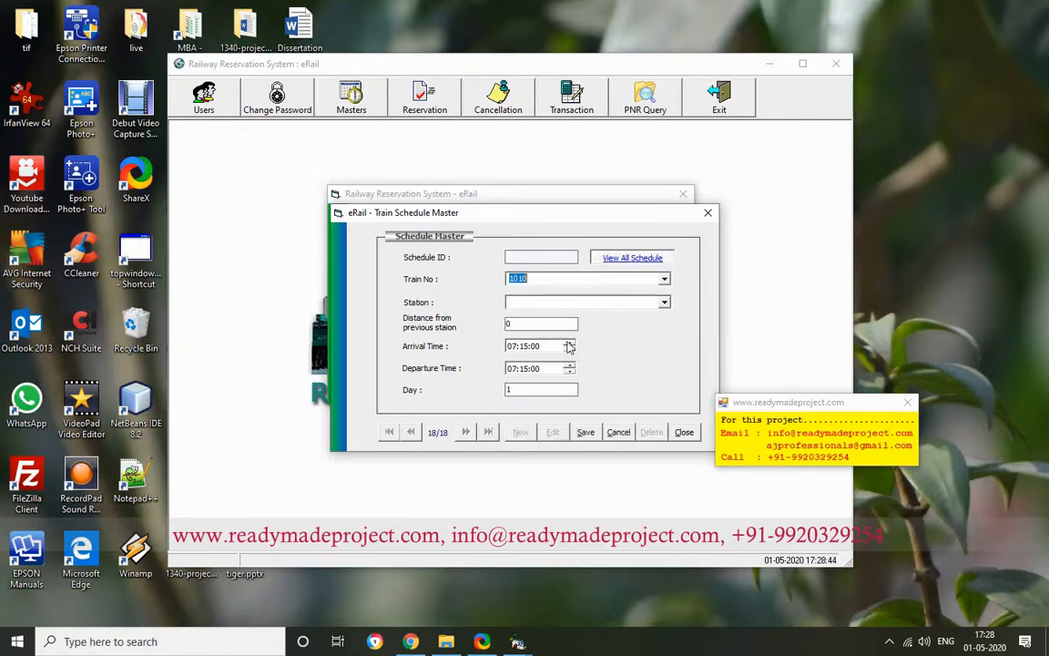
- Add stops PAN at distance 100 and GOA at distance 350 arriving 14:15, and save
click(663, 302)
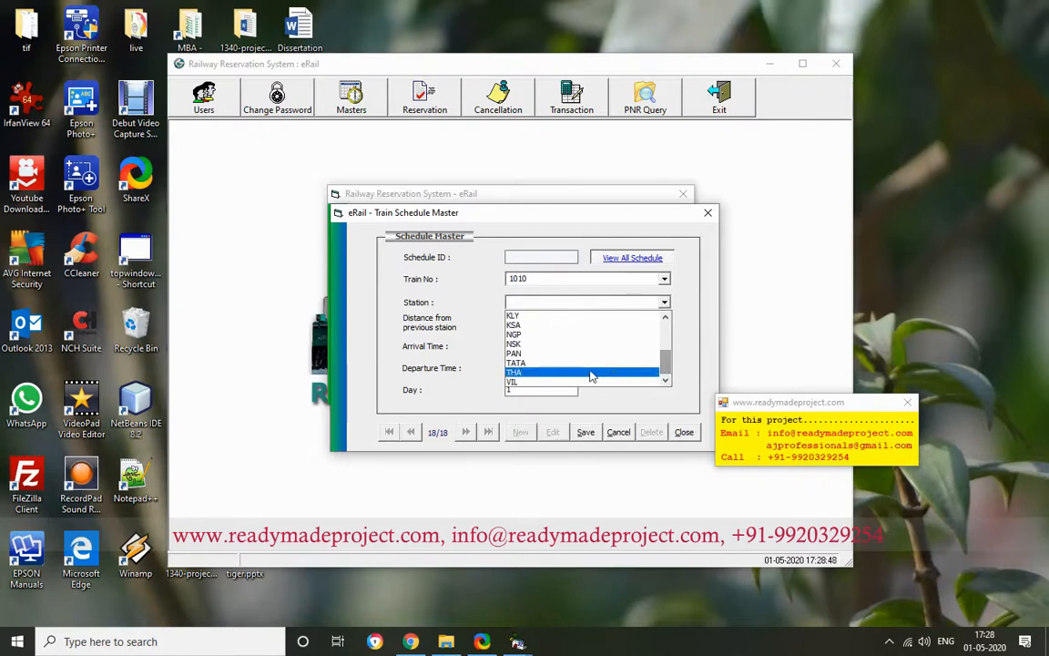
click(514, 353)
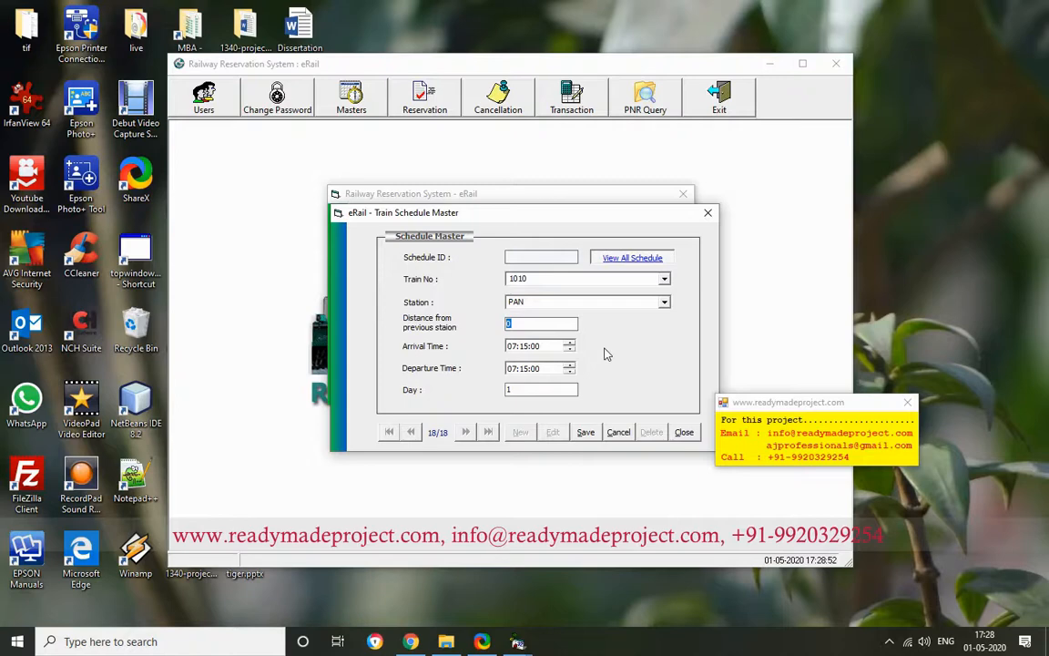
text(100)
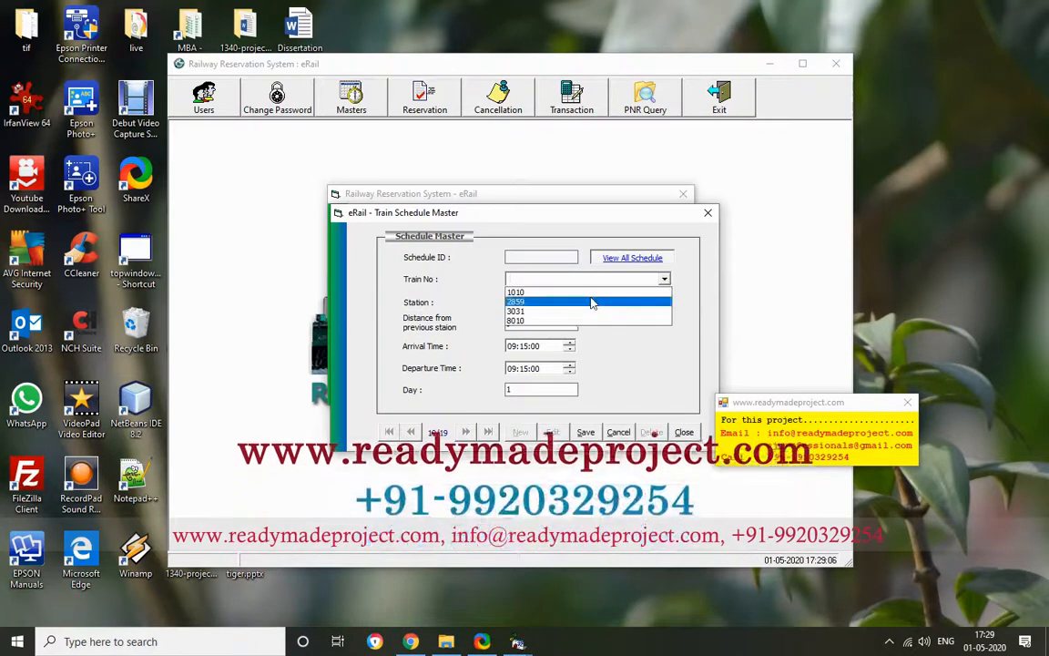
click(515, 292)
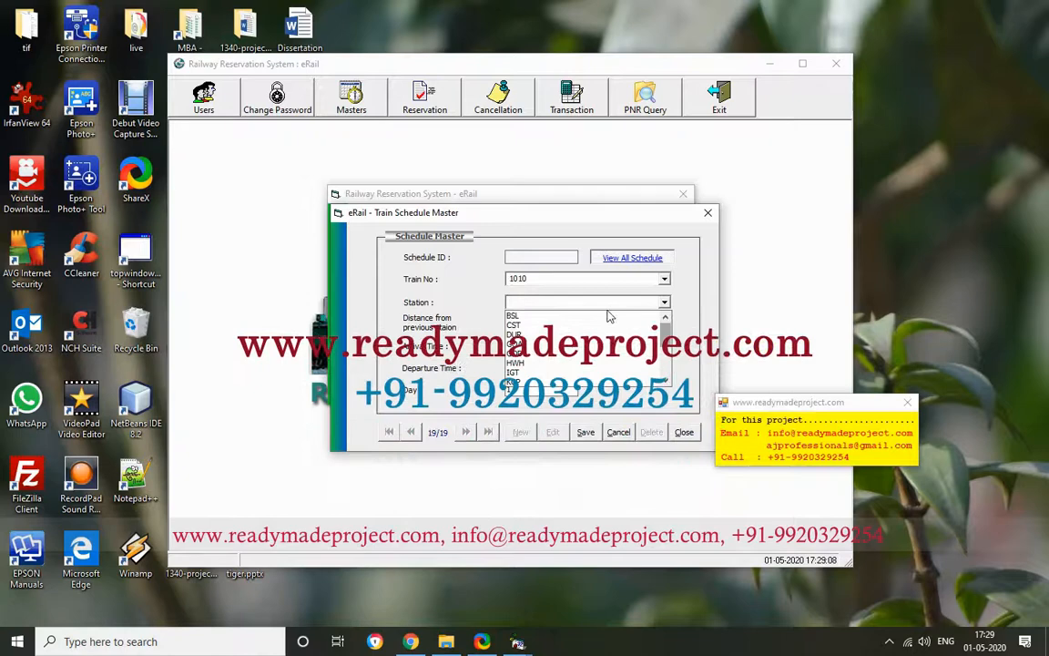
scroll(down, 3)
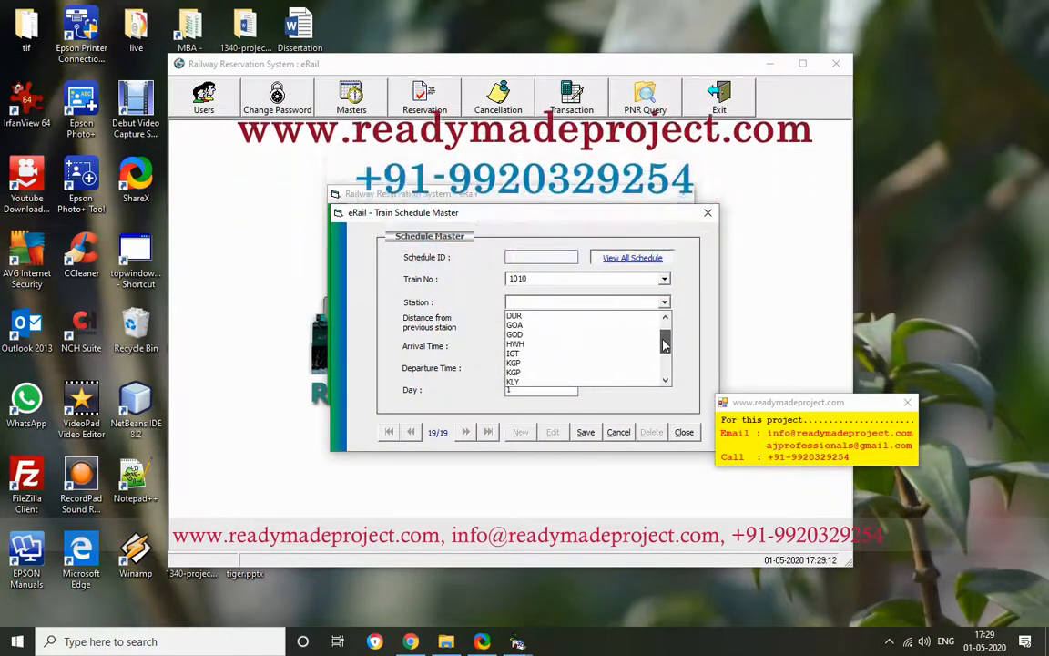
click(513, 324)
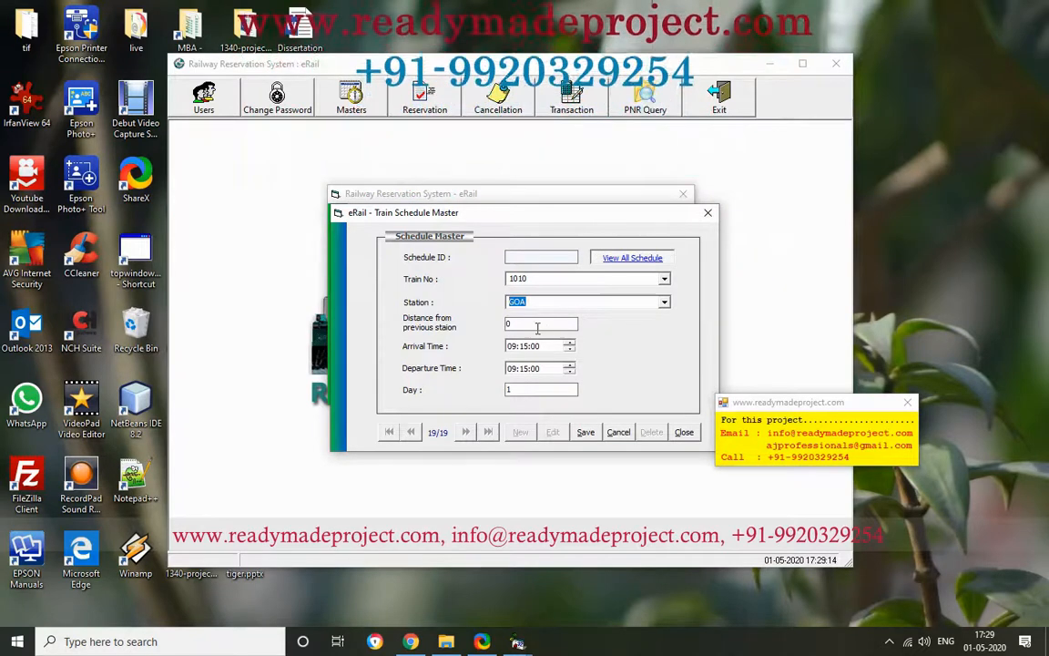
text(350)
click(539, 368)
text(14)
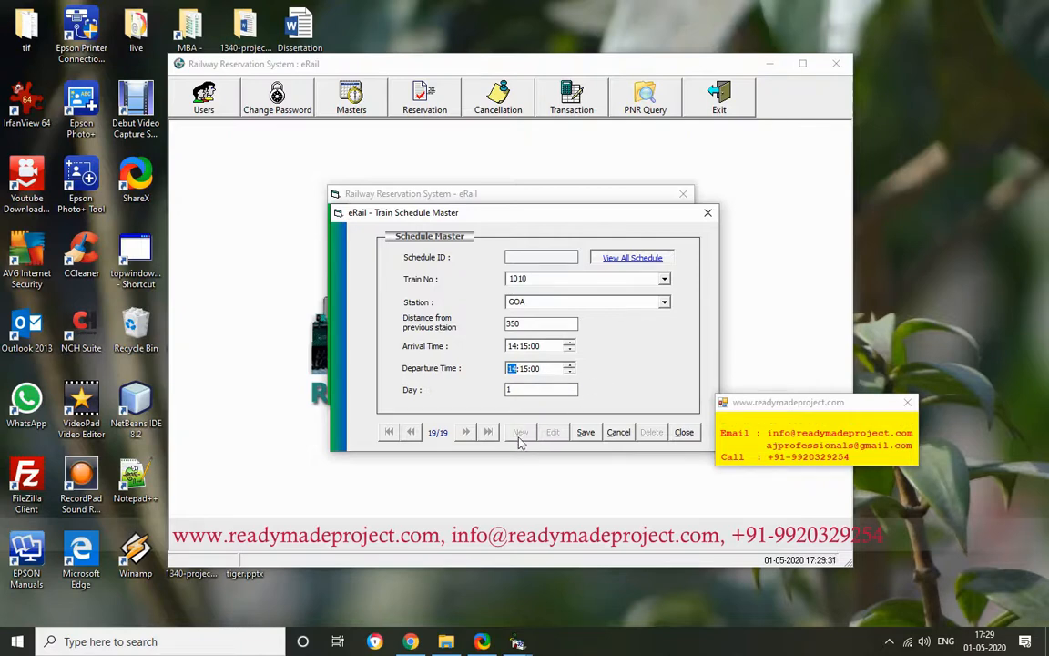
click(584, 432)
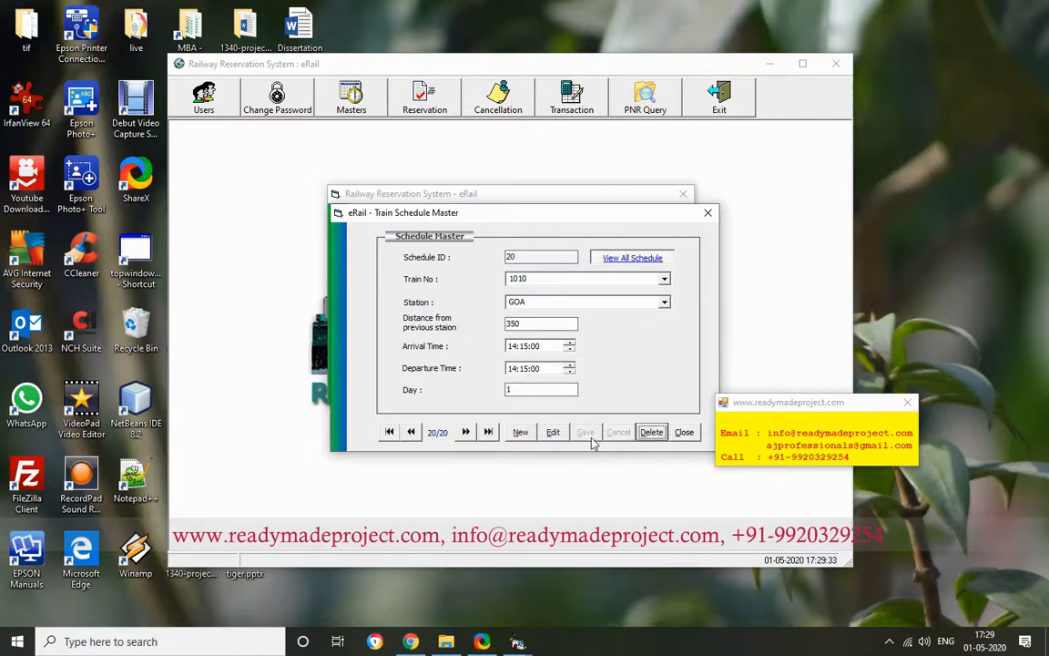
- Filter the all-schedules view to train 1010
click(631, 258)
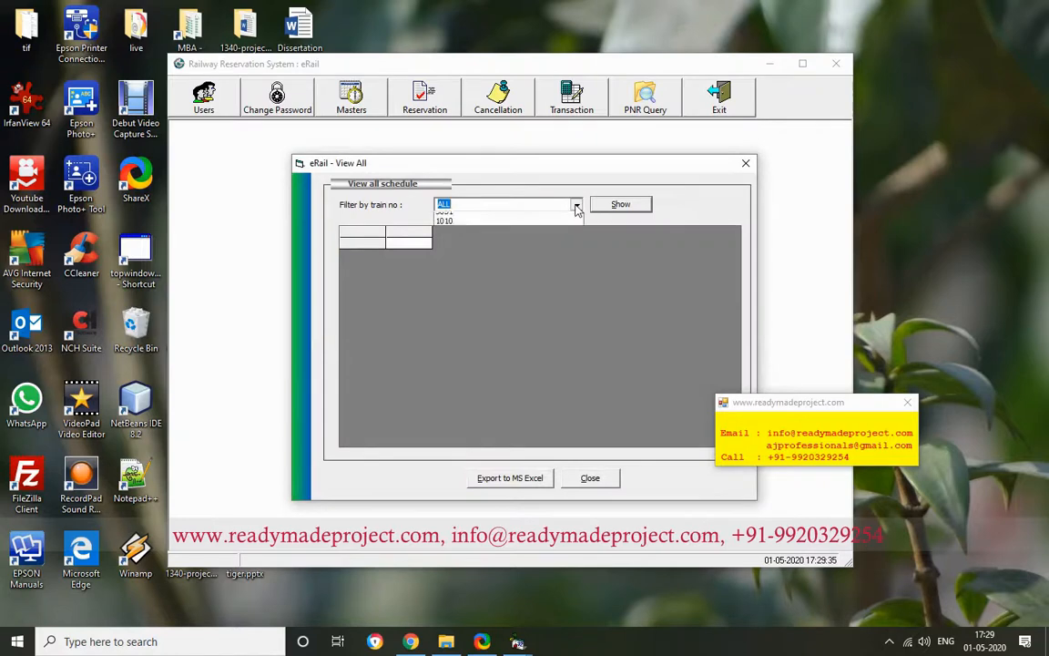
click(576, 204)
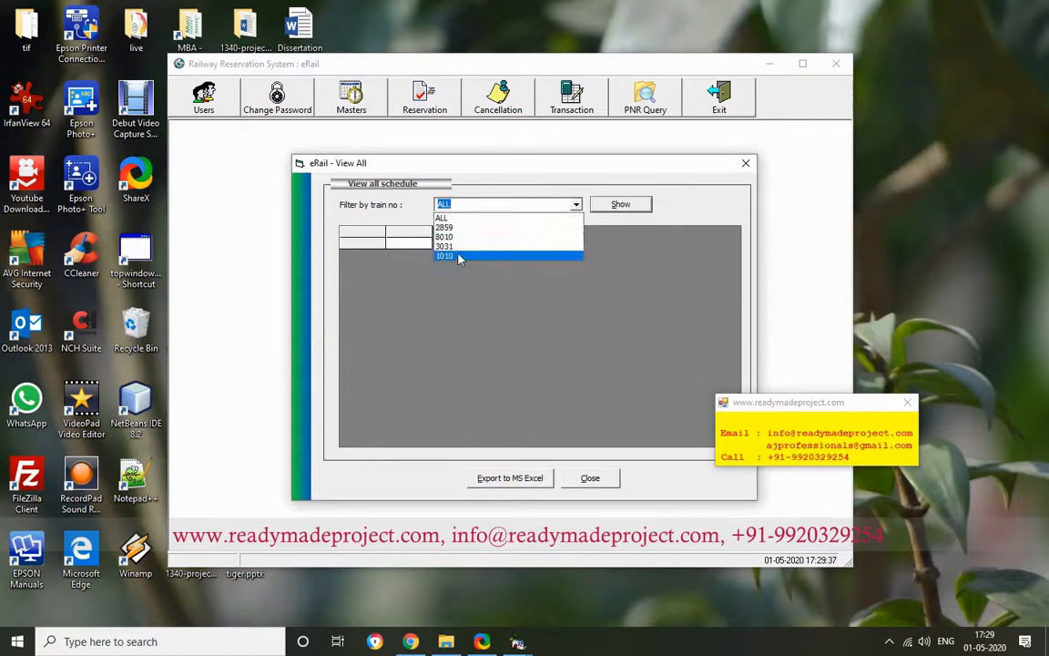
click(444, 254)
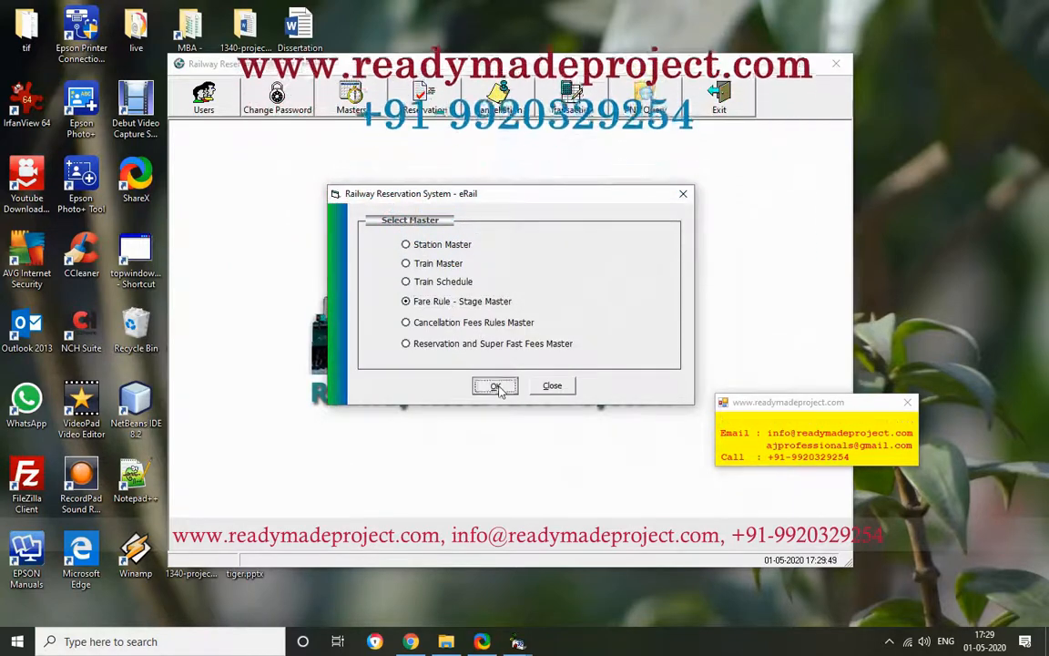
- Browse the Fare Rule and Reservation/Super Fast Fees records, then return to the main screen
click(495, 386)
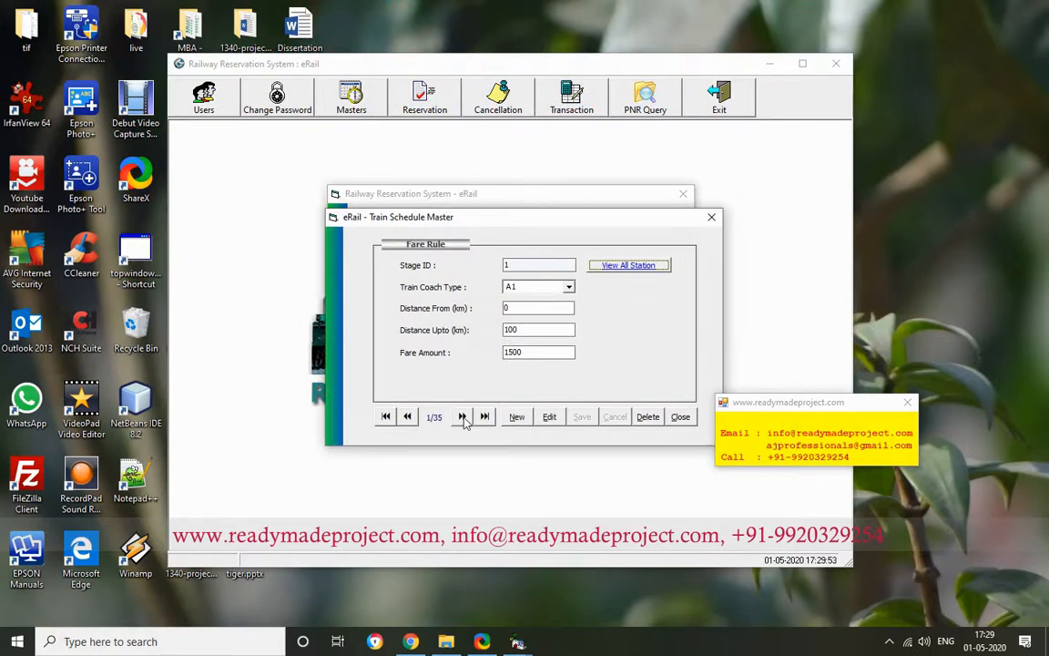
click(462, 416)
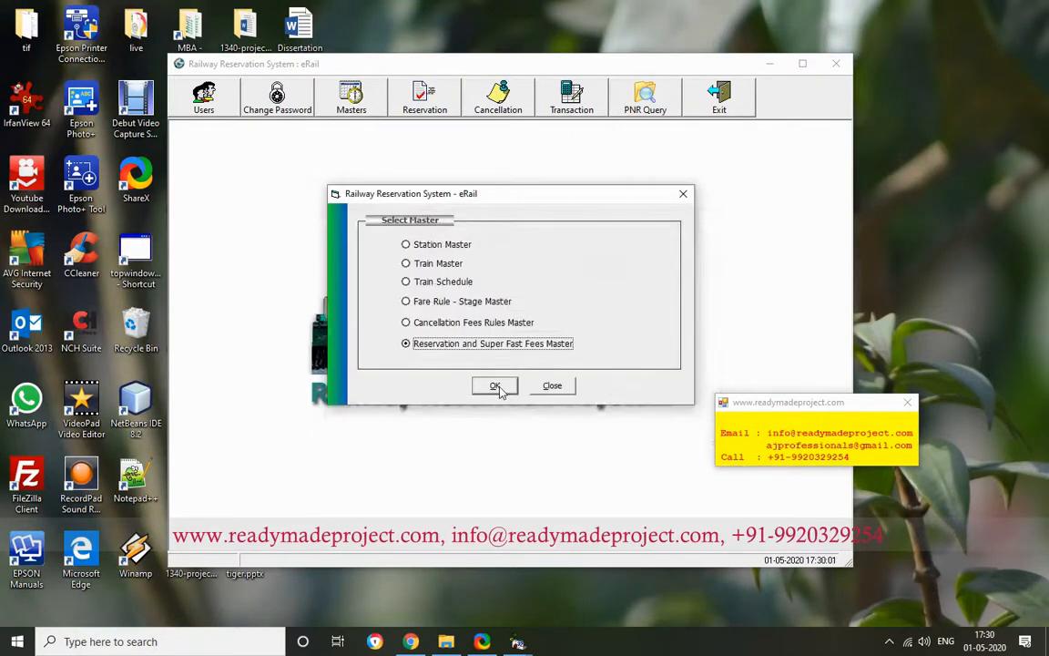
click(495, 386)
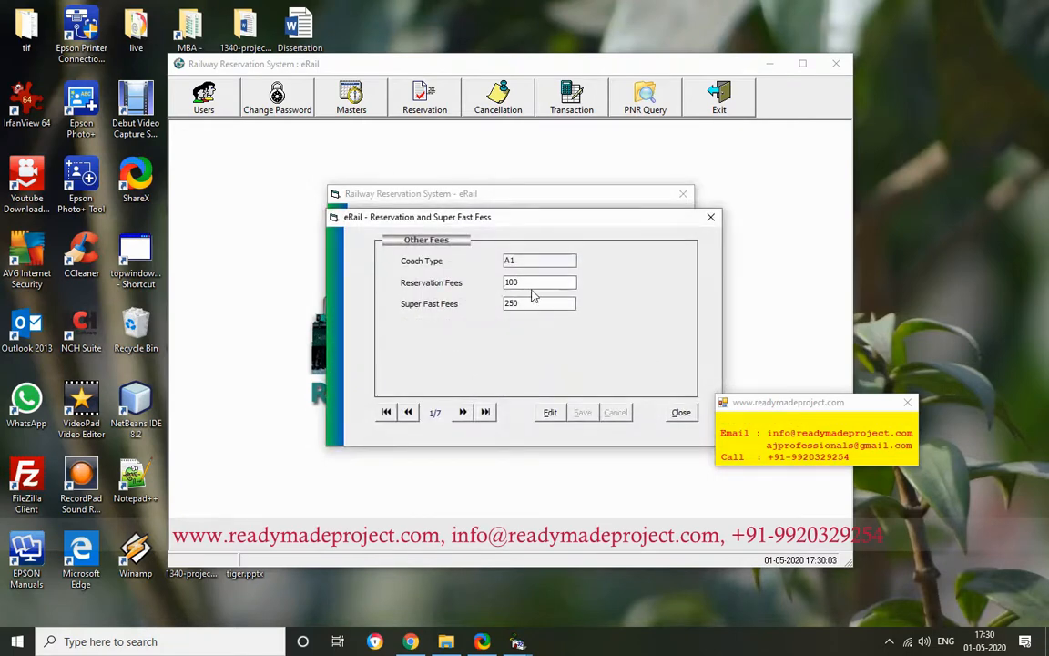
click(681, 412)
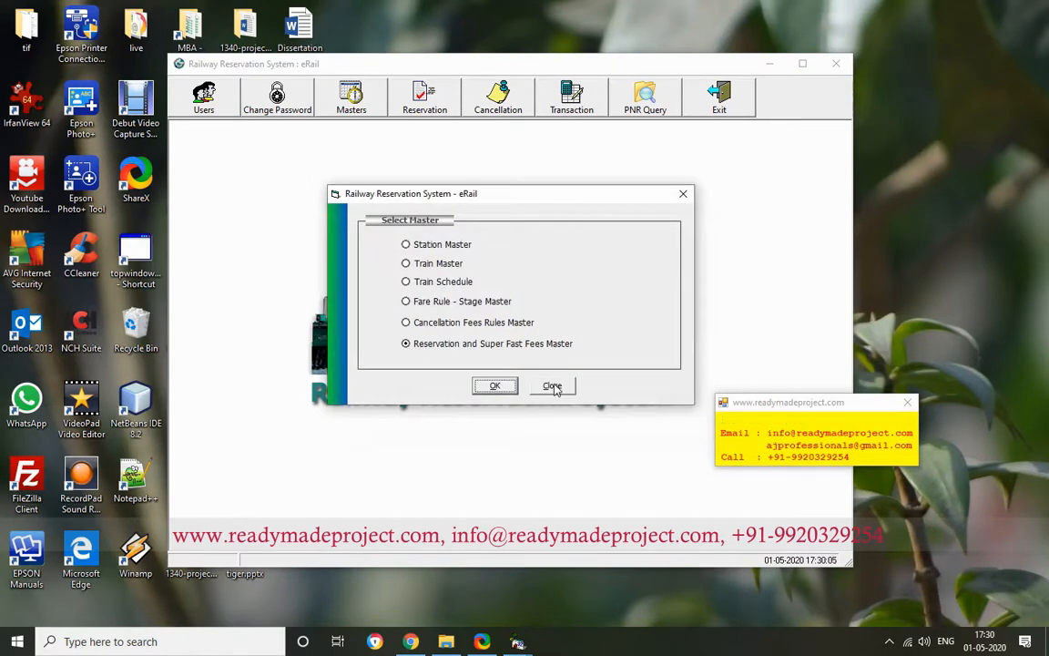
click(551, 386)
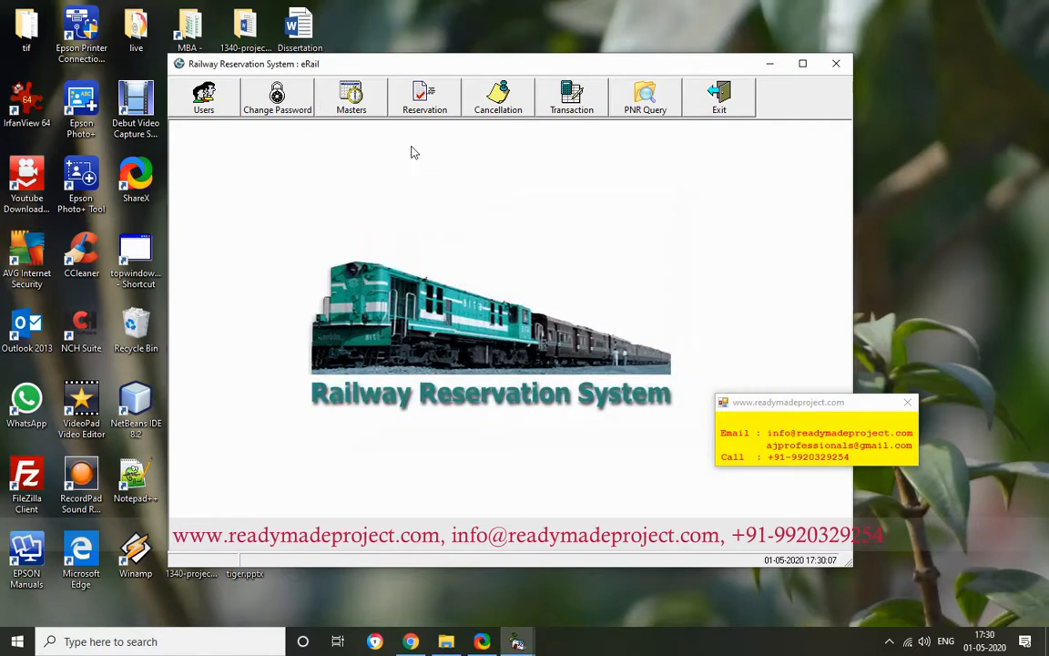
- Begin a reservation on 03-May-20 for train 1010, coach A1
click(425, 98)
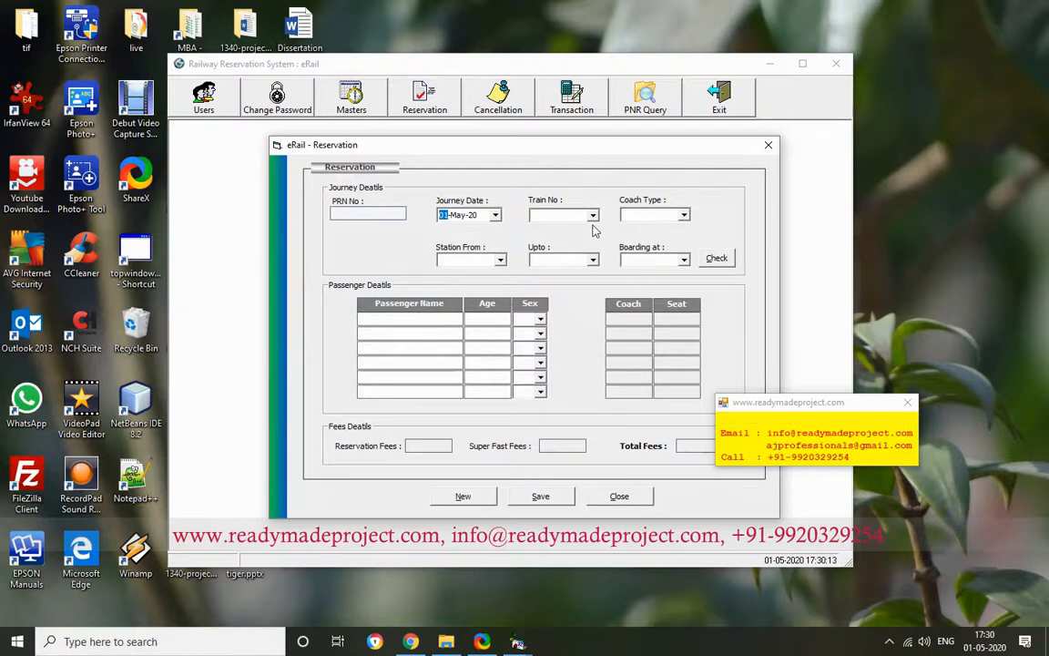
click(495, 215)
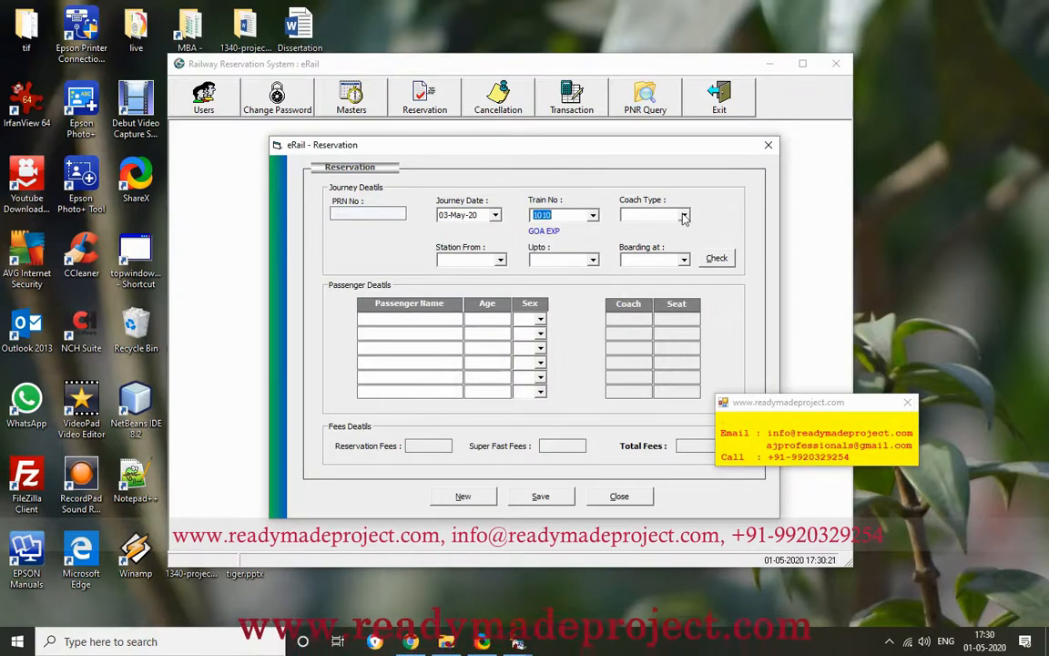
click(685, 215)
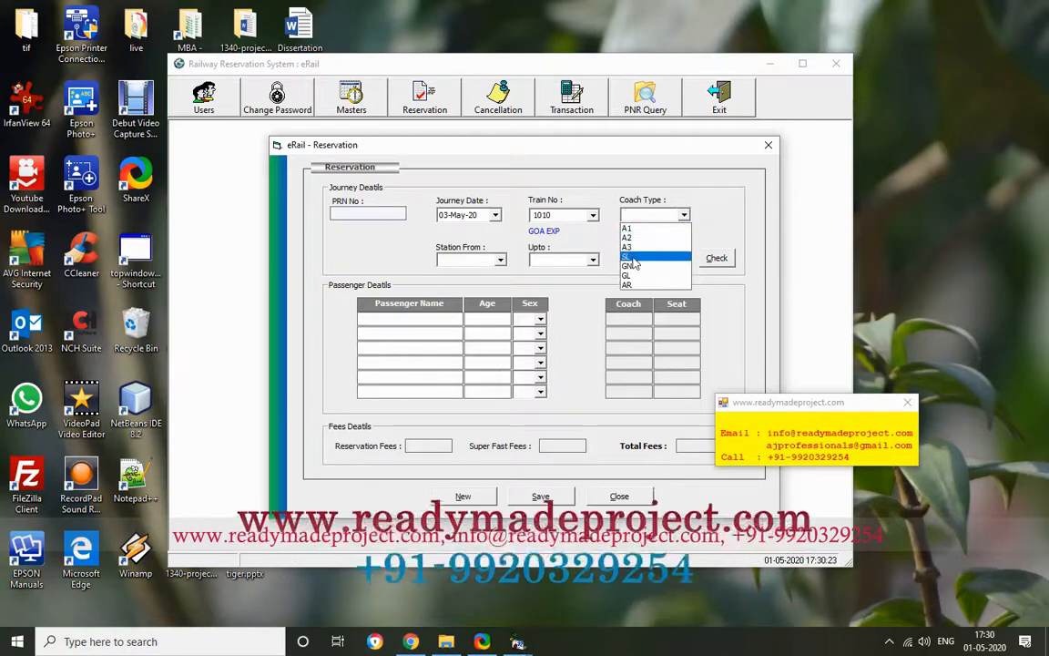
click(626, 227)
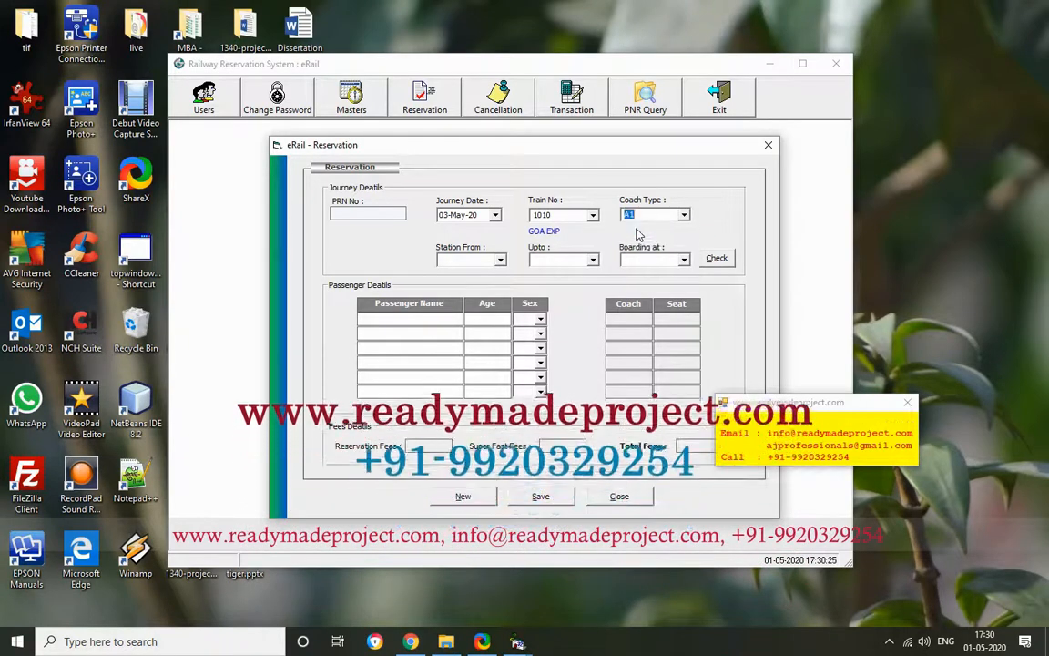
- Set CST to GOA boarding CST and check availability: 71 seats
click(499, 259)
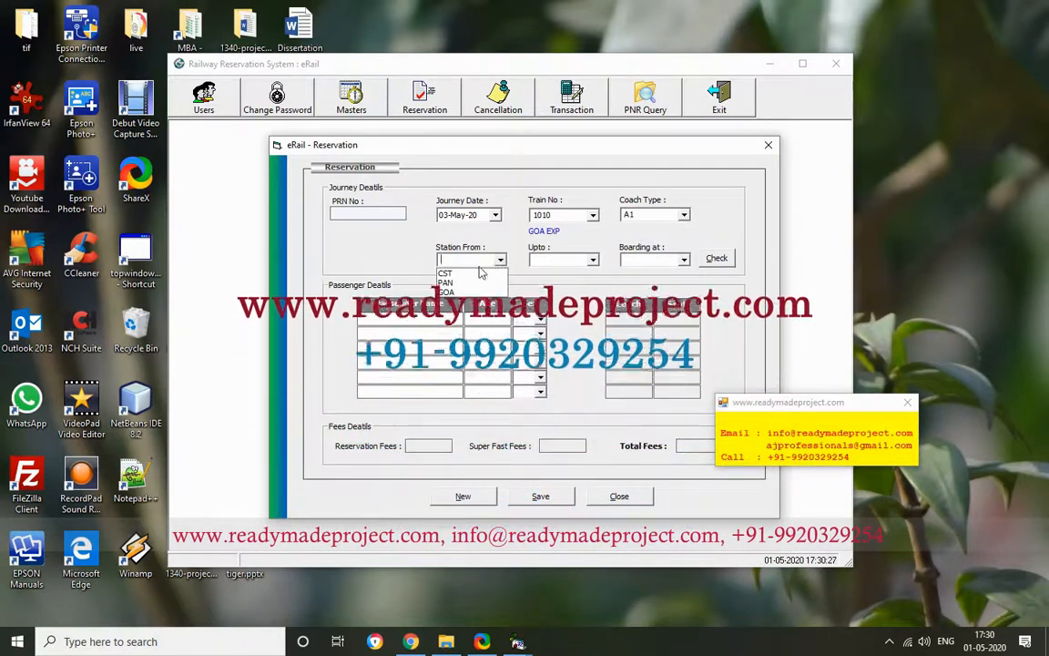
click(446, 291)
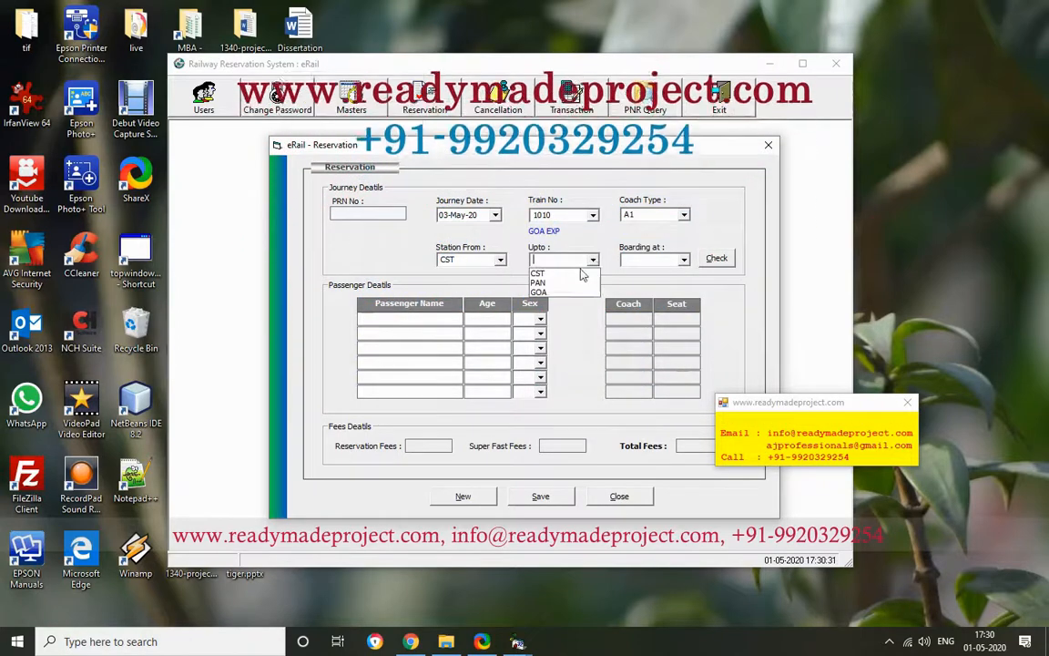
click(539, 291)
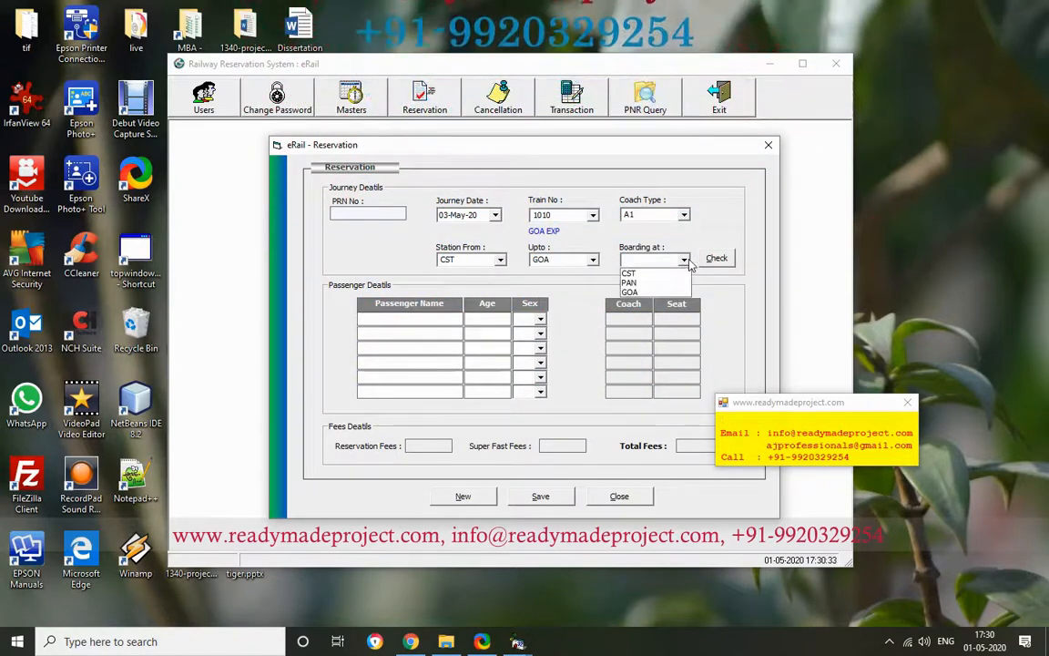
click(716, 259)
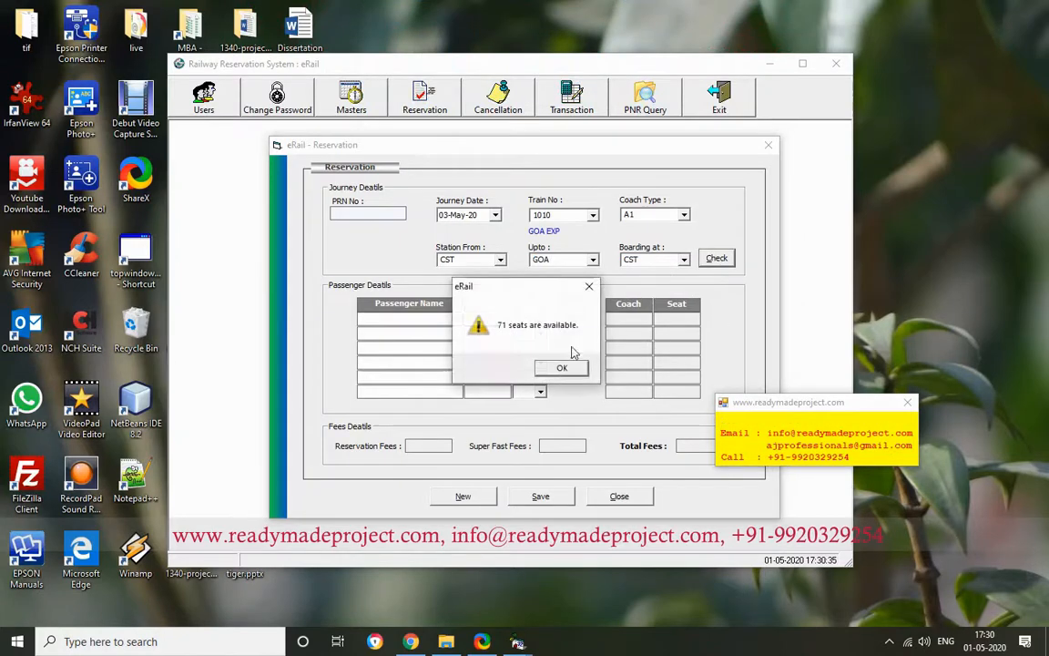
mouse_move(535, 354)
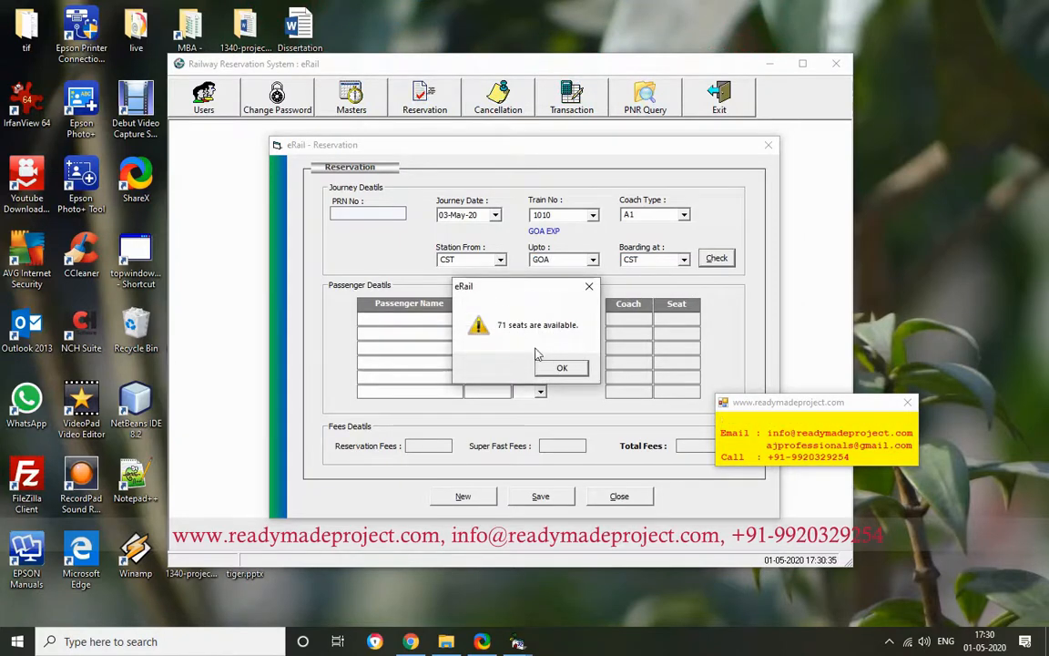
- Enter passengers AJAY 45 M and PRIYA 40 F
click(561, 367)
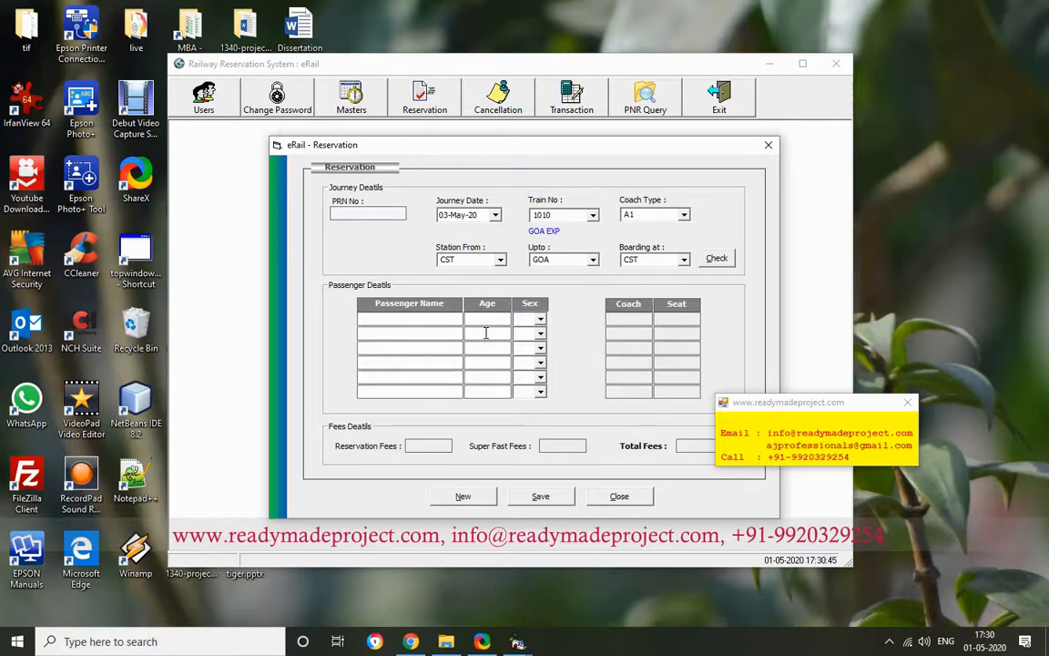
text(AJAY)
text(45)
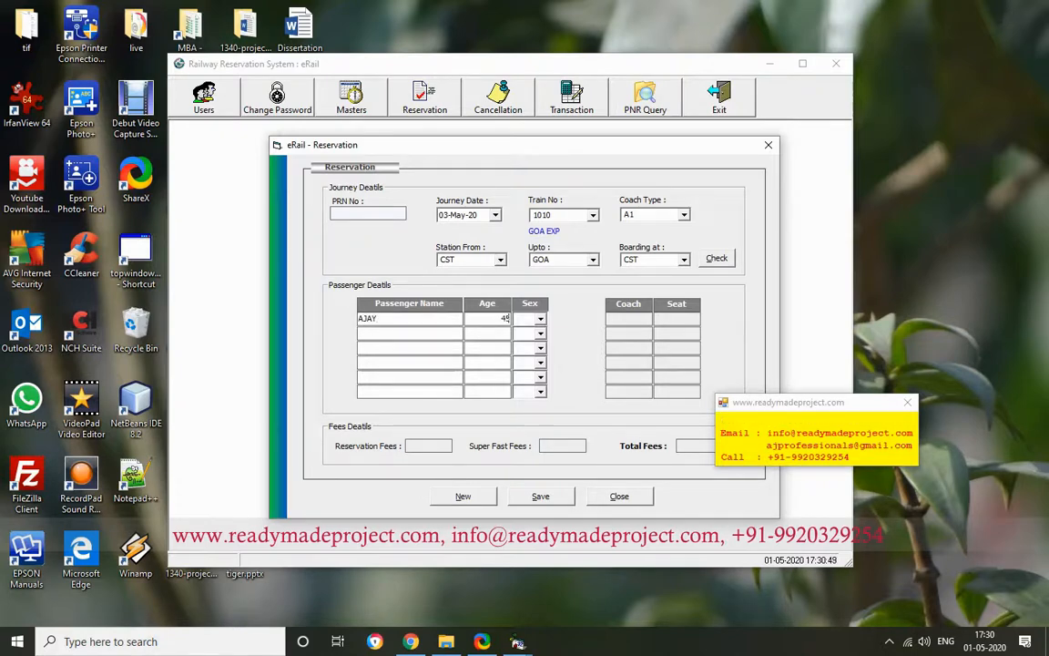
click(539, 317)
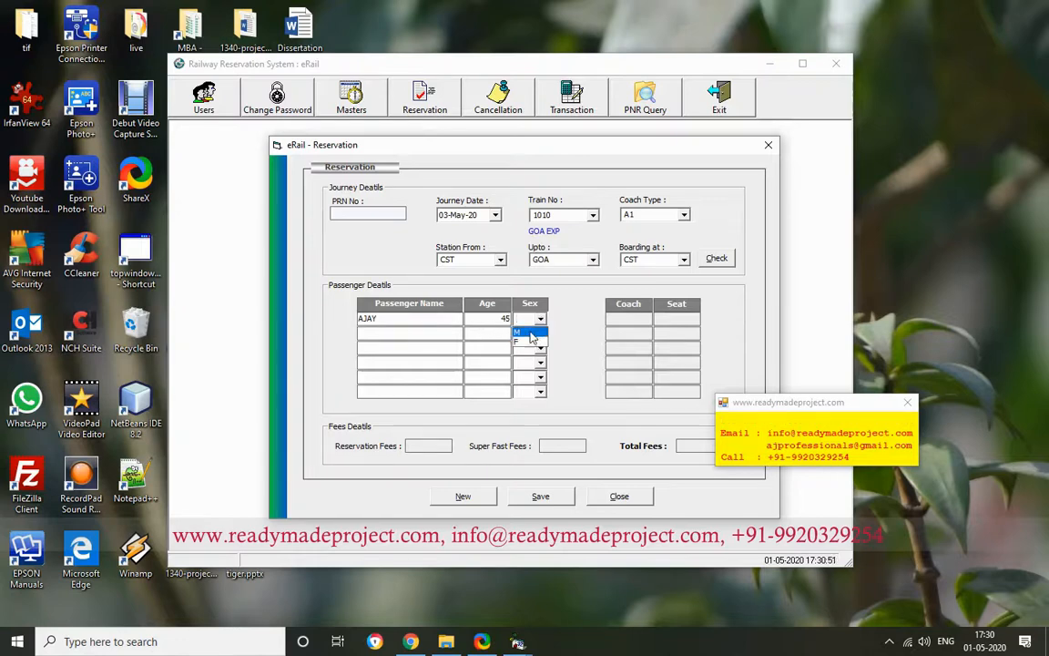
click(517, 332)
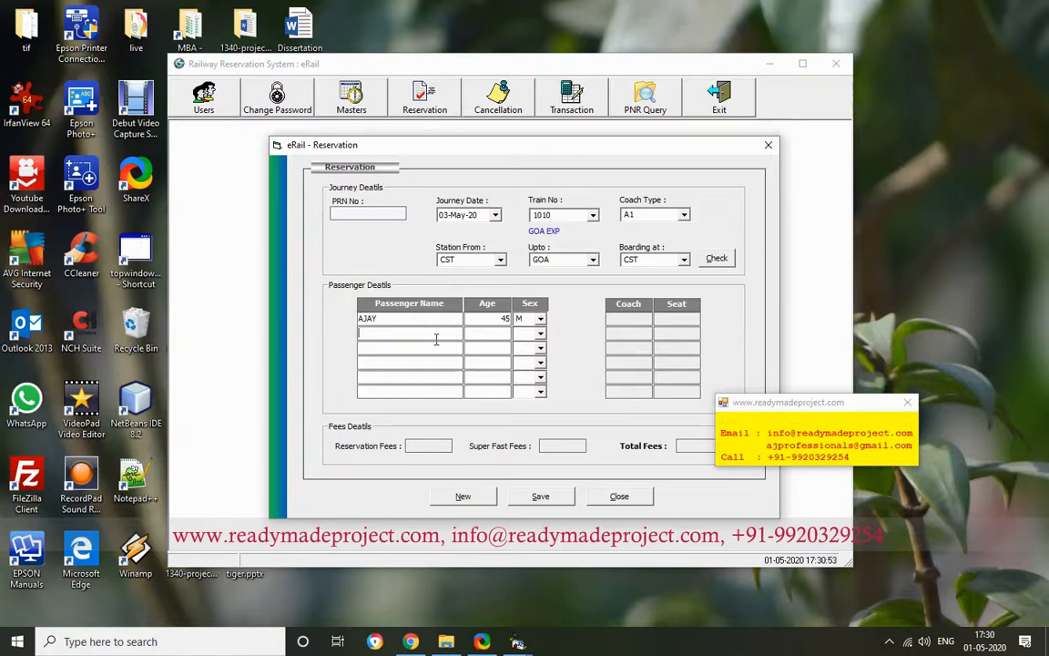
text(PRIYA)
click(486, 331)
text(40)
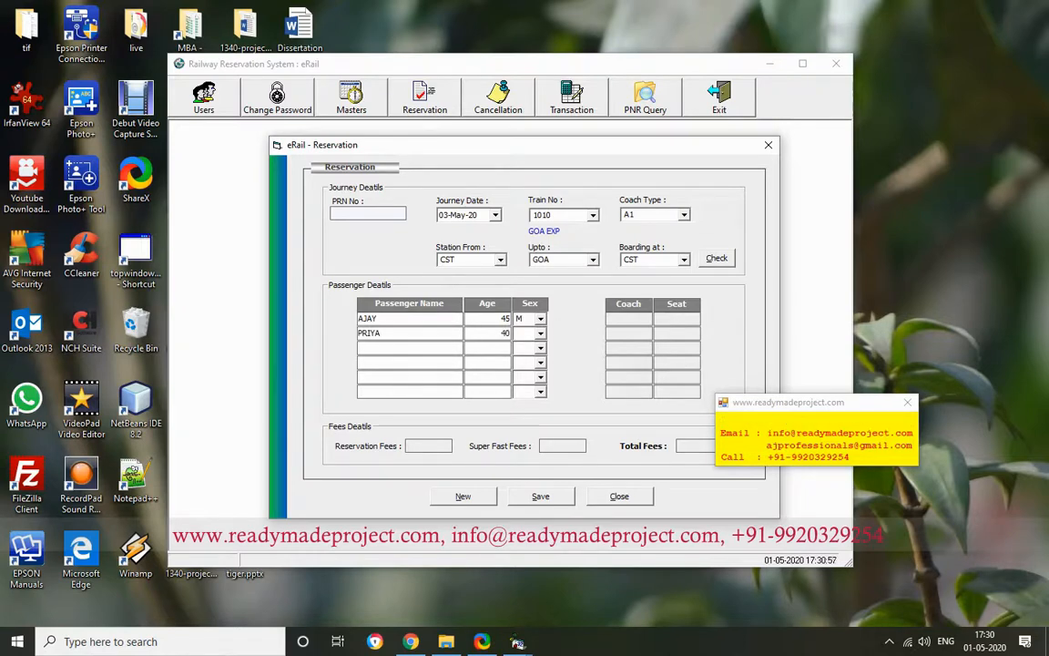
click(539, 346)
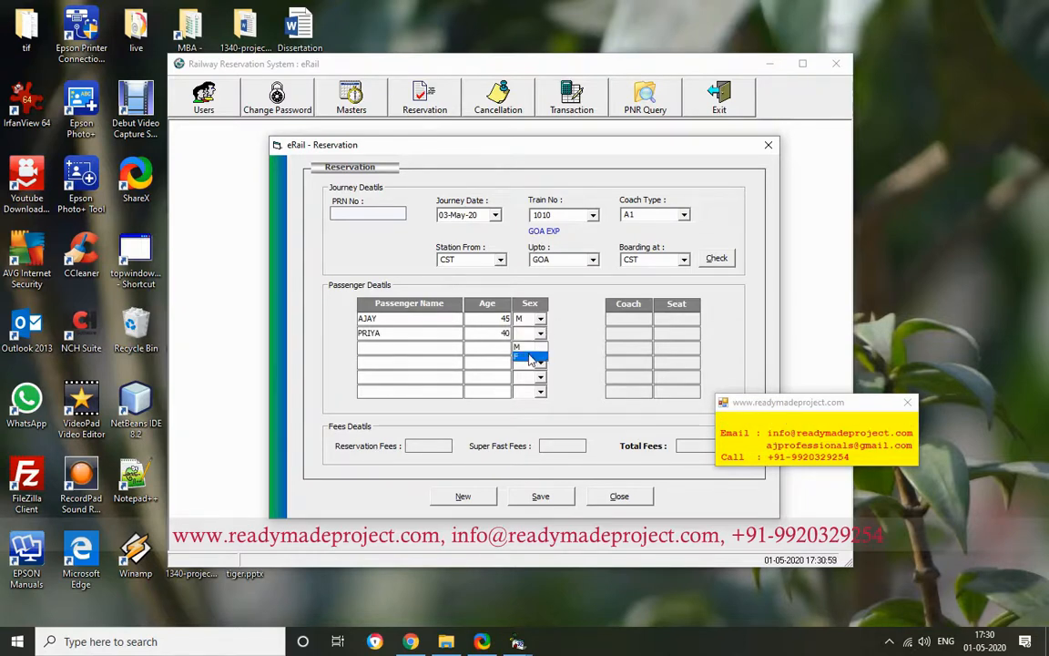
click(532, 346)
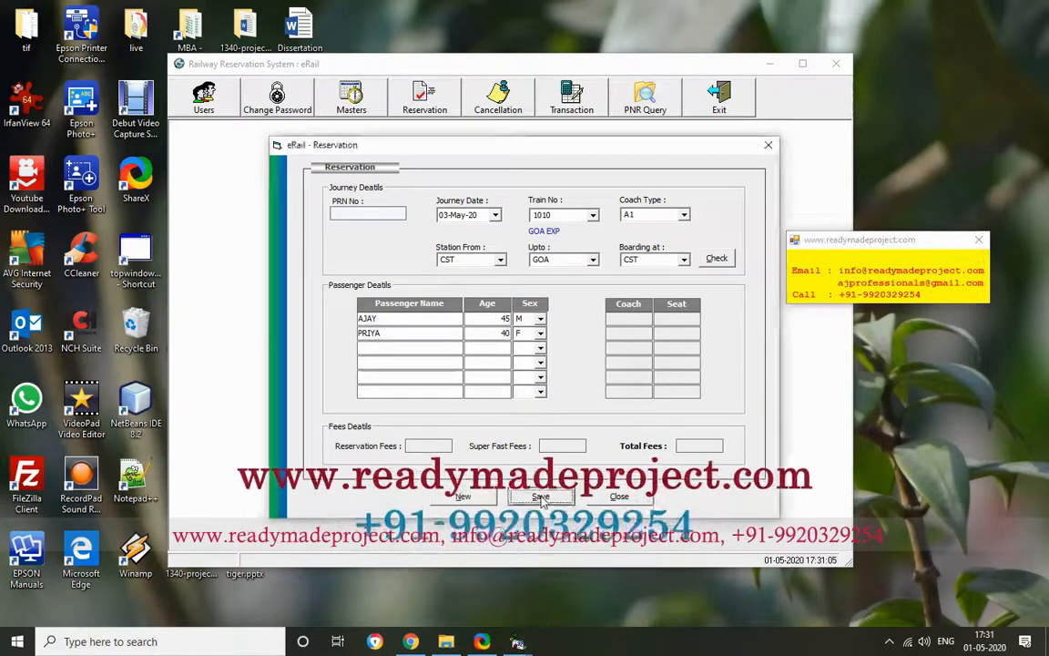
- Save the reservation as PNR 10009 totalling 4350 and close the form
click(539, 496)
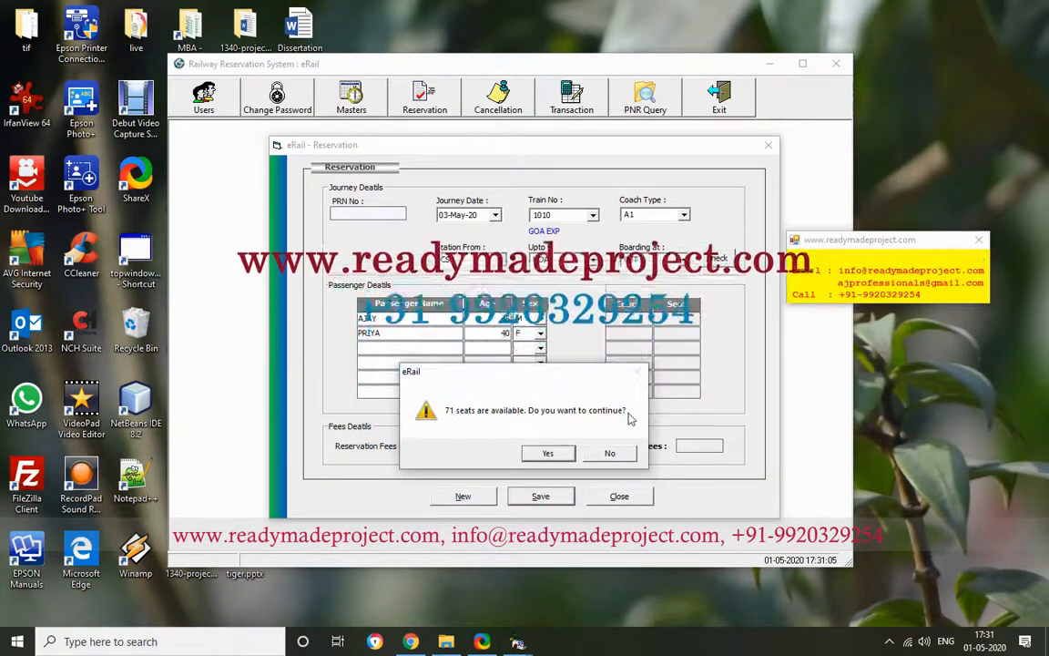
click(546, 452)
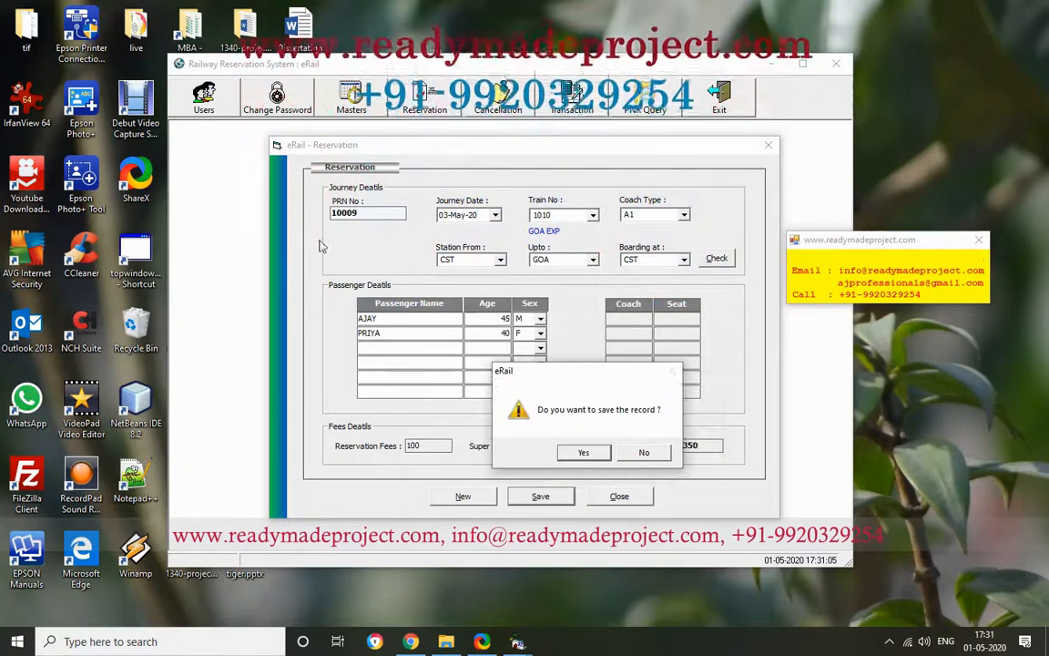
mouse_move(508, 459)
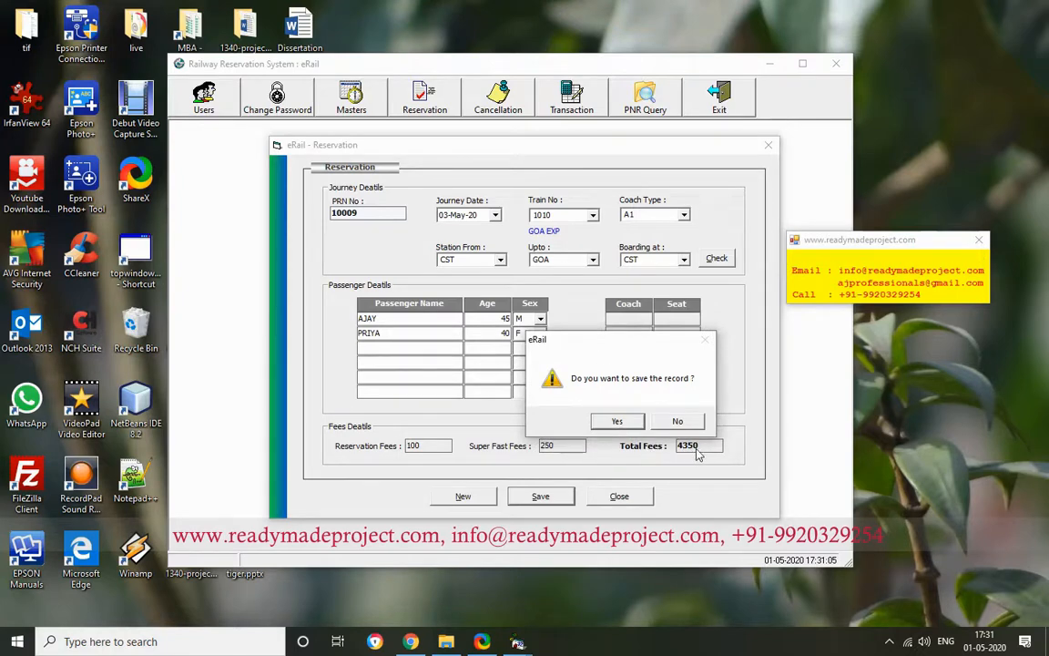
mouse_move(428, 459)
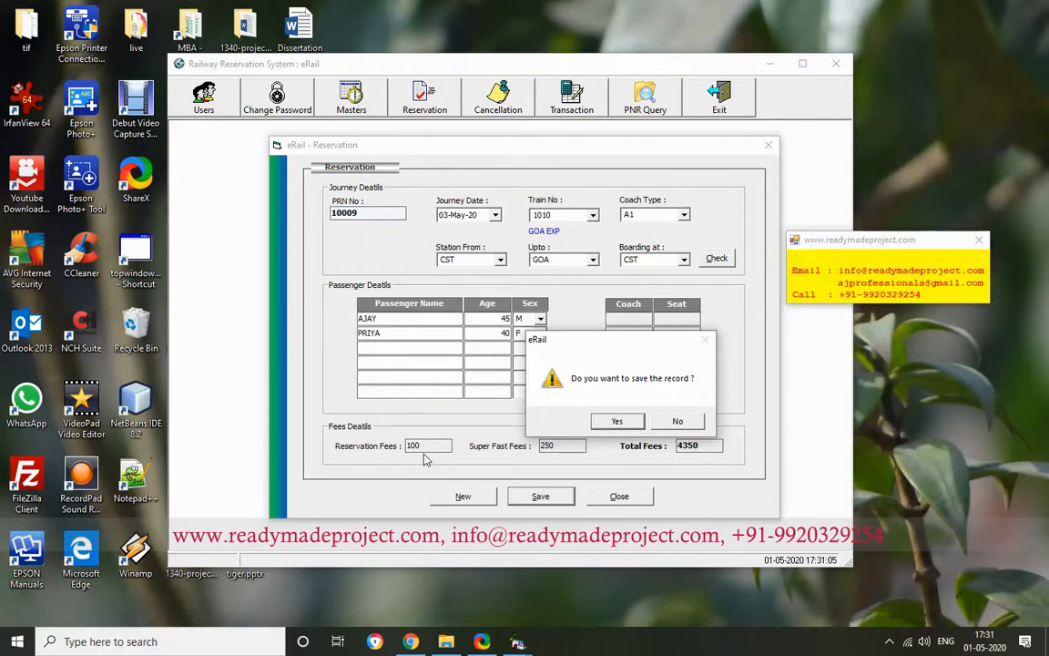
mouse_move(616, 421)
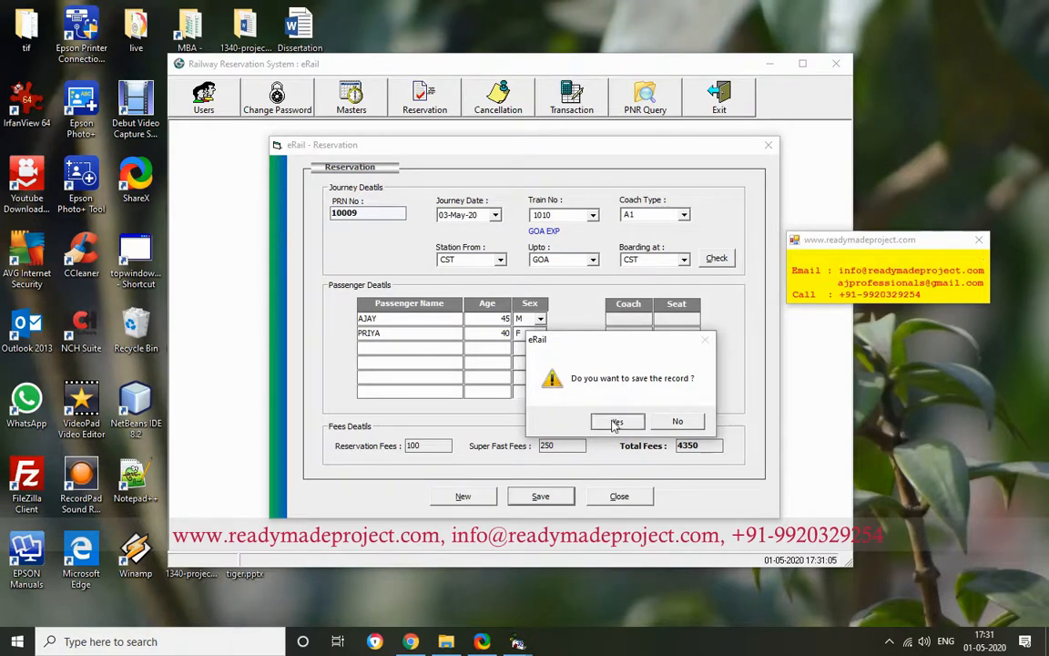
click(615, 421)
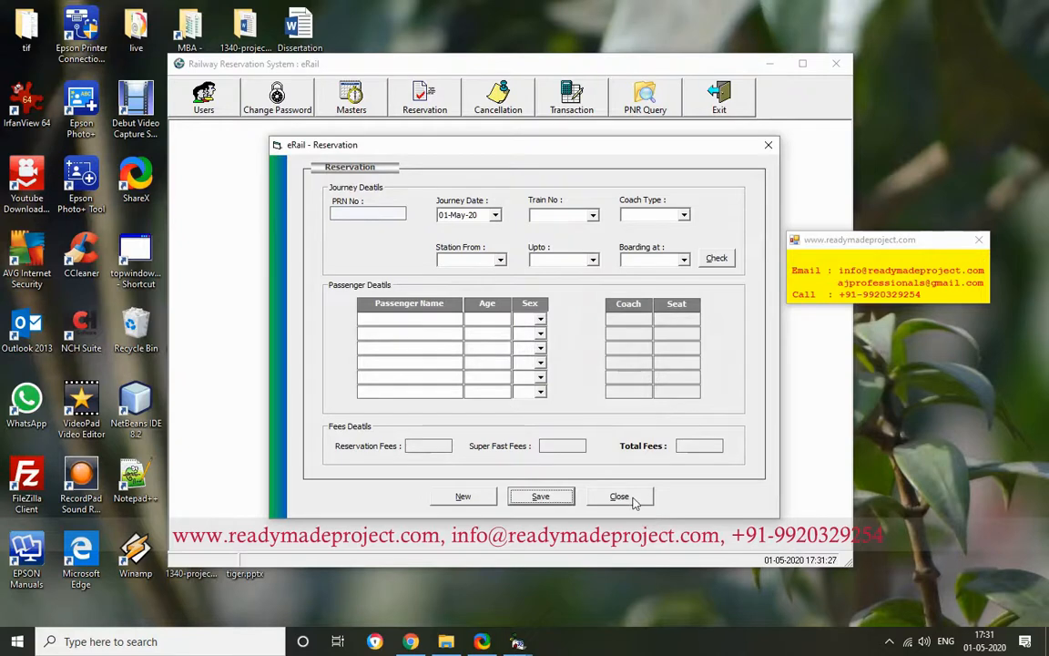
click(619, 496)
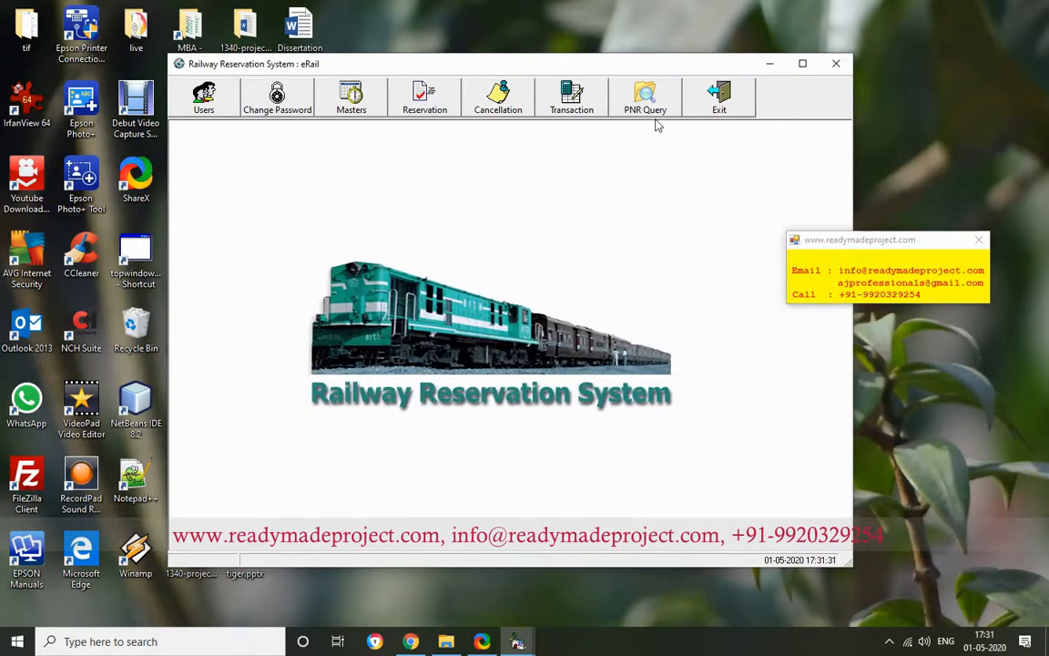
- Query PNR 10009, showing AJAY and PRIYA in seats 2 and 3, then close
click(645, 98)
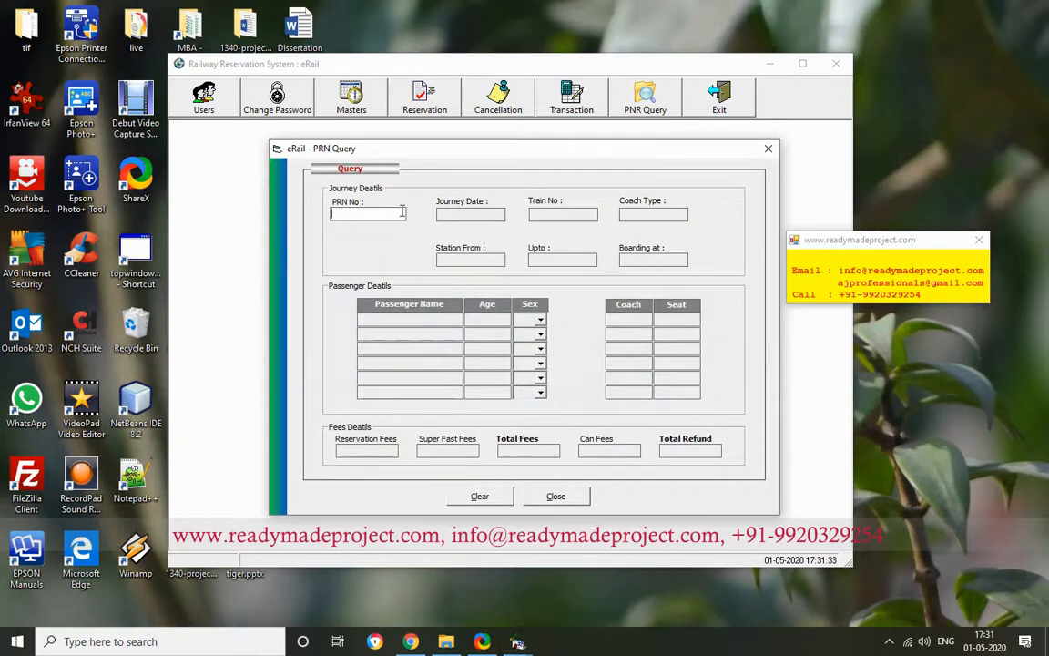
text(10009)
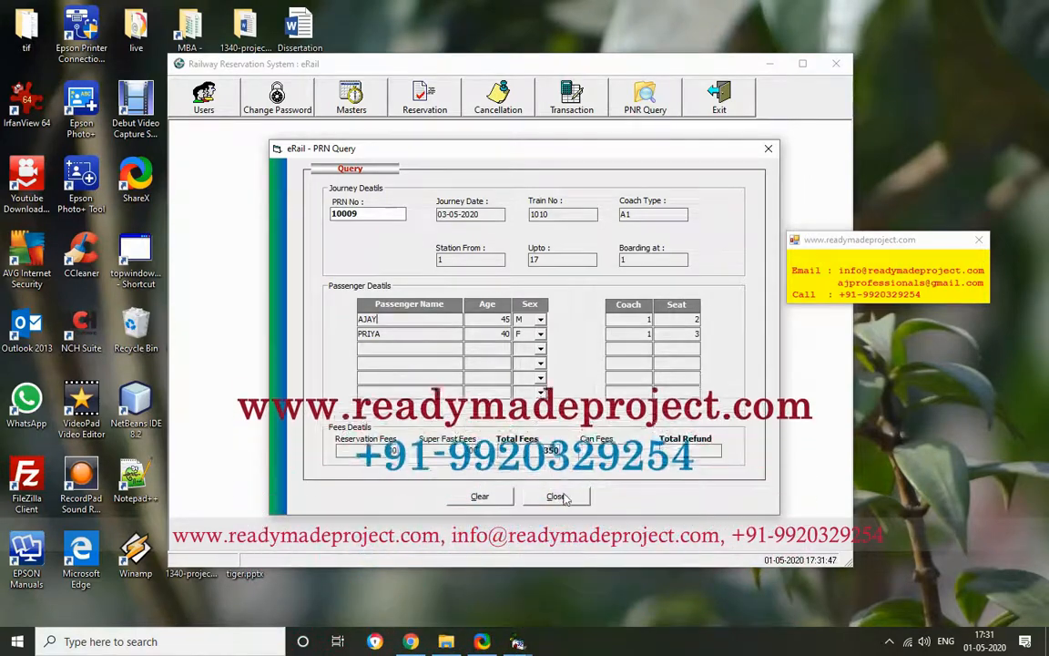
click(558, 495)
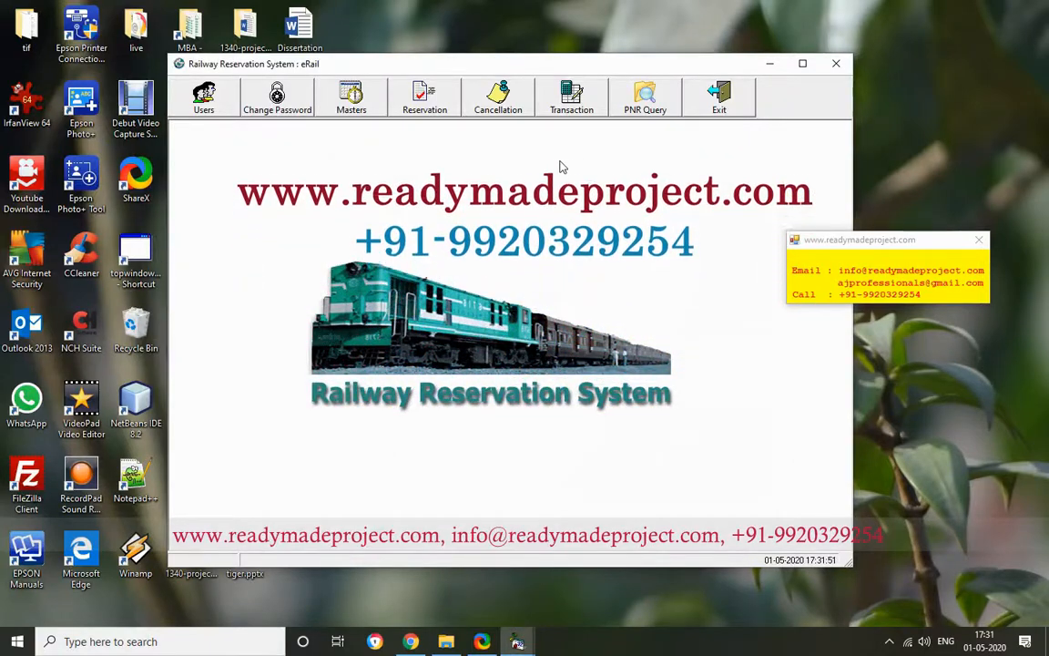
- Cancel ticket PNR 10009, confirming the refund
click(497, 98)
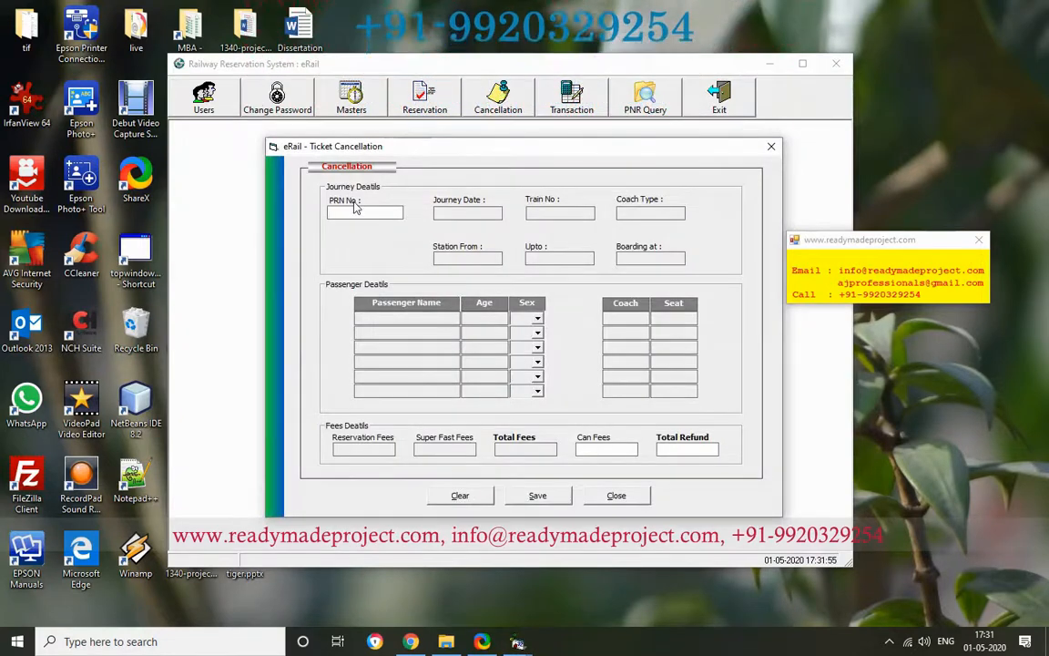
text(100009)
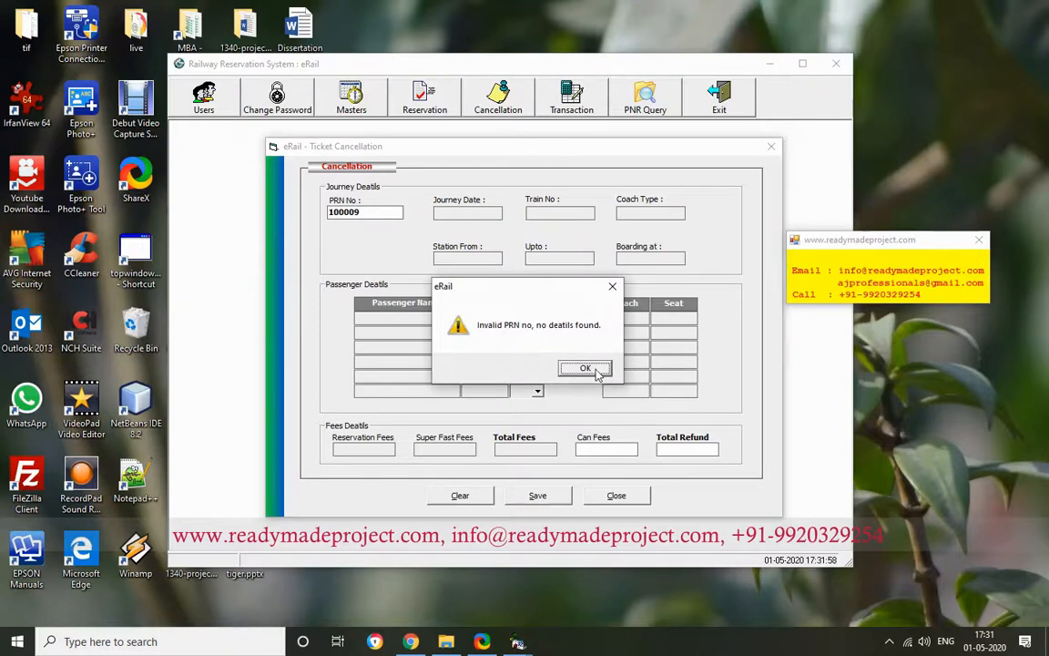
click(585, 368)
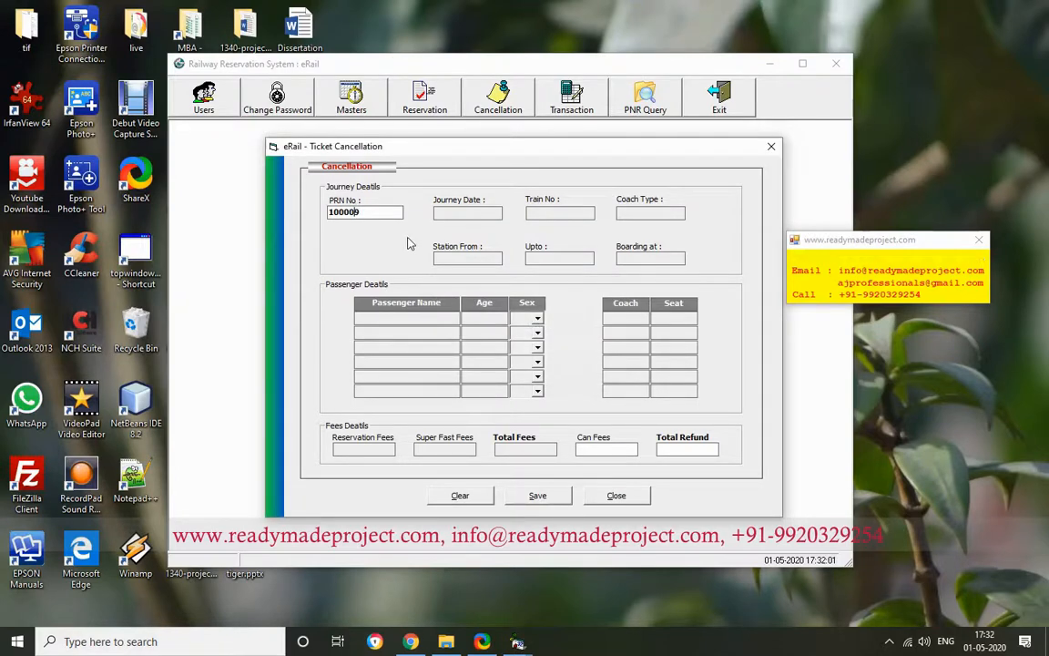
key(Return)
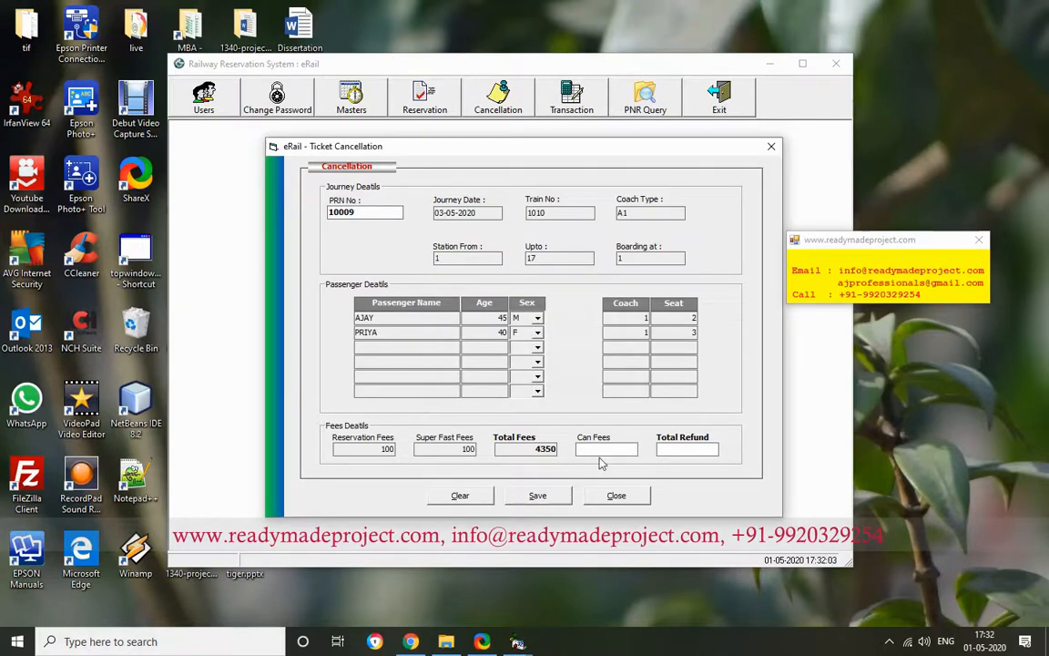
click(537, 495)
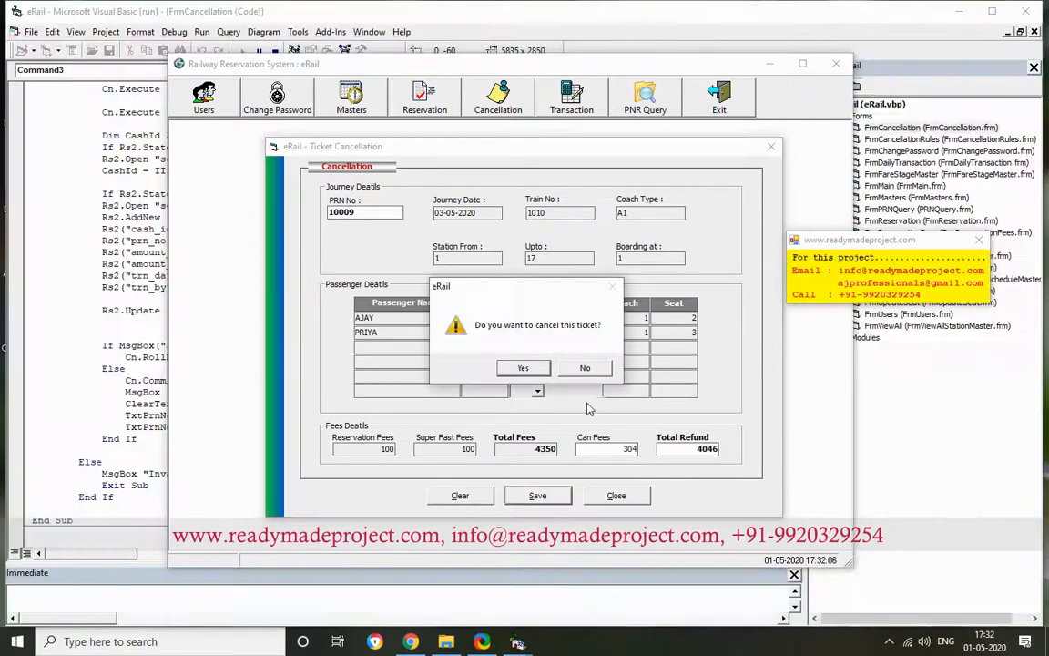
mouse_move(965, 18)
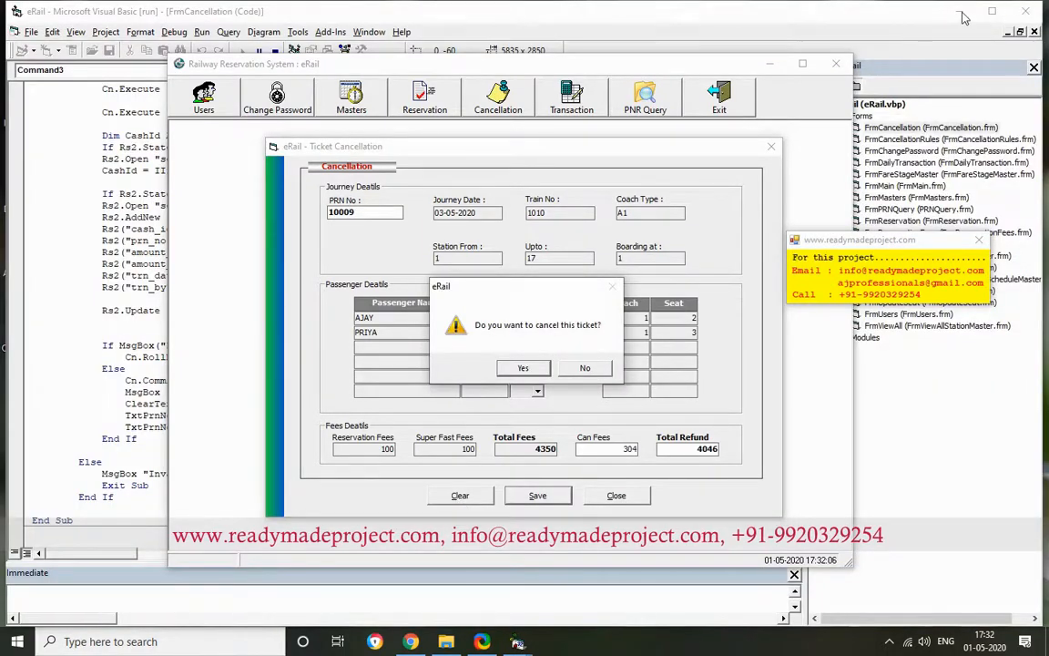
click(522, 368)
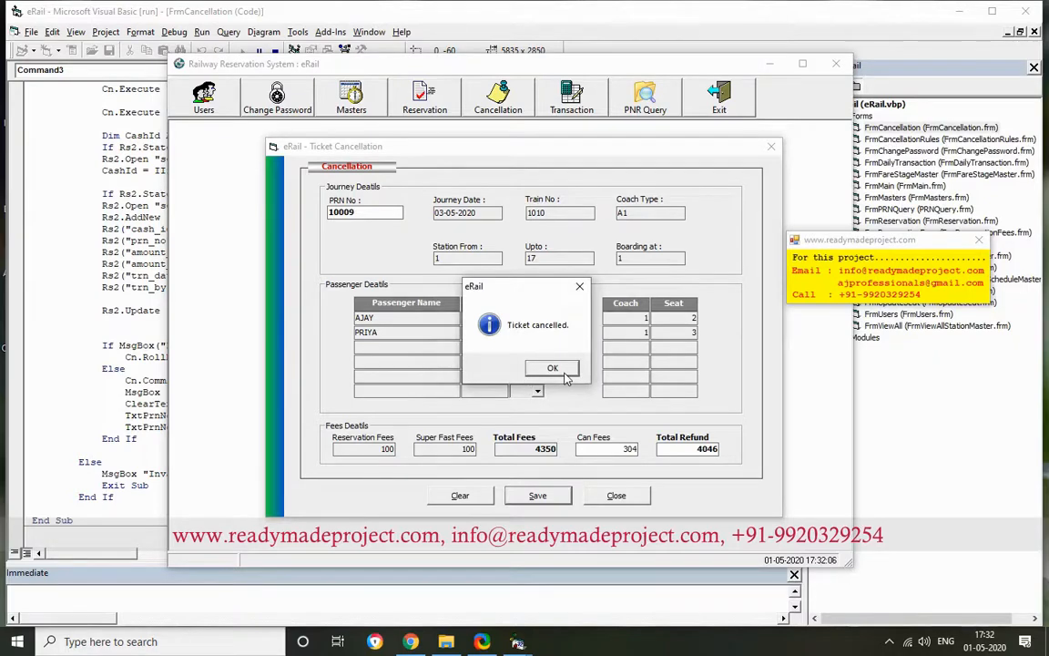
click(552, 368)
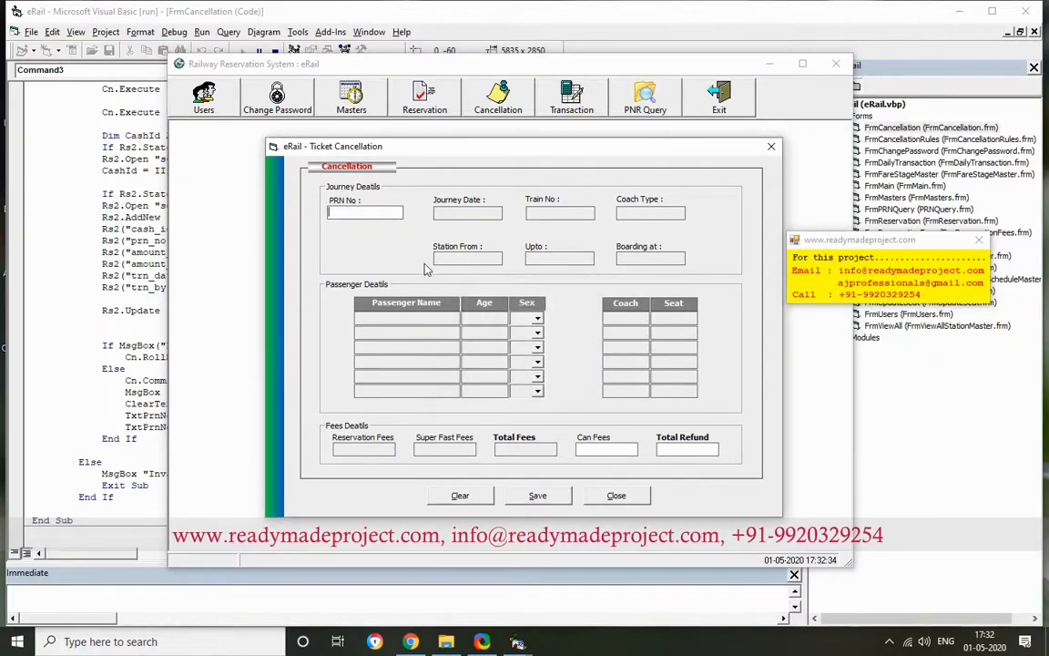
- Re-check PNR 10009, see it reported already cancelled, and close the form
text(100)
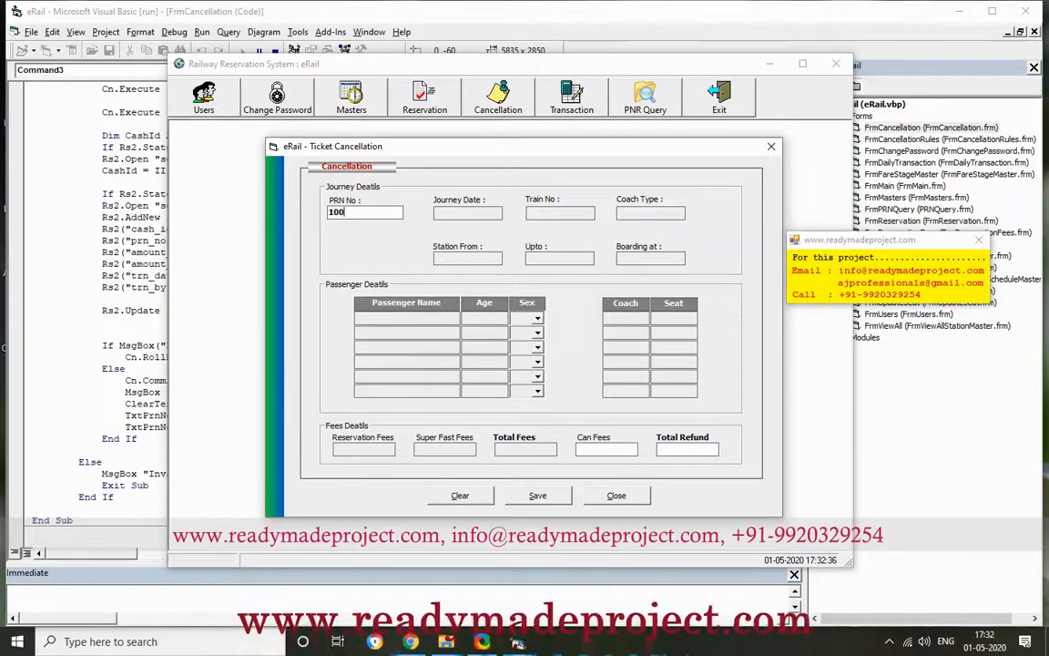
click(537, 495)
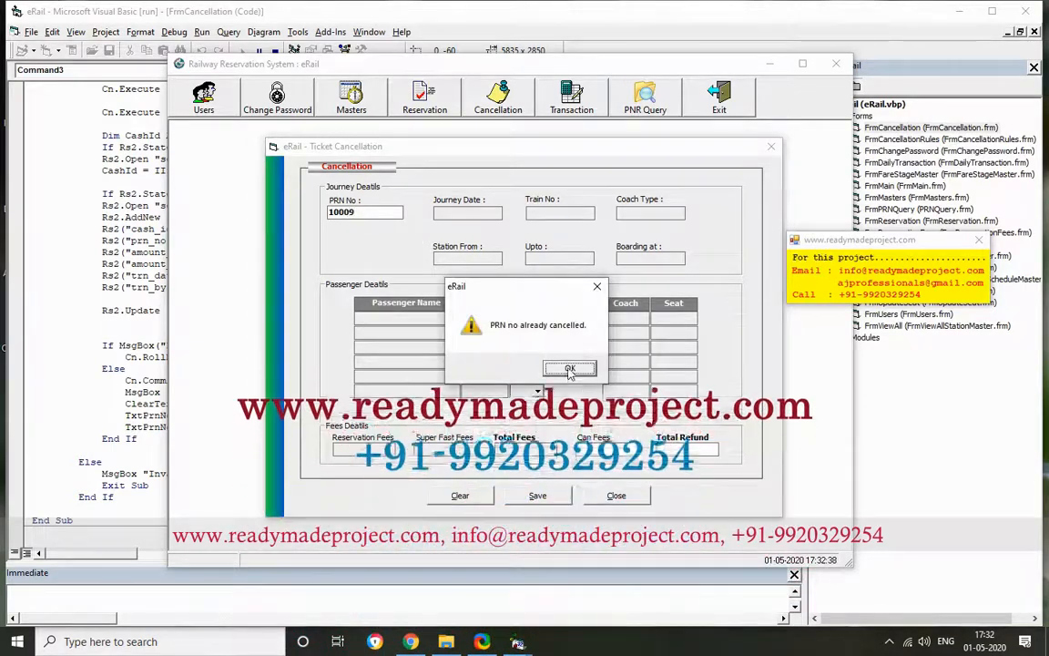
click(570, 368)
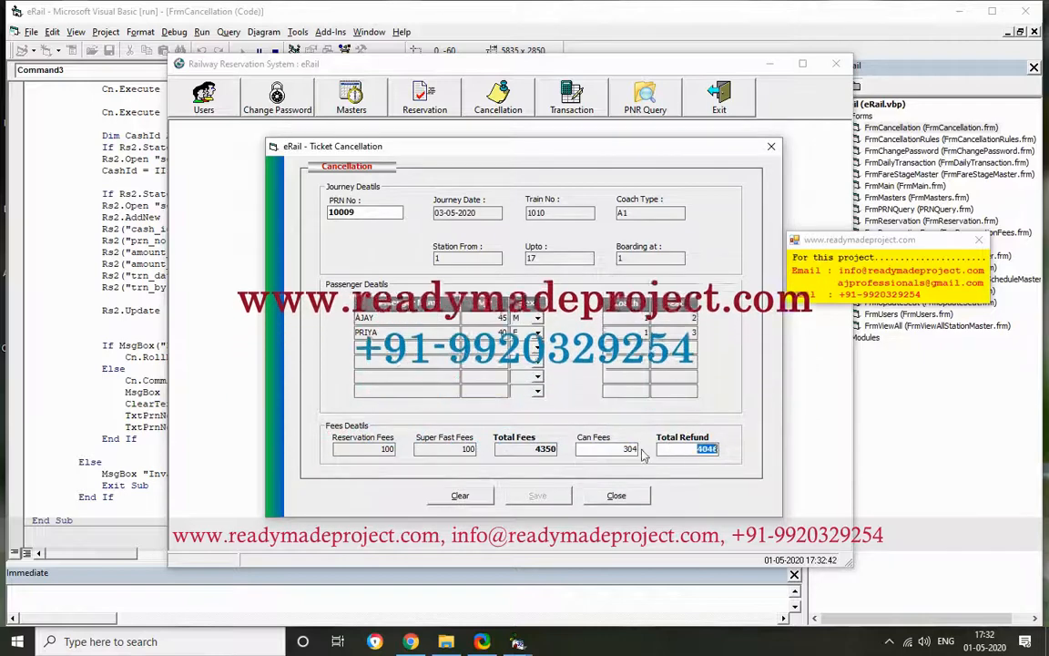
click(616, 496)
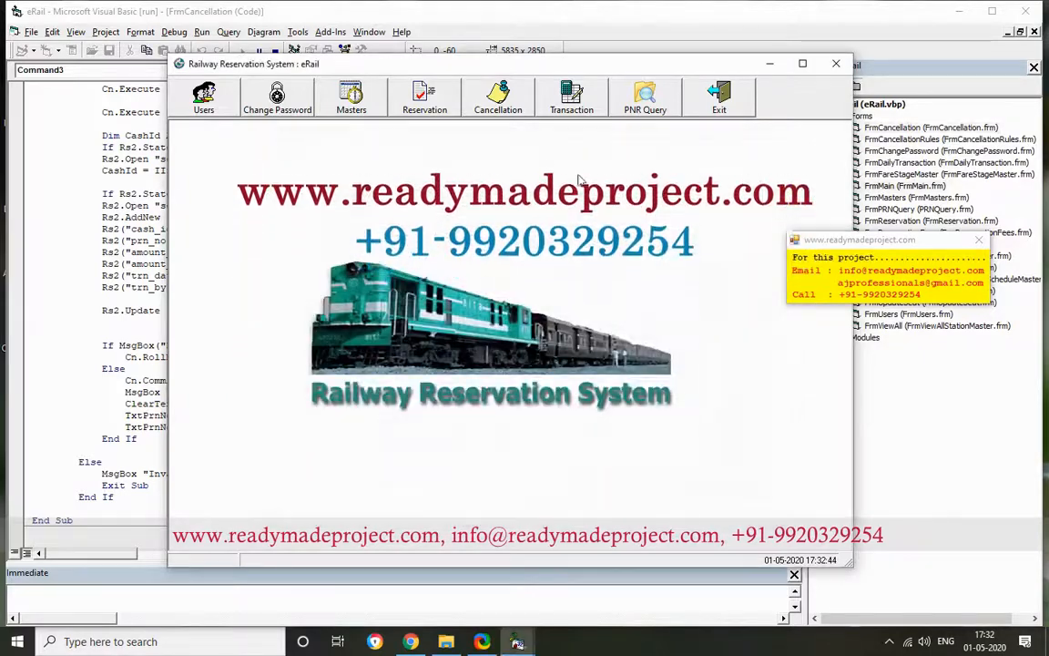
click(572, 98)
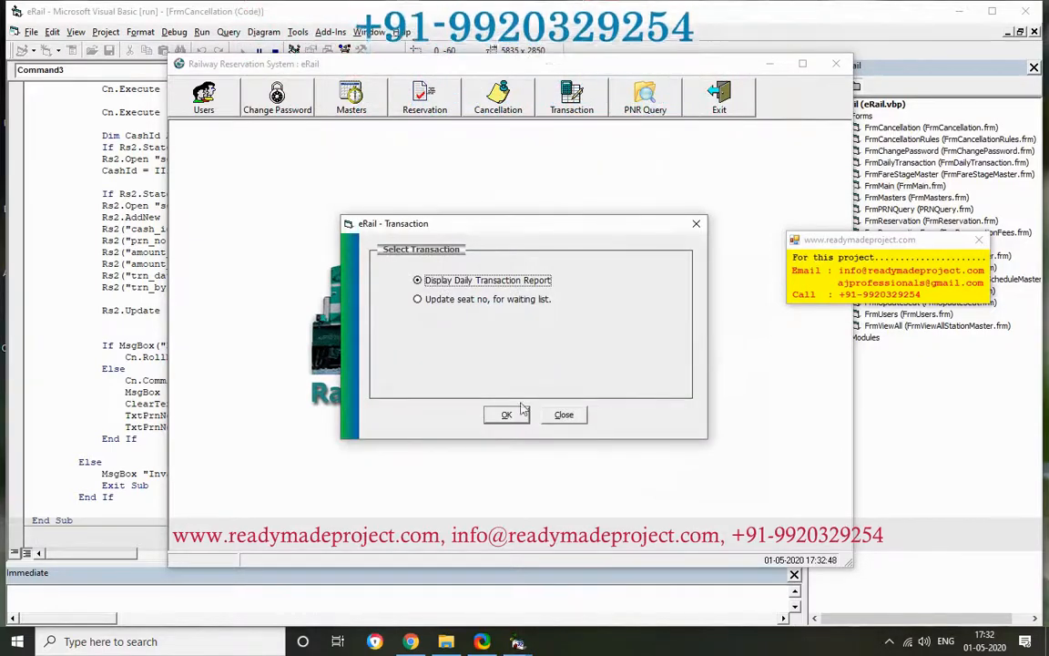
click(506, 415)
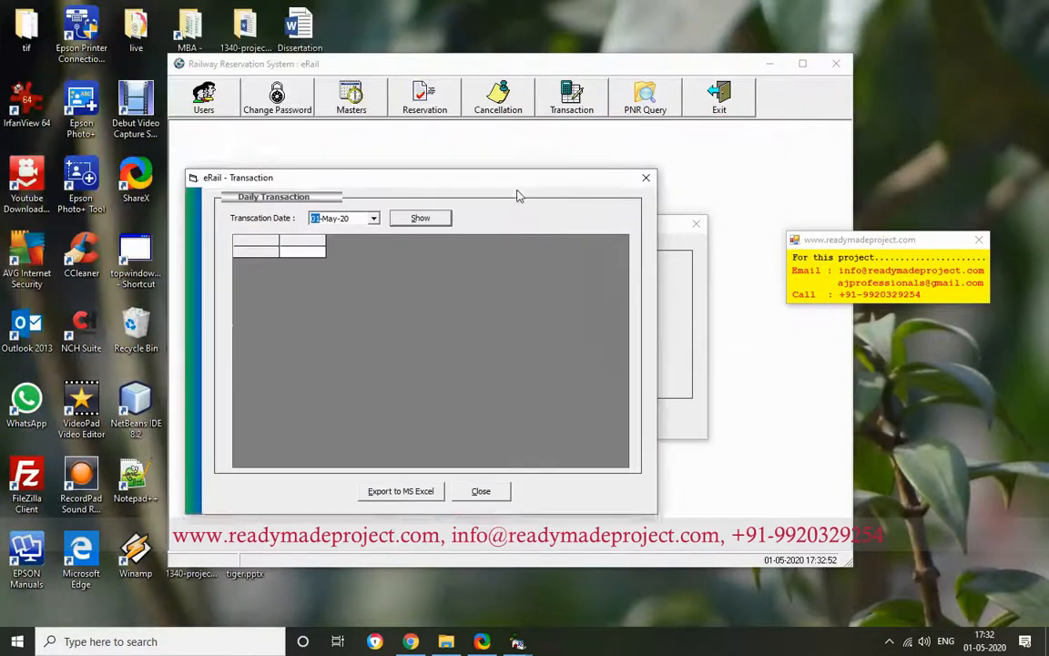
click(419, 218)
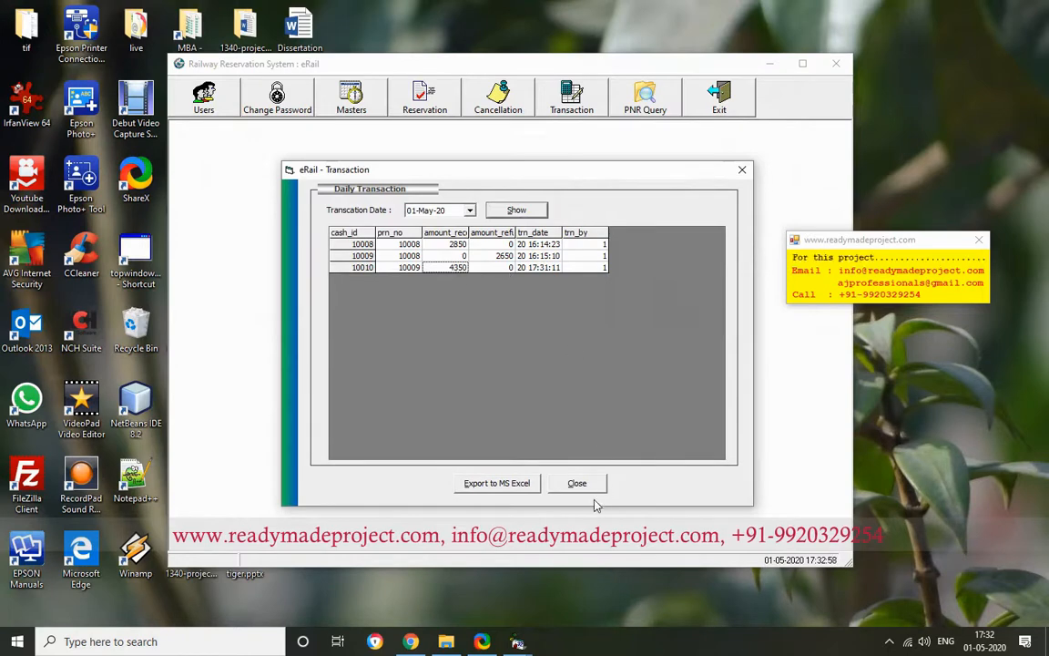
click(576, 483)
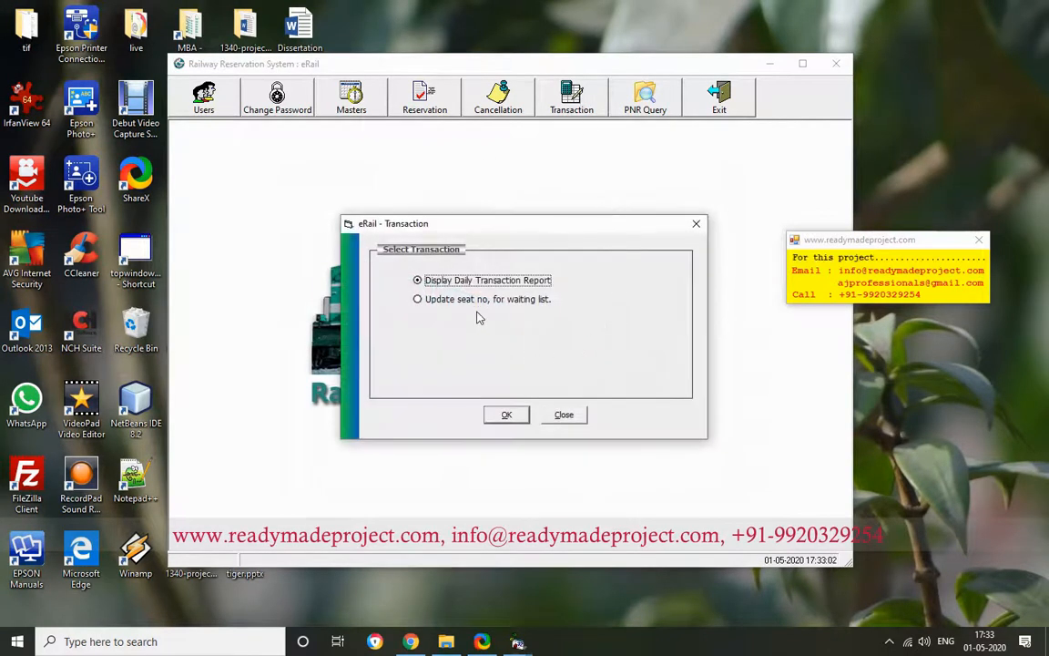
click(419, 299)
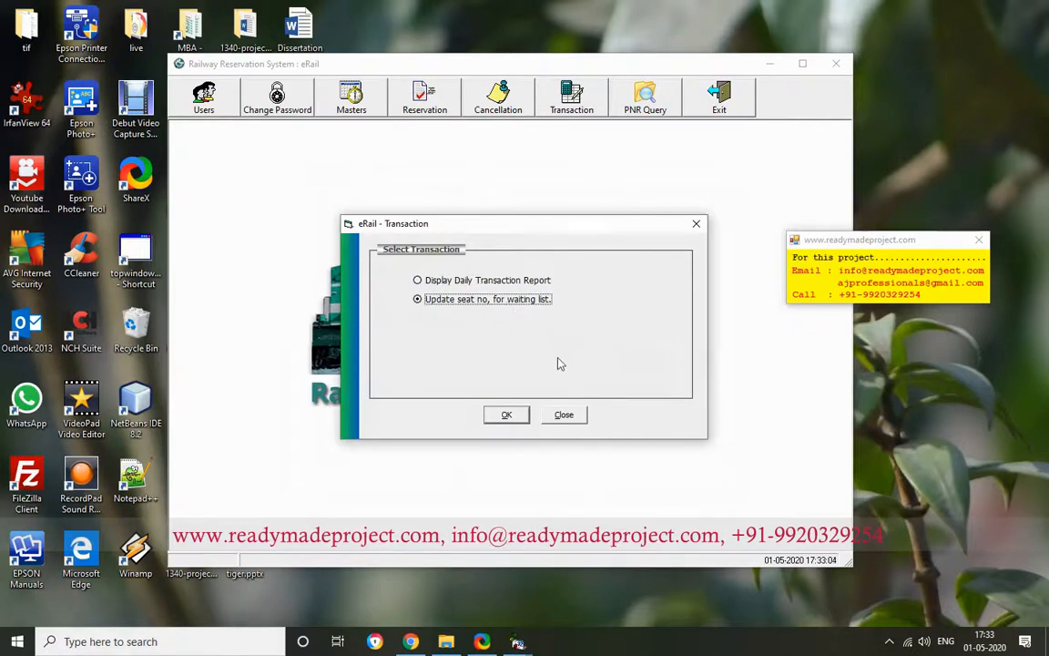
mouse_move(532, 260)
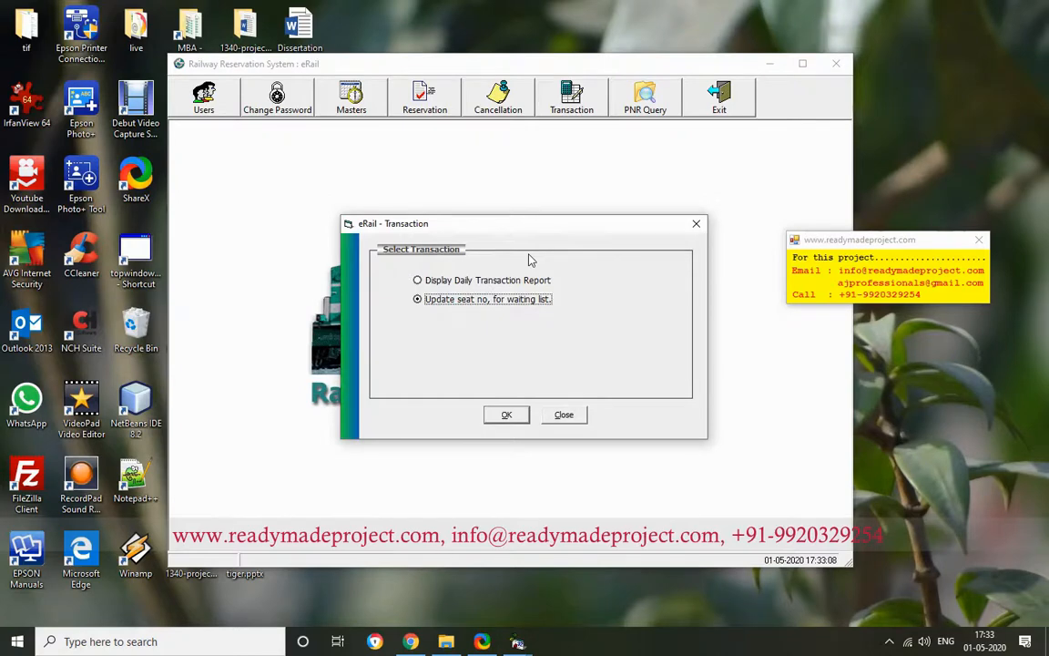
click(507, 415)
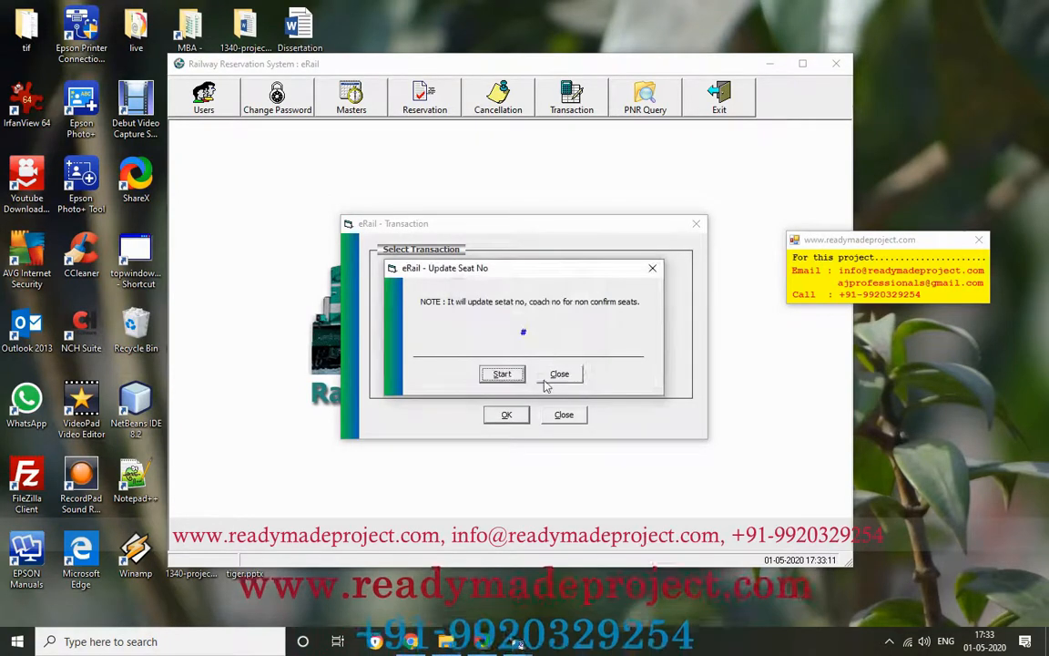
click(559, 374)
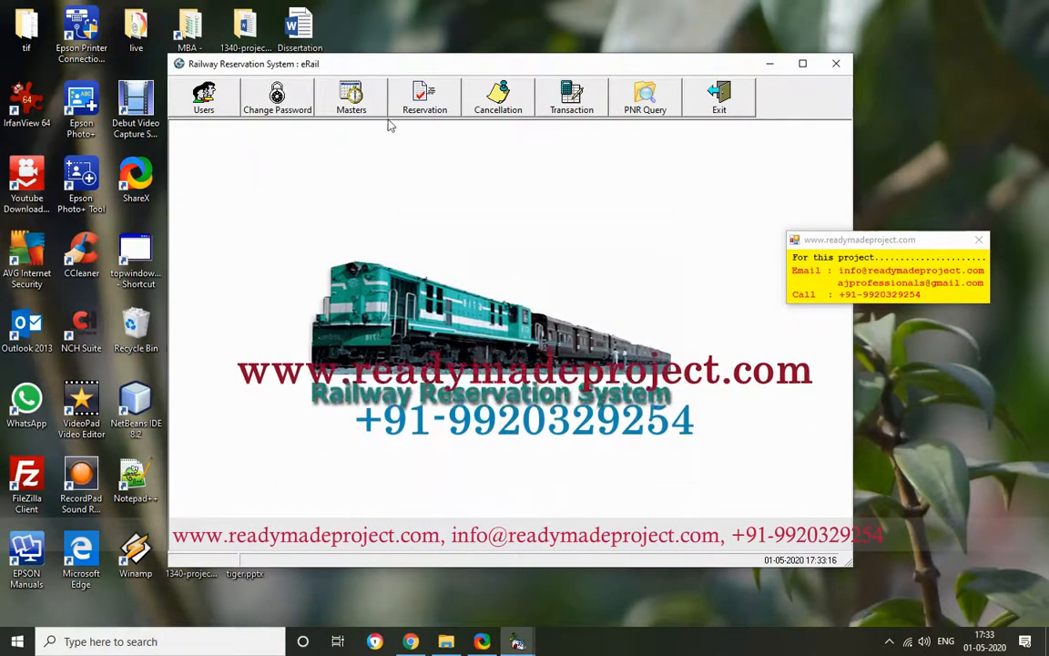
- View and dismiss the Masters selection dialog, then show the eRail source_code folder in Explorer
click(350, 98)
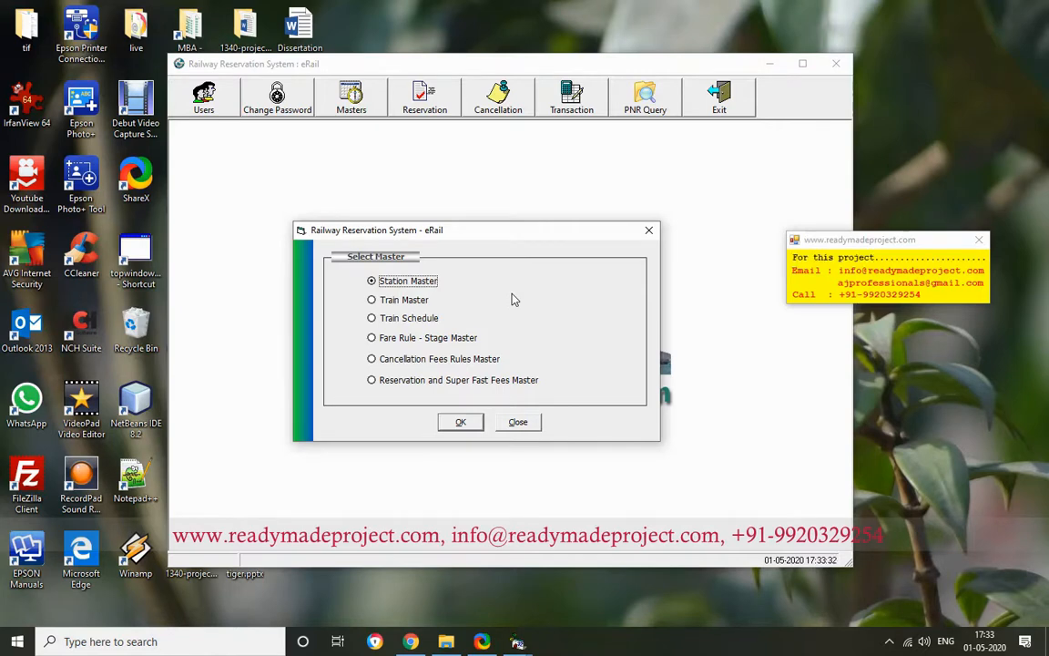
mouse_move(517, 435)
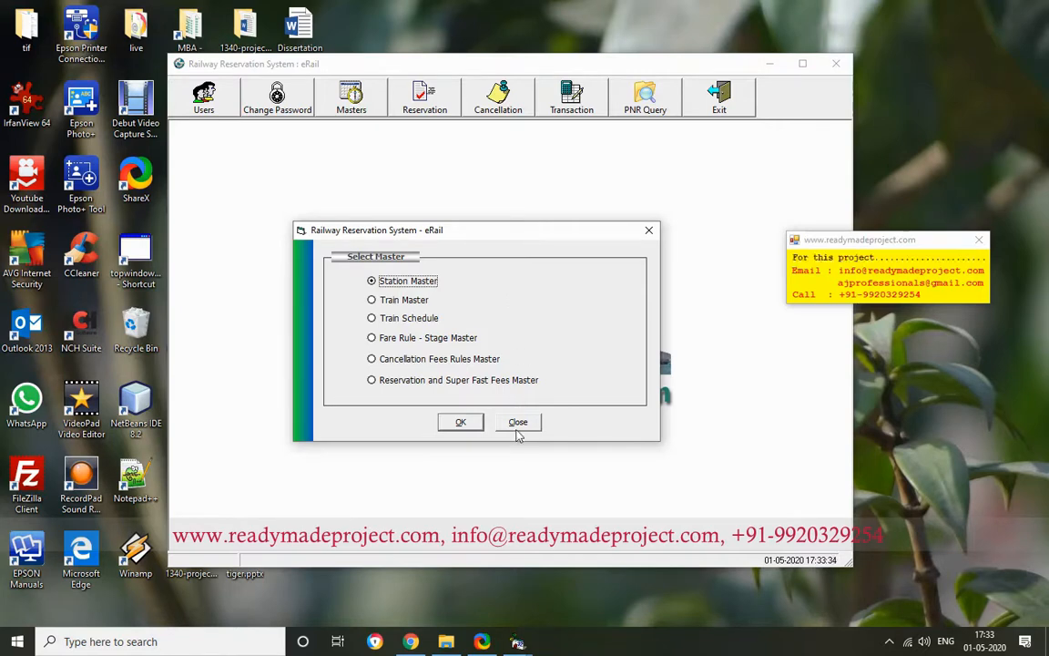
click(517, 422)
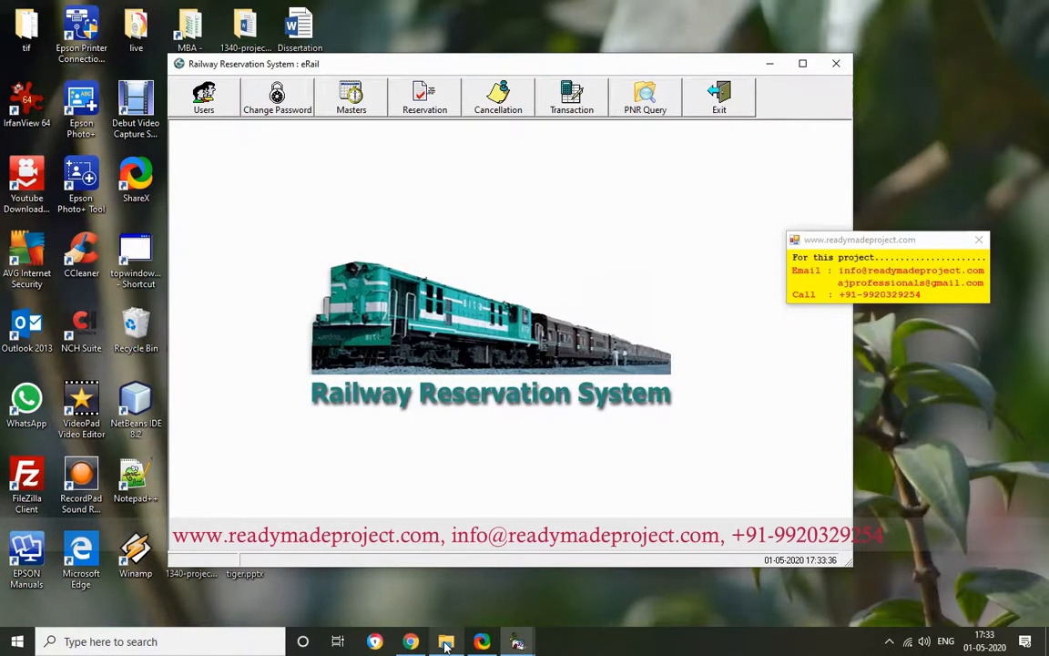
click(444, 641)
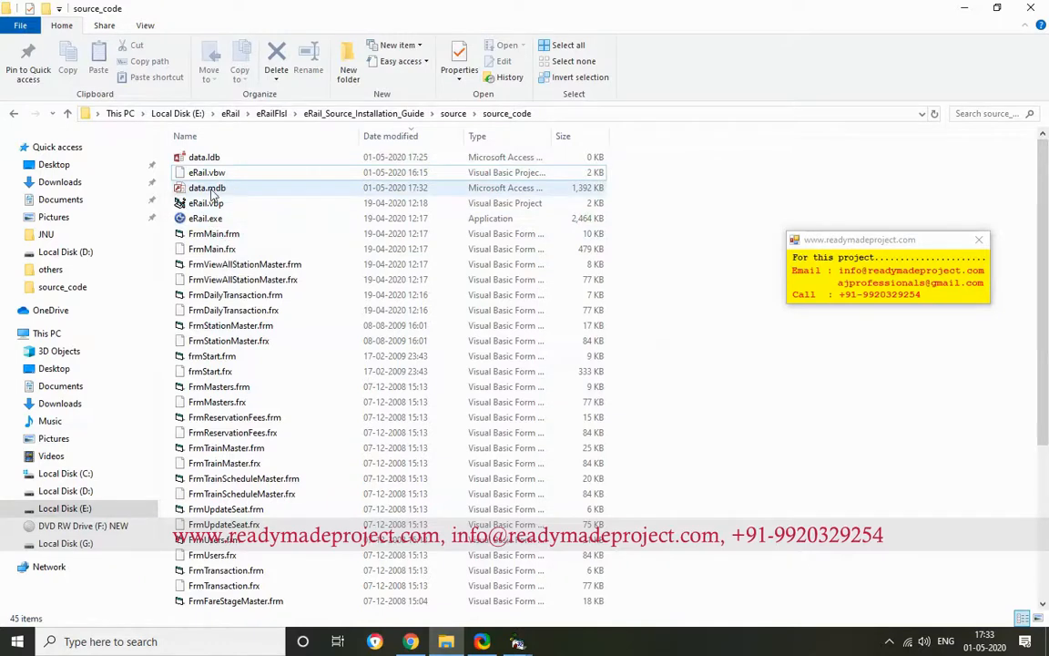
- View data.mdb's user_master table in Access, then browse to the eRail_Source_Installation_Guide folder
double_click(207, 188)
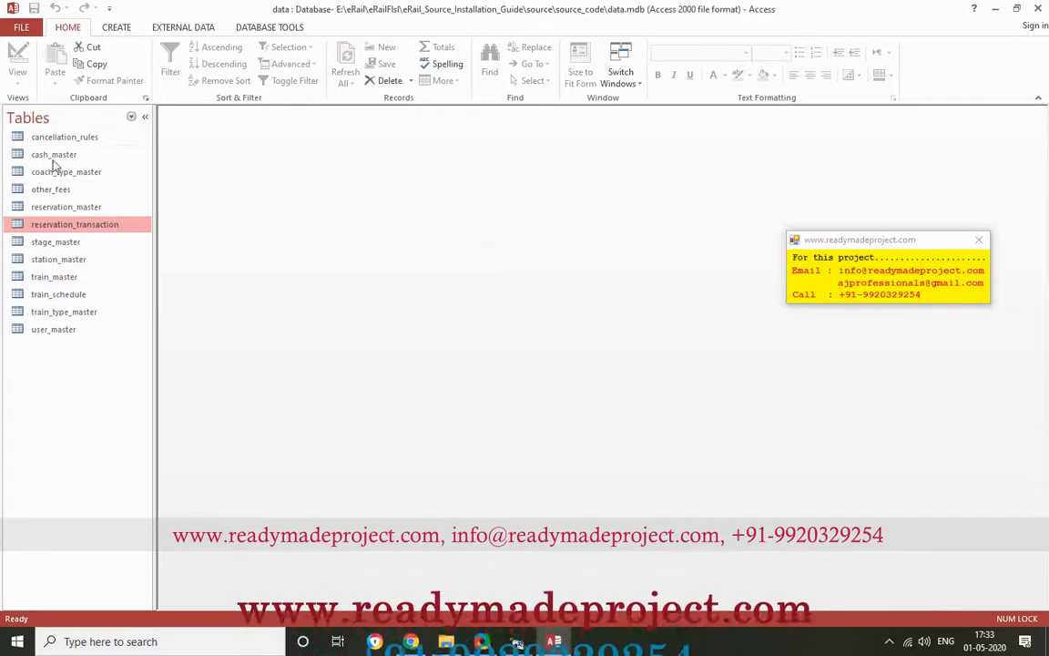
click(53, 328)
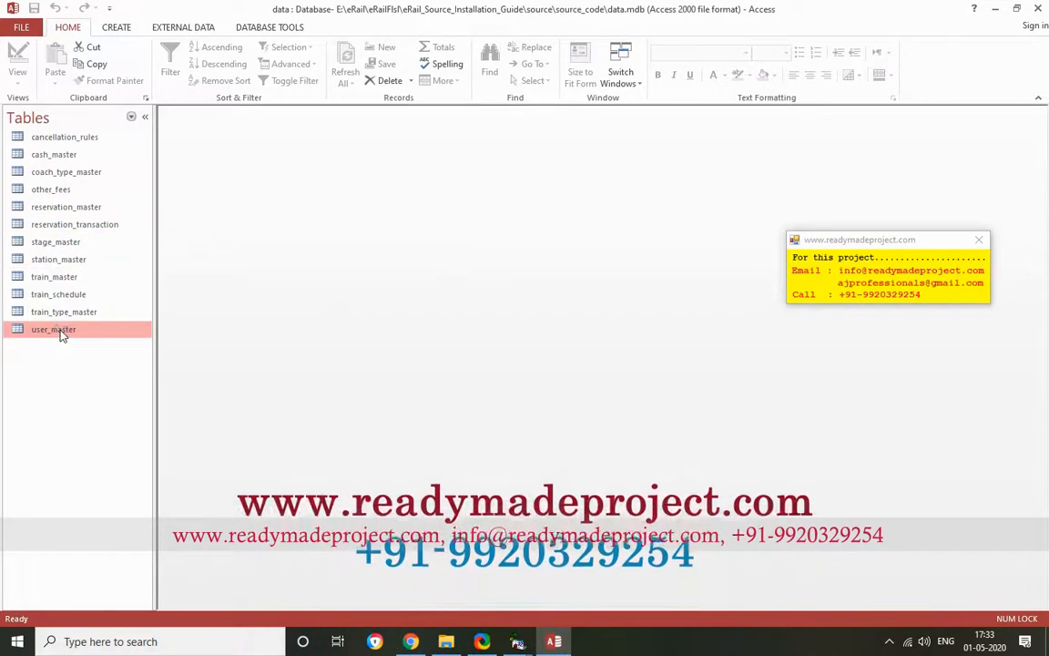
double_click(55, 277)
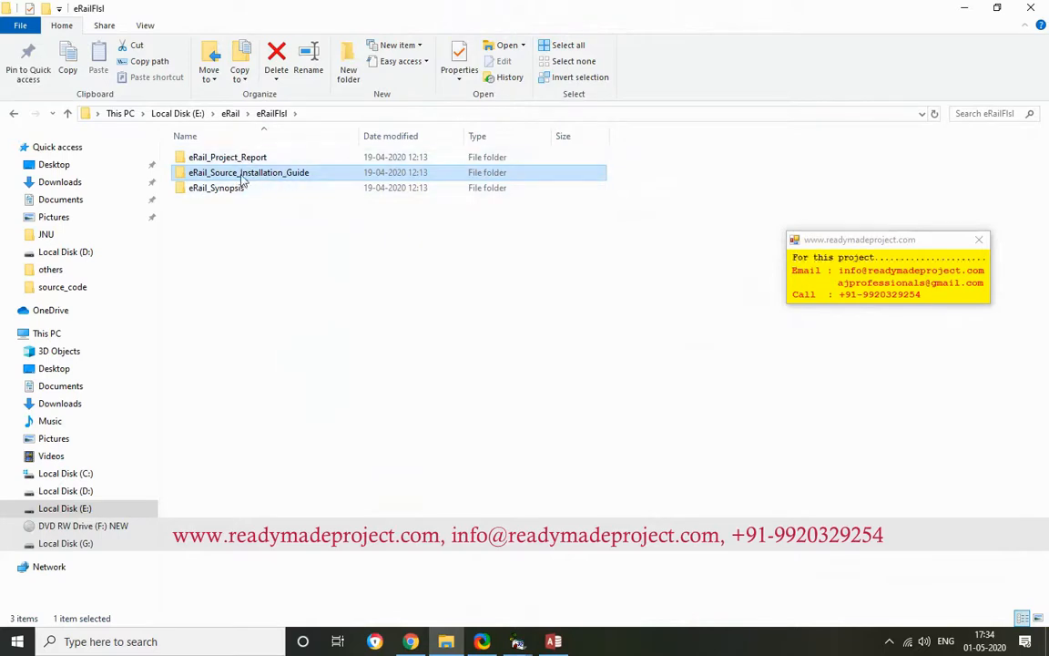
double_click(248, 171)
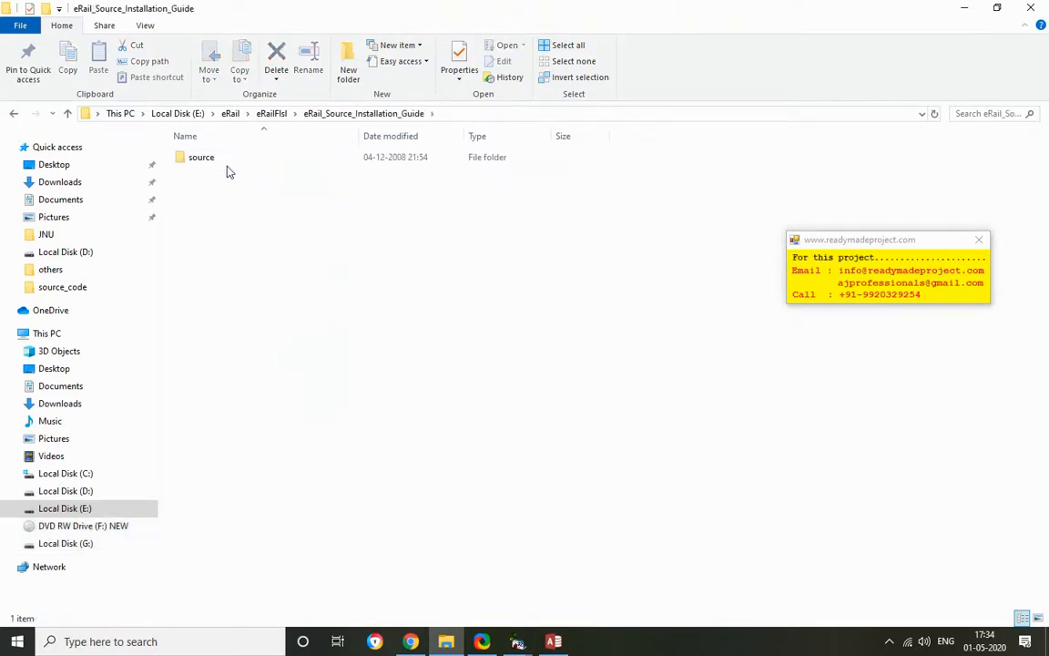